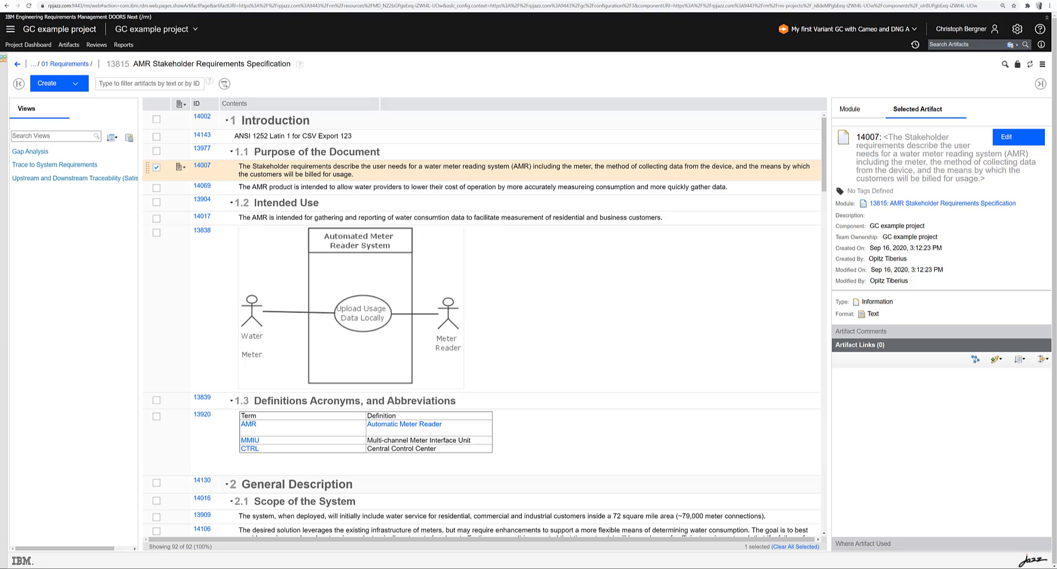
{"action": "mouse_move", "coordinate": [712, 173]}
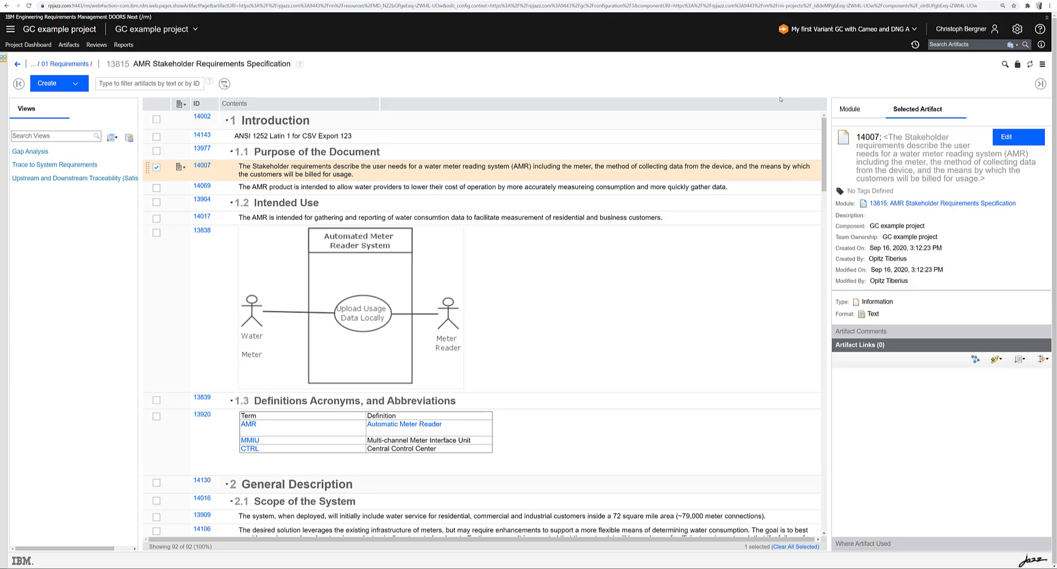
{"action": "mouse_move", "coordinate": [852, 39]}
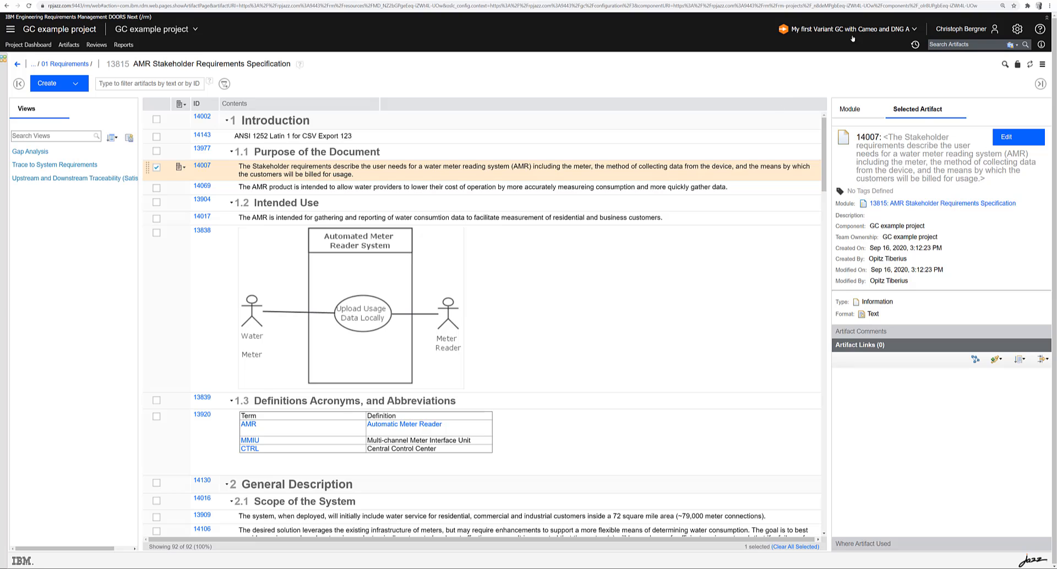
Show the current configuration context from the top banner of the requirements module.
{"action": "left_click", "coordinate": [846, 29]}
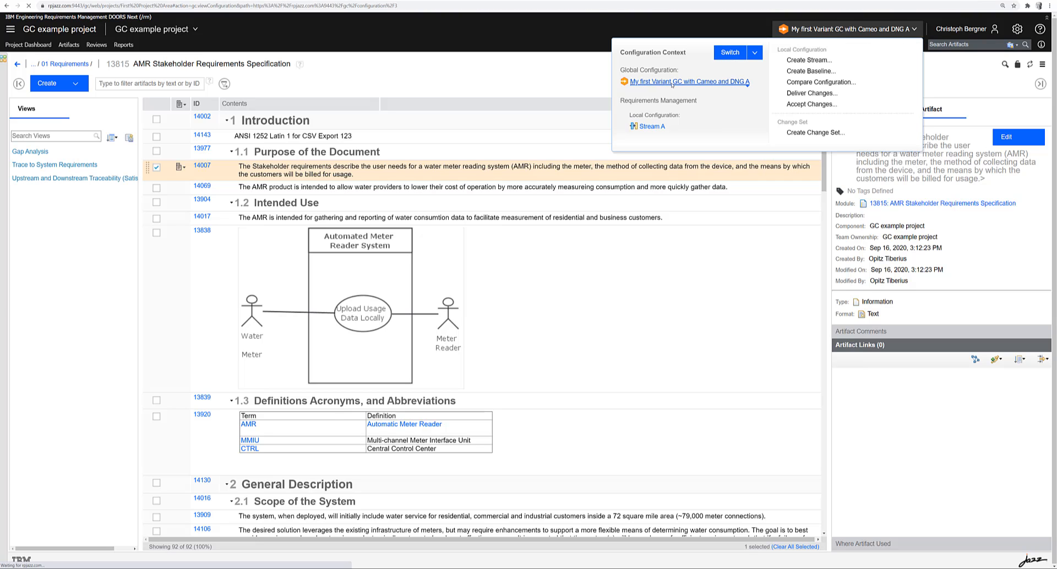
Add eHSUV Demo V002 from SUV Project One > Tutorial to the global configuration.
{"action": "left_click", "coordinate": [684, 81]}
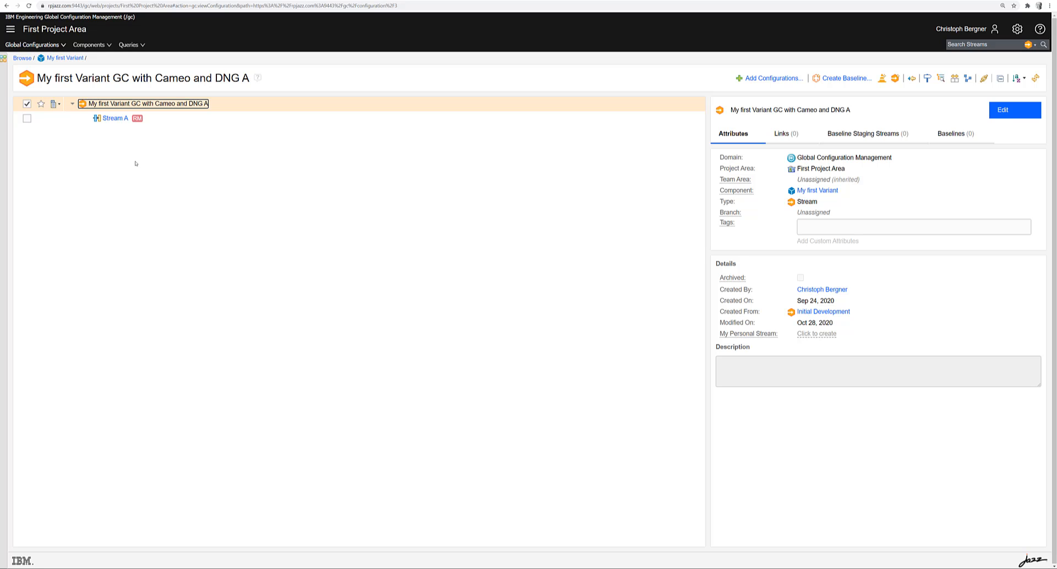
{"action": "mouse_move", "coordinate": [154, 149]}
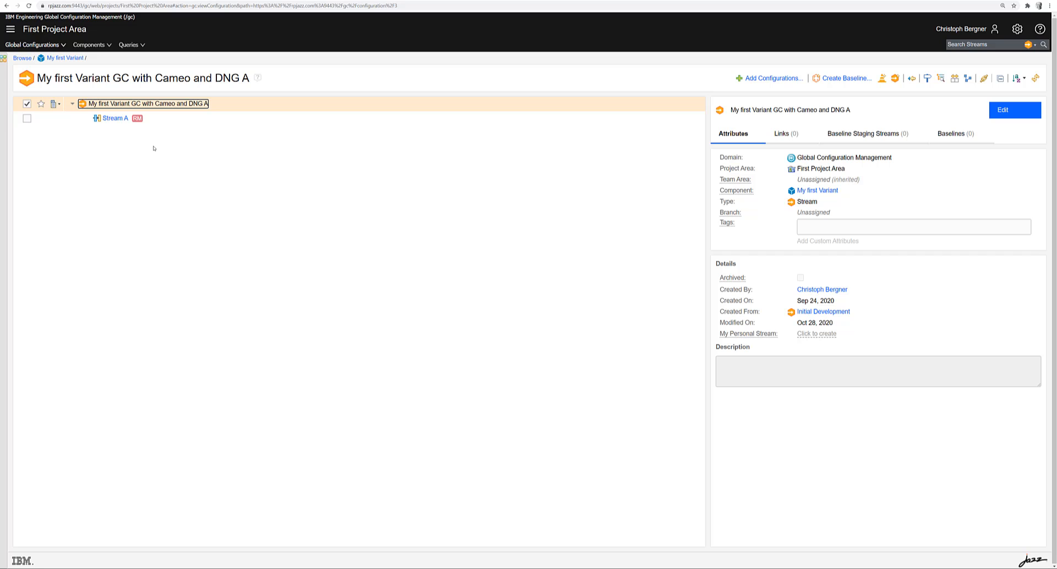
{"action": "mouse_move", "coordinate": [409, 173]}
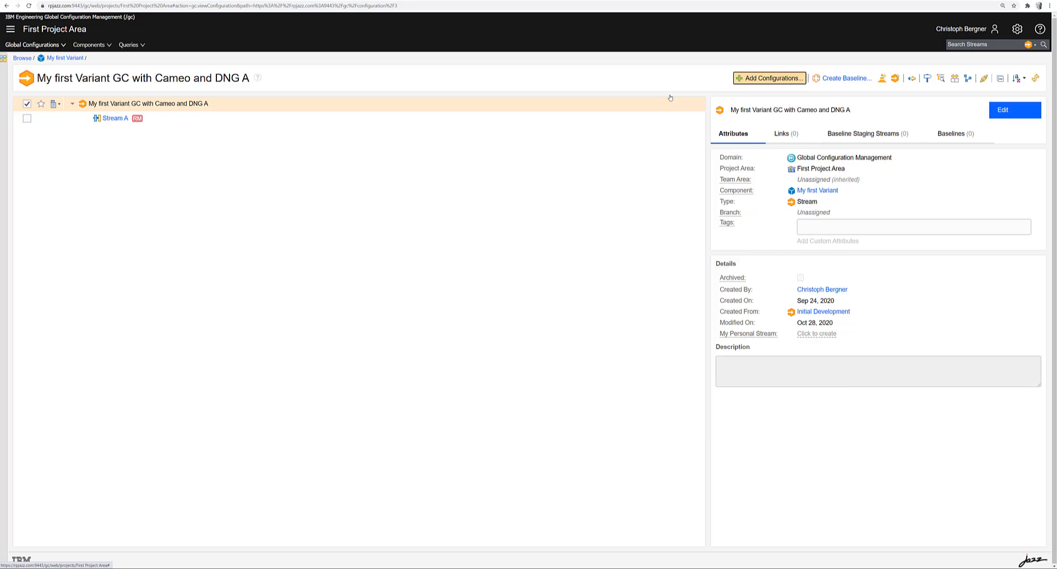
{"action": "left_click", "coordinate": [770, 77]}
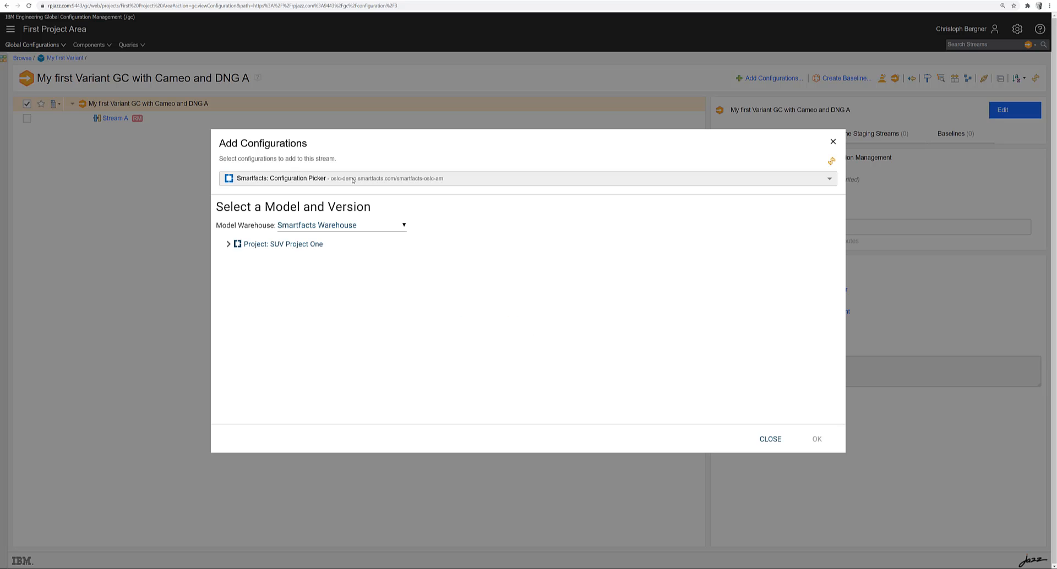
{"action": "left_click", "coordinate": [229, 244]}
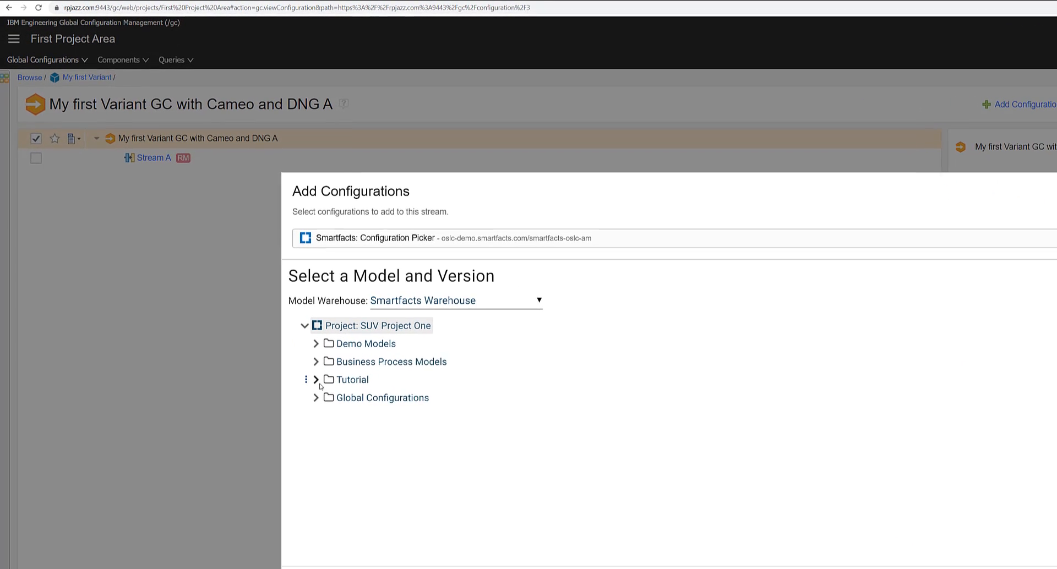
{"action": "left_click", "coordinate": [316, 380]}
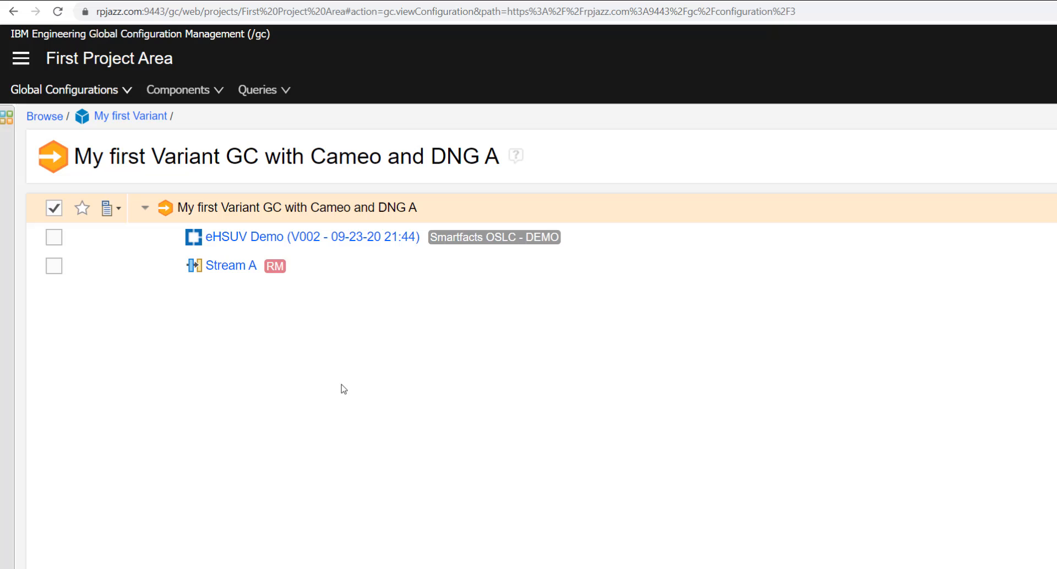
{"action": "mouse_move", "coordinate": [293, 334]}
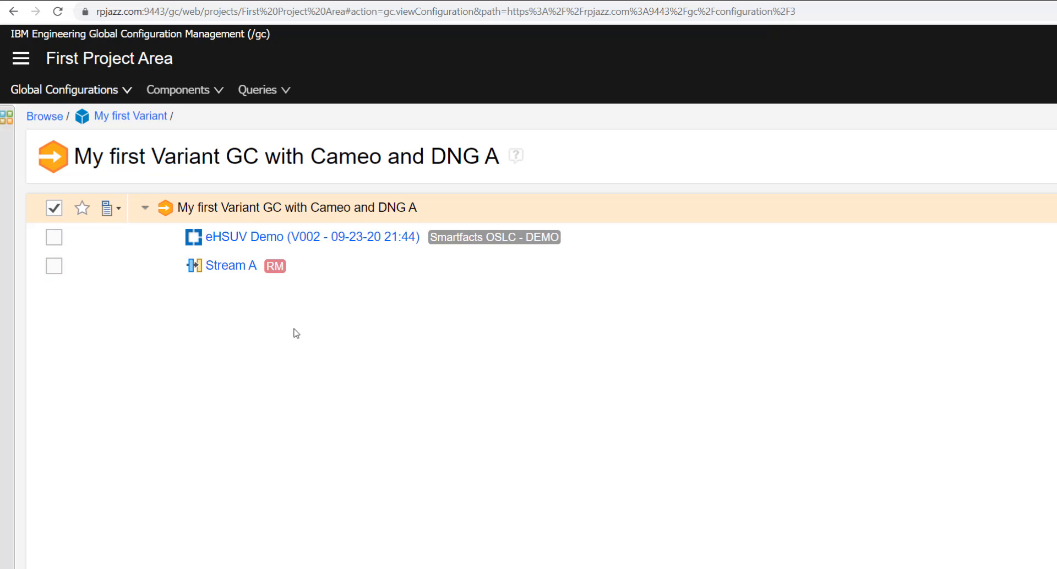
{"action": "mouse_move", "coordinate": [380, 413]}
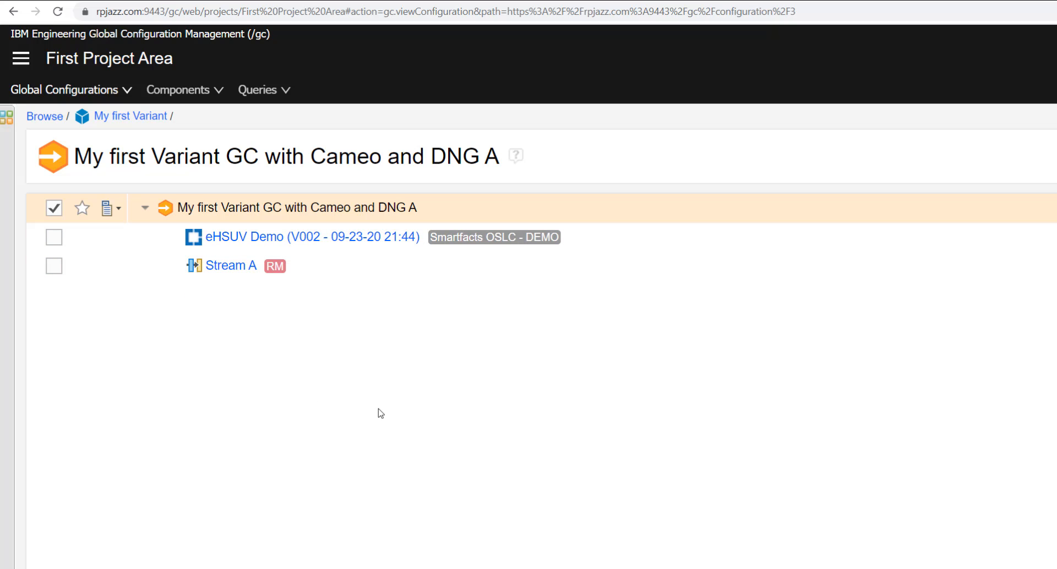
{"action": "mouse_move", "coordinate": [407, 474]}
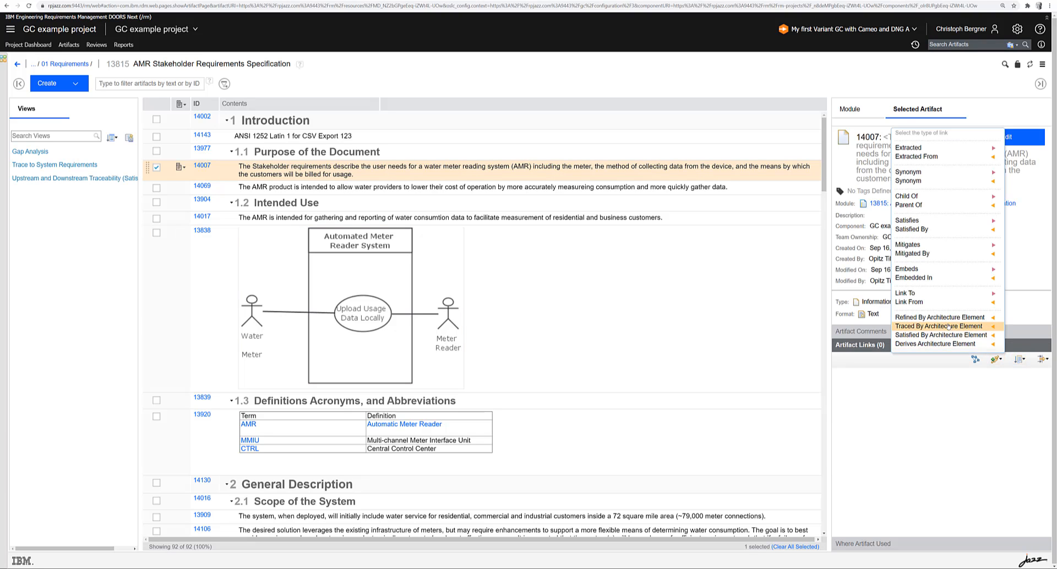
Create a Traced By Architecture Element link from 14007 to Figure B.26, found by searching 'b.26'.
{"action": "left_click", "coordinate": [942, 326]}
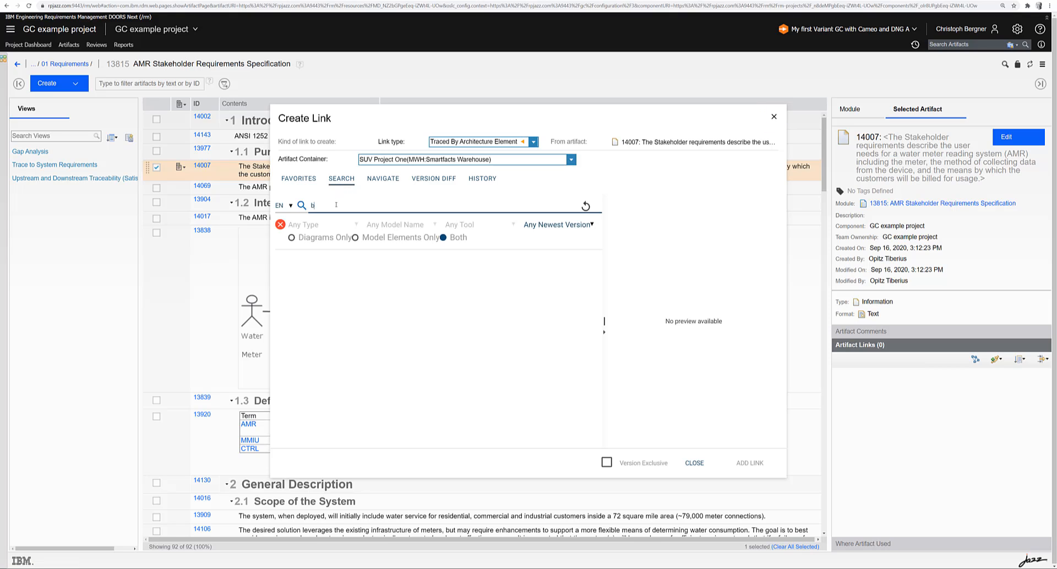
{"action": "type", "text": "b.26"}
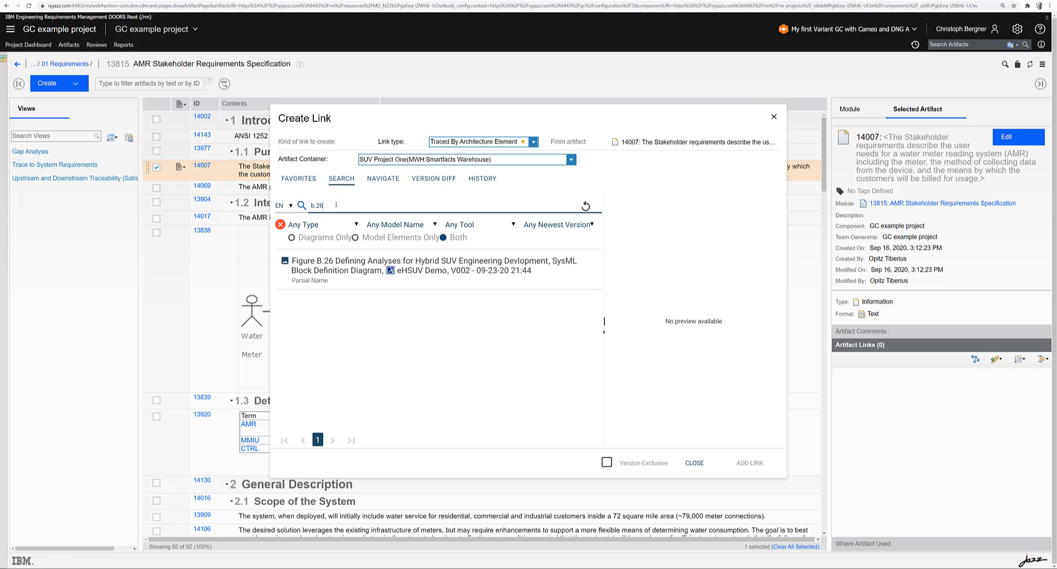
{"action": "left_click", "coordinate": [437, 265]}
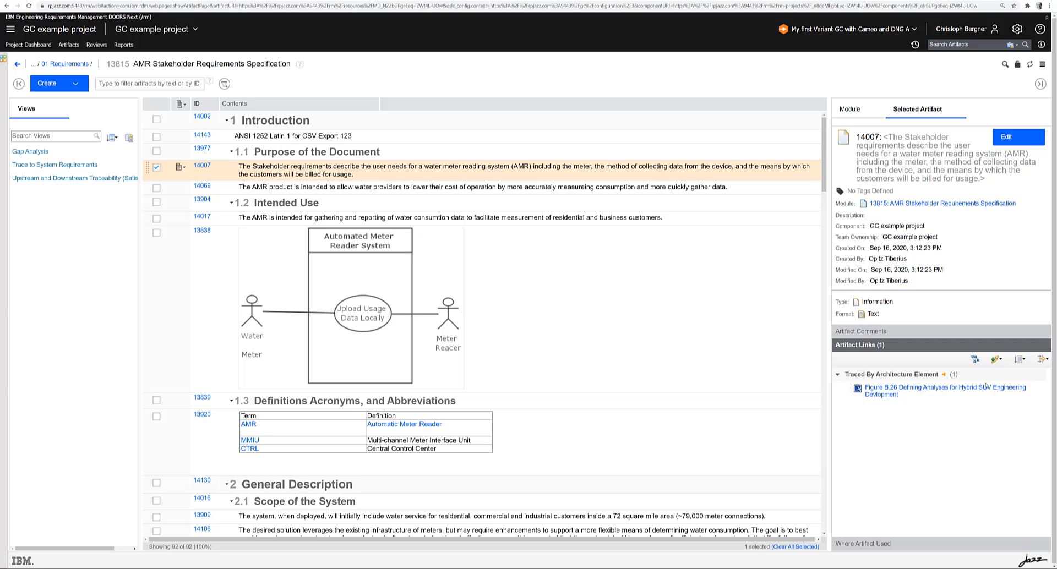
Create a Refined By Architecture Element link from 14007 to the EconomyContext block via History.
{"action": "left_click", "coordinate": [997, 359]}
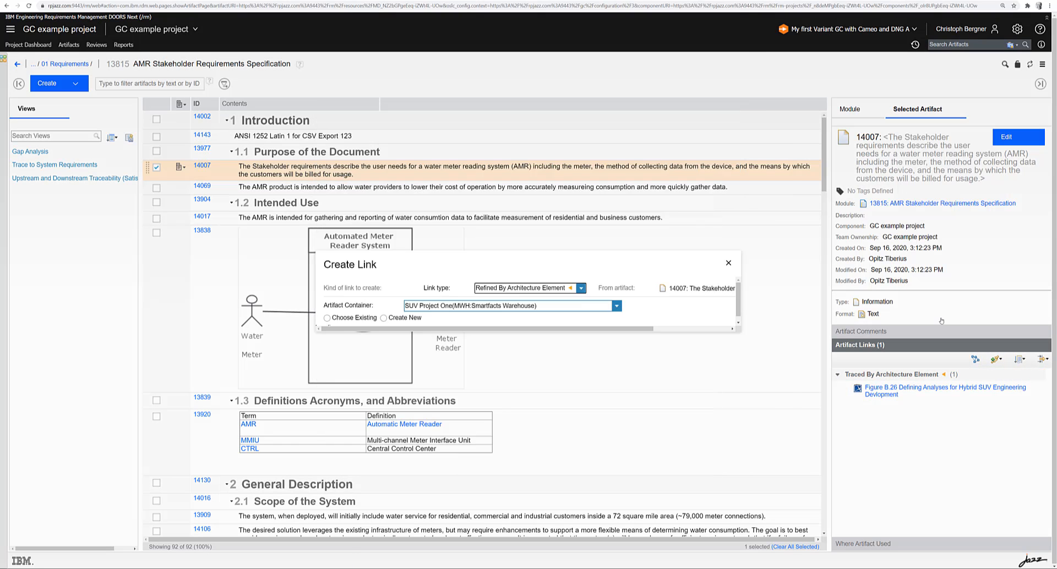
{"action": "left_click", "coordinate": [326, 318]}
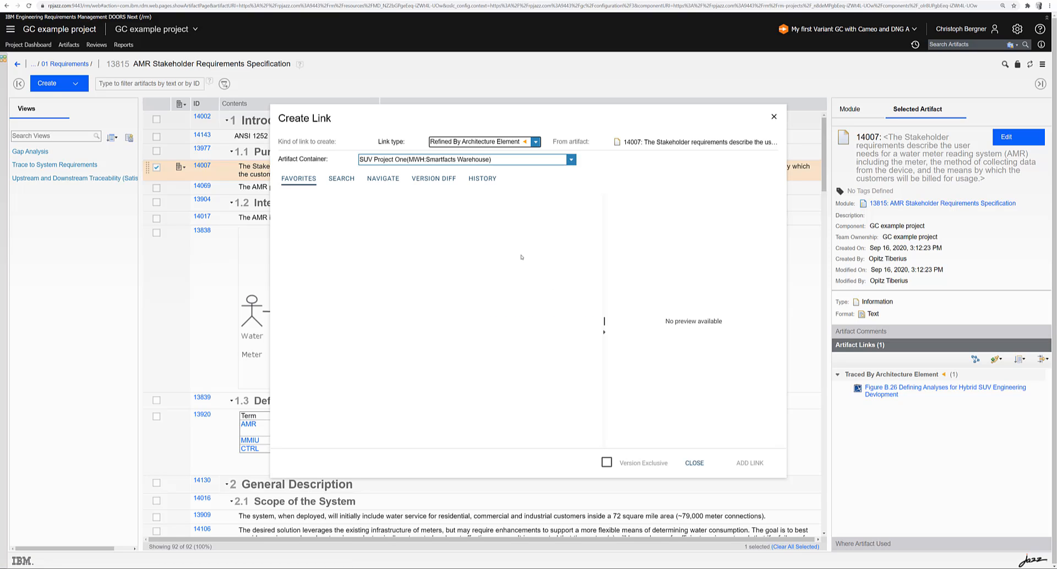
{"action": "mouse_move", "coordinate": [433, 222]}
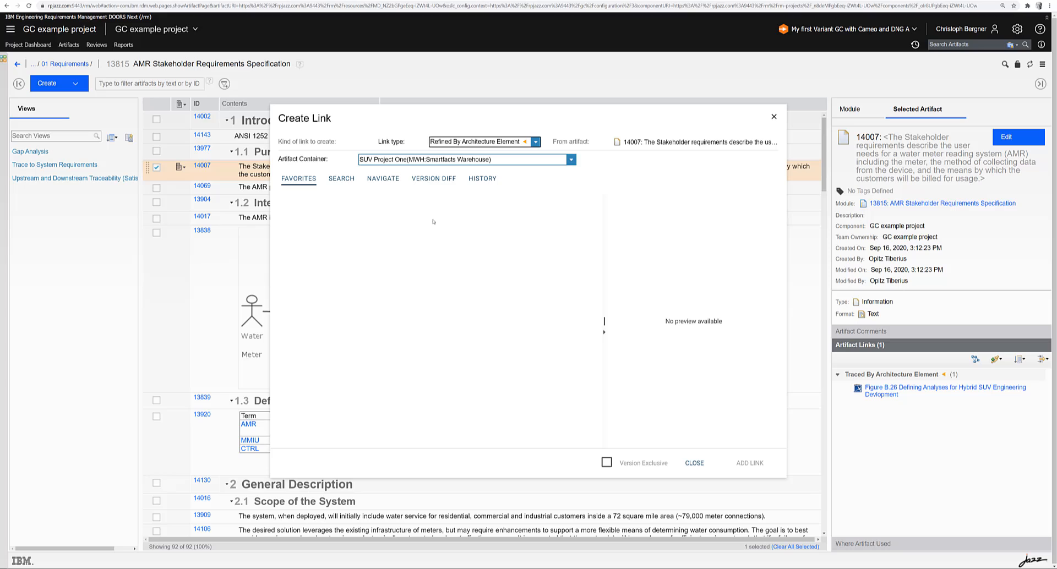
{"action": "left_click", "coordinate": [341, 179]}
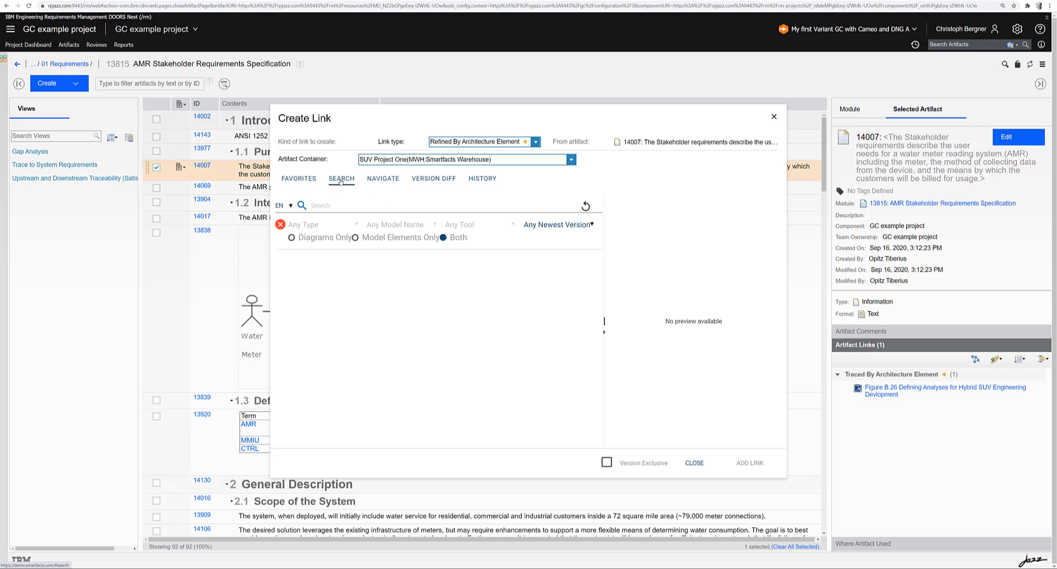
{"action": "left_click", "coordinate": [483, 179]}
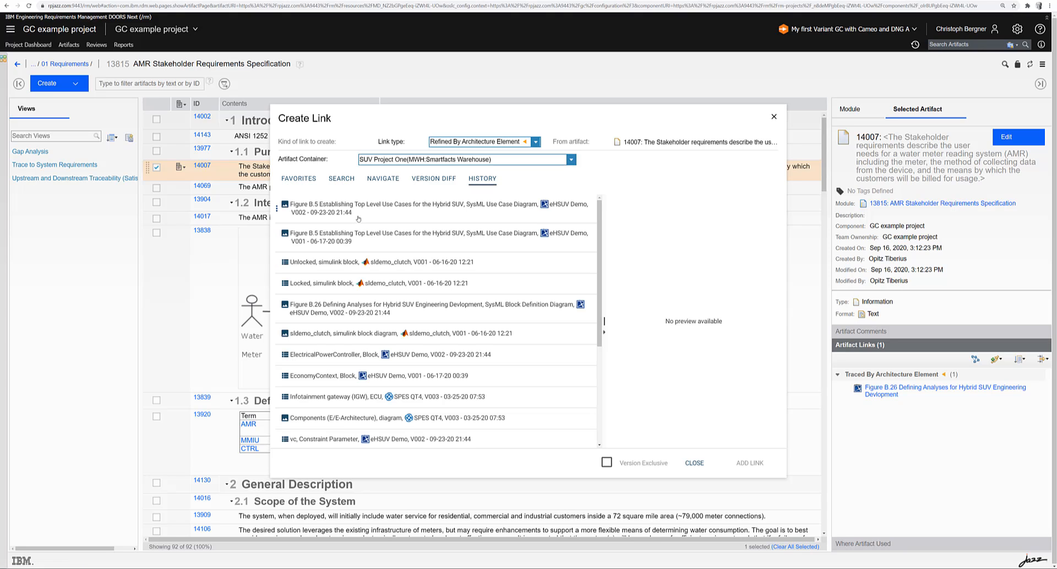
{"action": "left_click", "coordinate": [432, 308]}
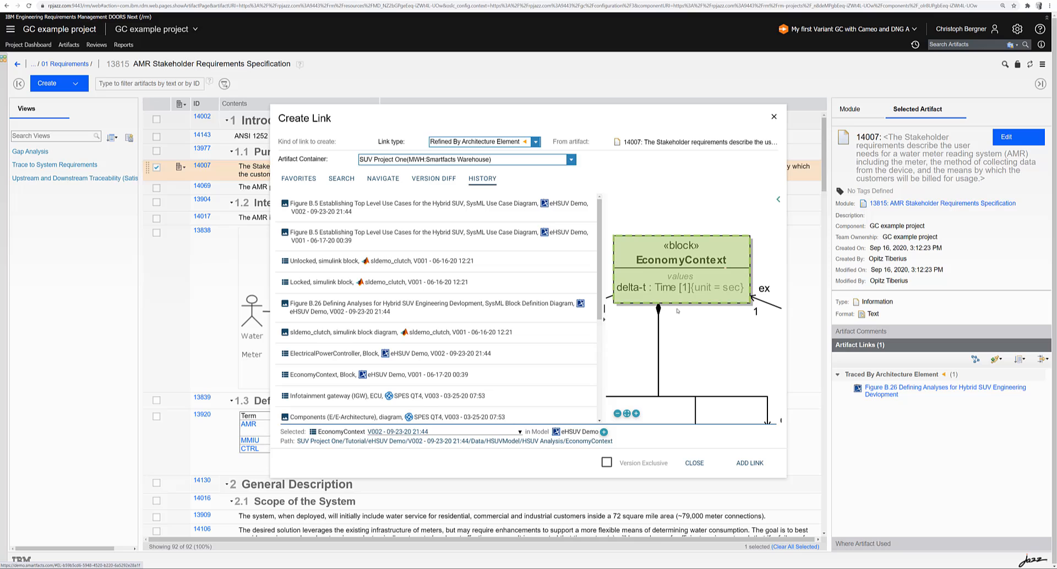
{"action": "left_click", "coordinate": [749, 463]}
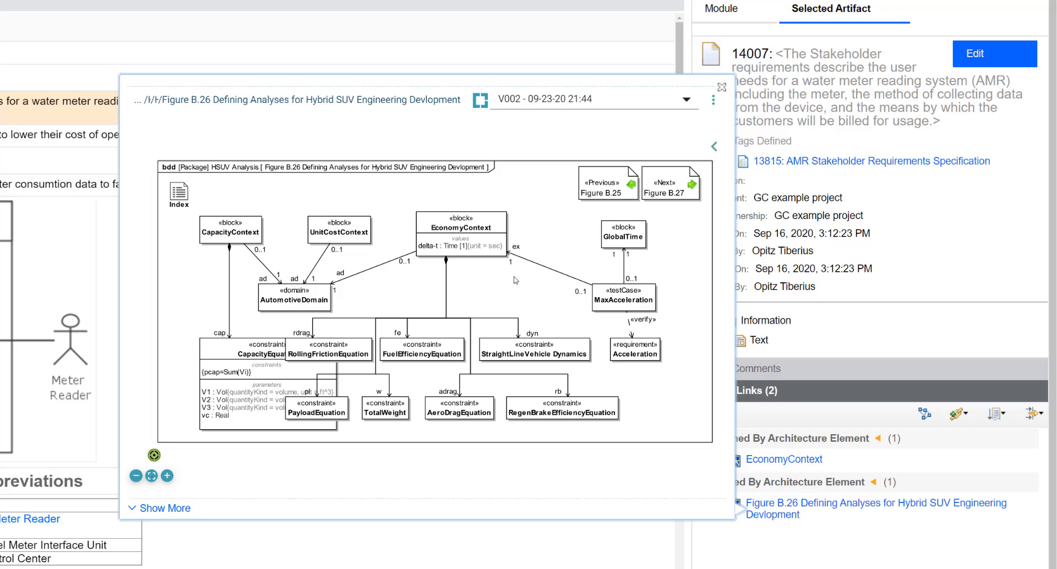
Preview the EconomyContext block's properties, including its Figure B.26 reference.
{"action": "left_click", "coordinate": [783, 459]}
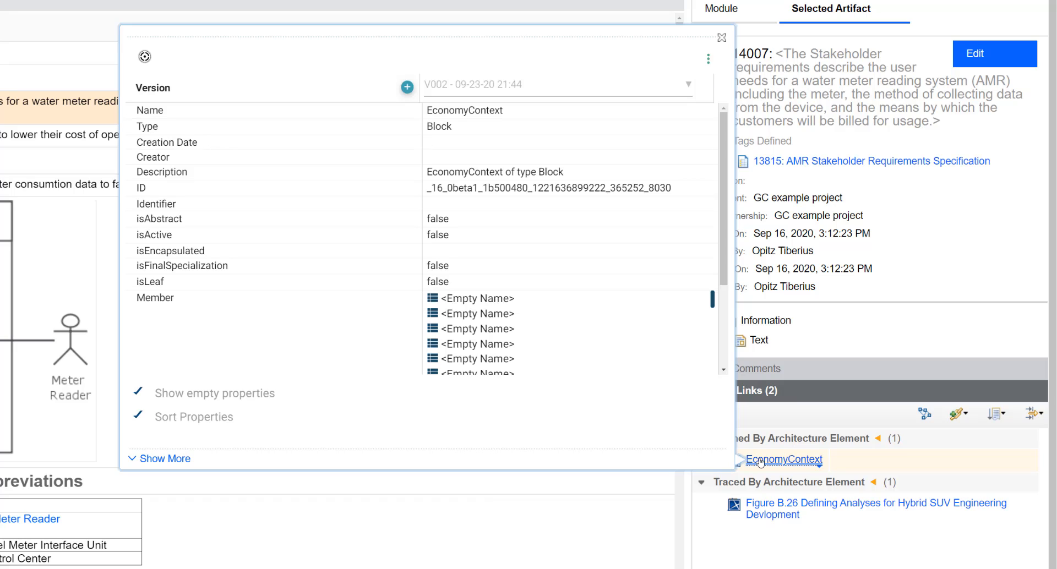
{"action": "scroll", "scroll_direction": "down", "scroll_amount": 3}
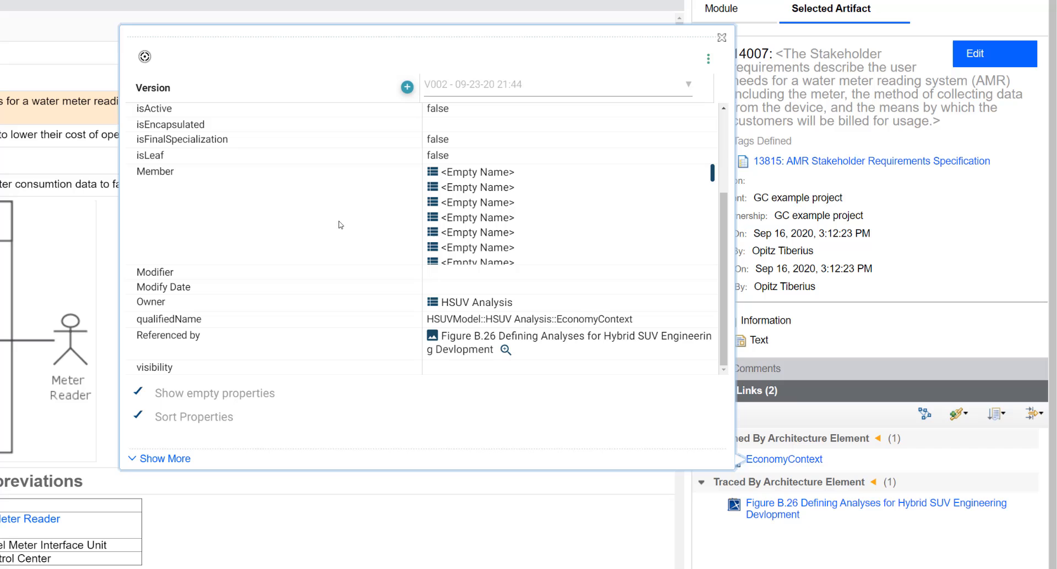
{"action": "mouse_move", "coordinate": [455, 339]}
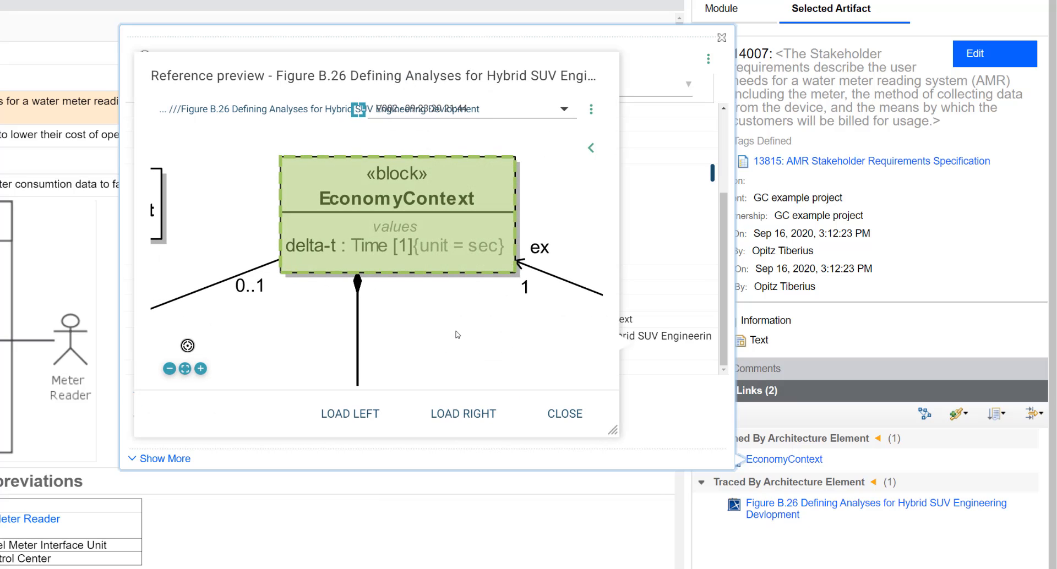
{"action": "left_click", "coordinate": [169, 368]}
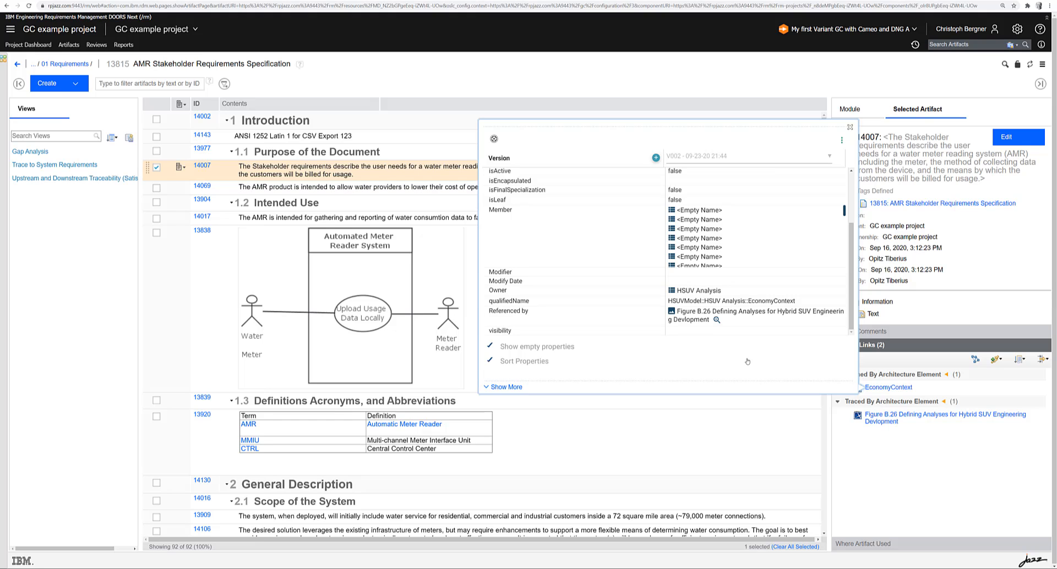
Switch to the 'My first Variant GC without Cameo and DNG A' configuration and show 14007's context.
{"action": "left_click", "coordinate": [852, 128]}
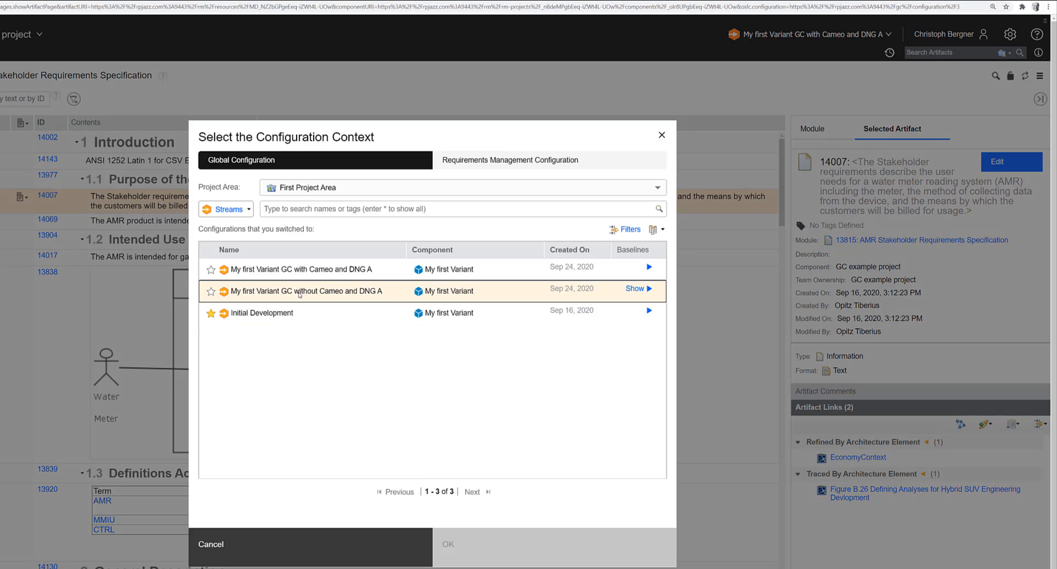
{"action": "left_click", "coordinate": [301, 290]}
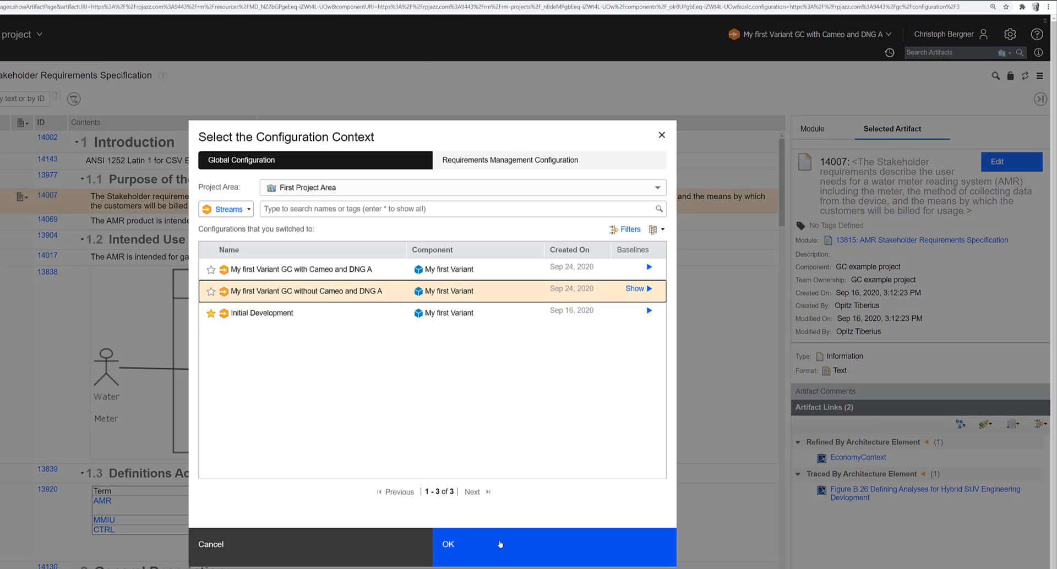
{"action": "left_click", "coordinate": [447, 544]}
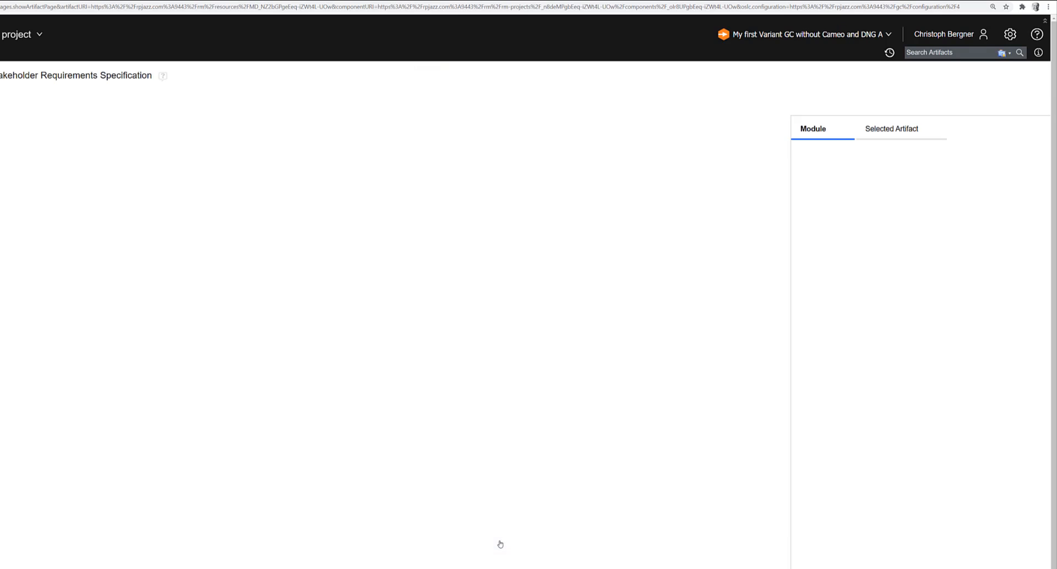
{"action": "left_click", "coordinate": [890, 129]}
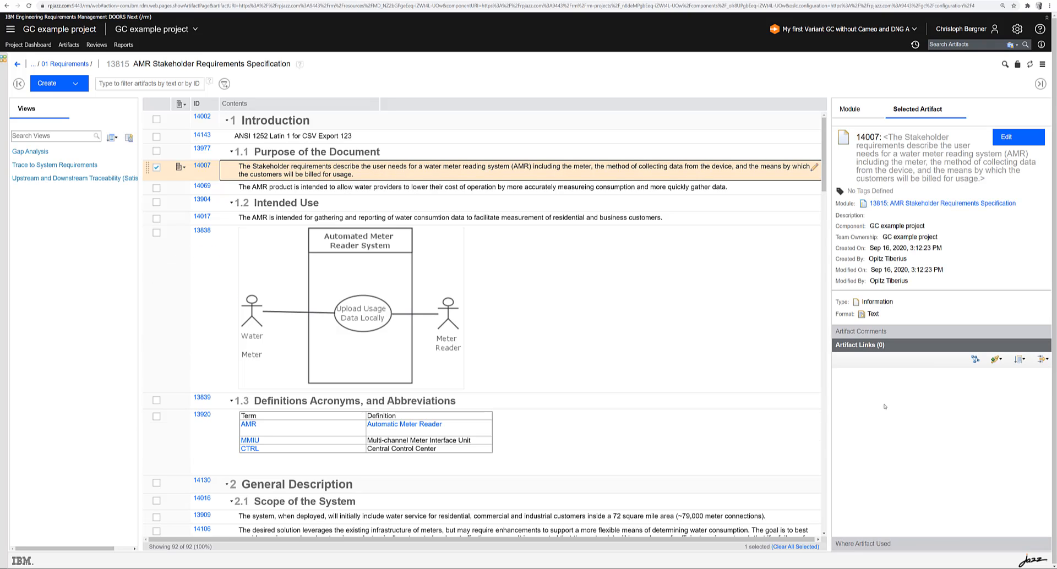
{"action": "mouse_move", "coordinate": [891, 403]}
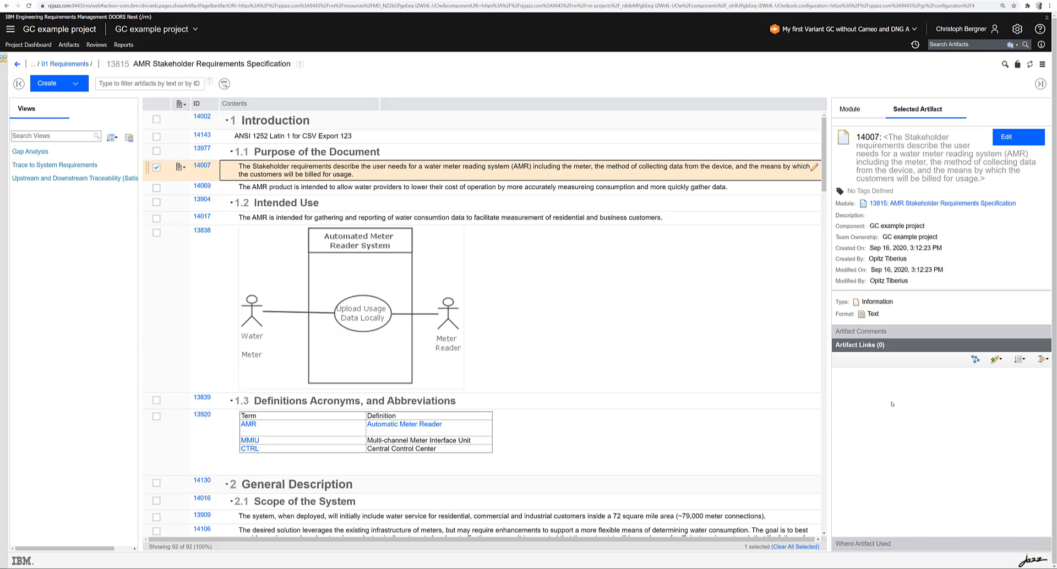
{"action": "mouse_move", "coordinate": [896, 412]}
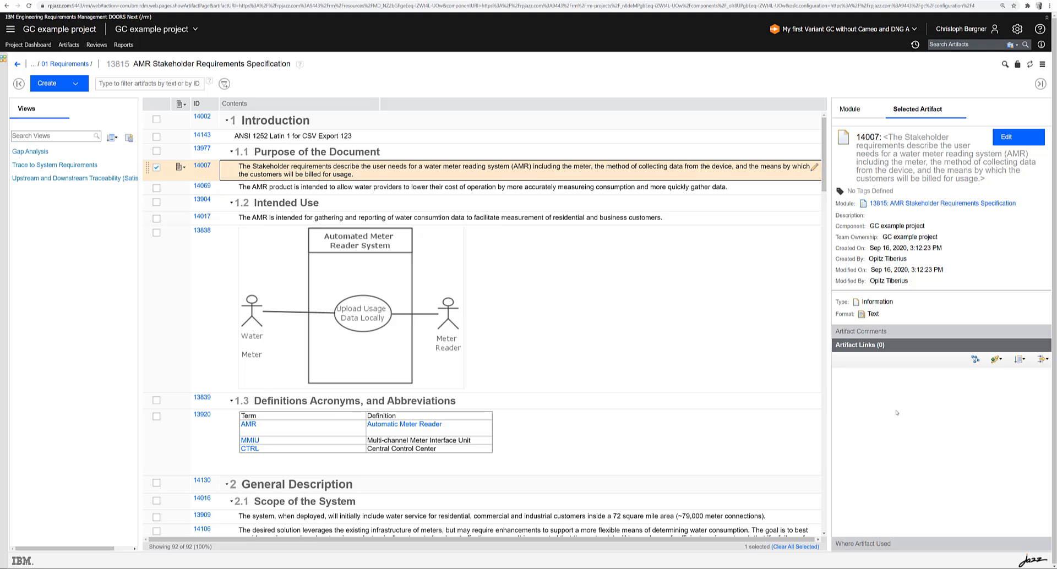
{"action": "left_click", "coordinate": [841, 29]}
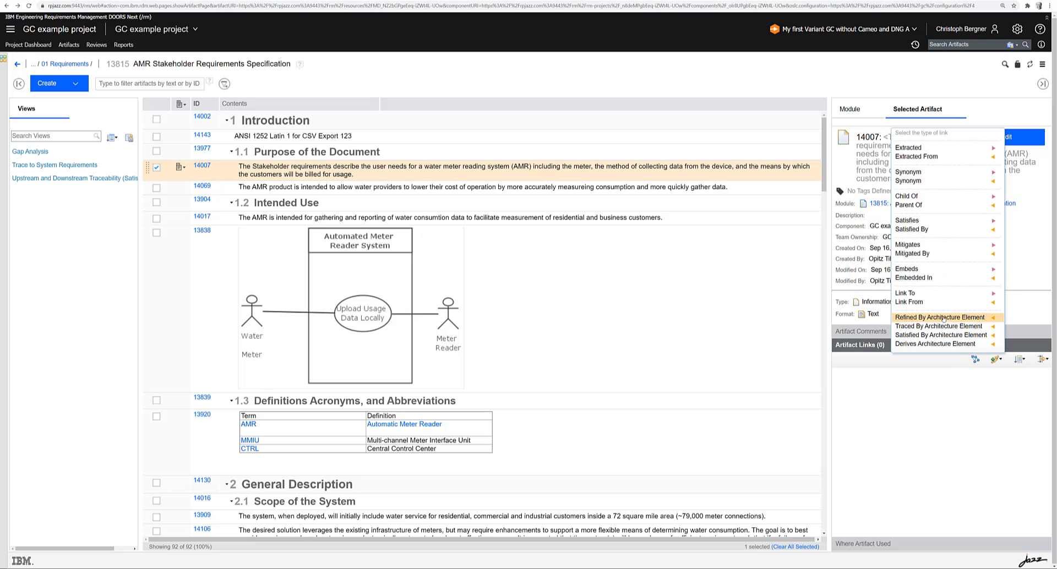
Start a Traced By Architecture Element link from 14007 and search the model warehouse for 'clutch'.
{"action": "left_click", "coordinate": [937, 326]}
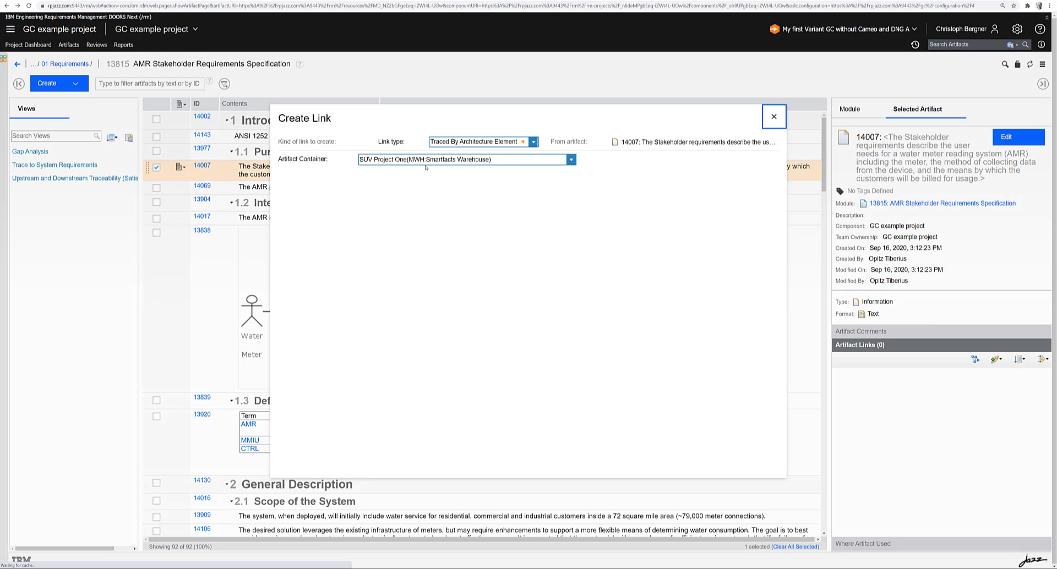
{"action": "mouse_move", "coordinate": [377, 199]}
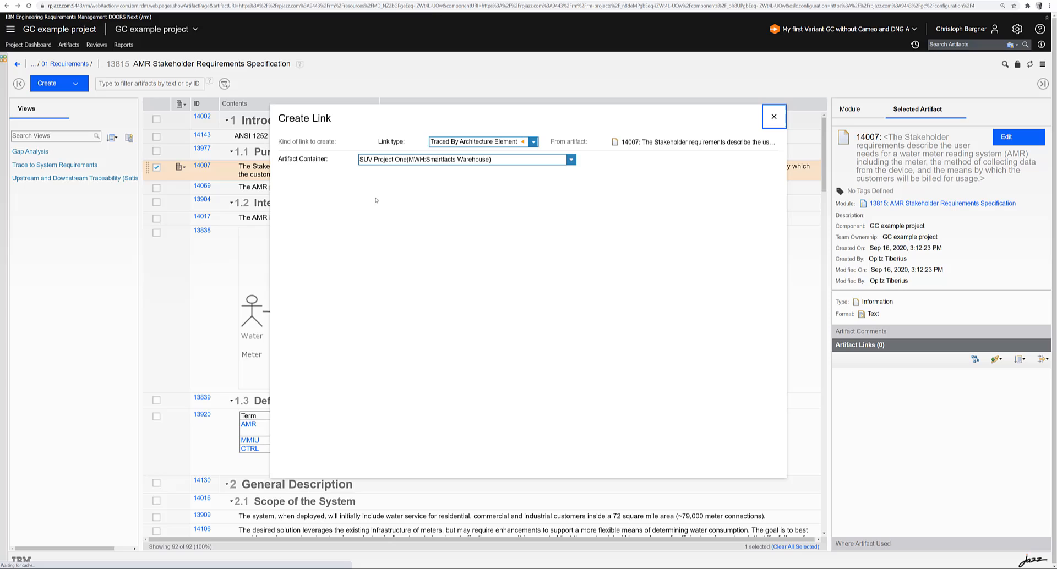
{"action": "left_click", "coordinate": [572, 159]}
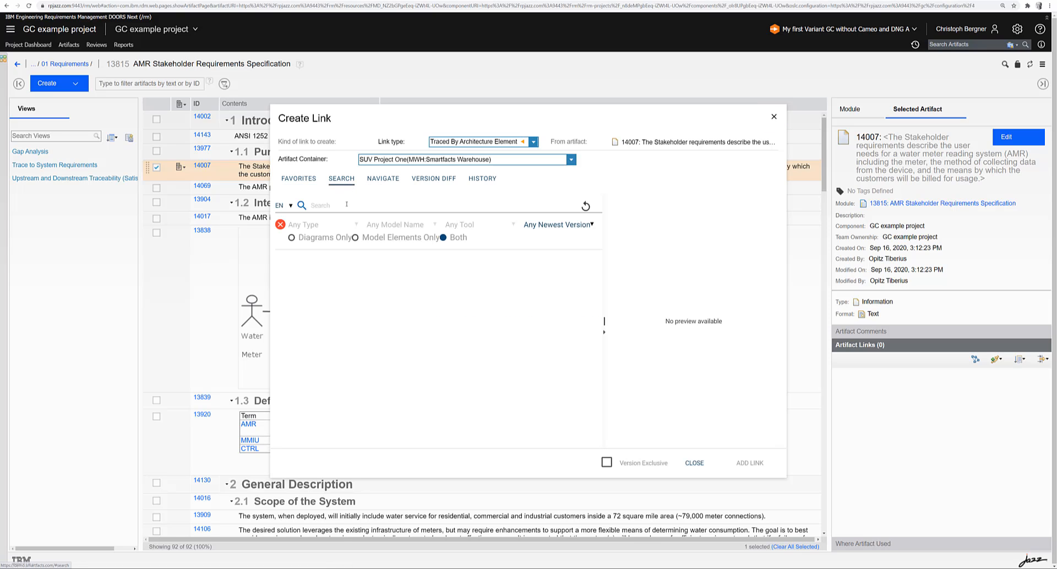
{"action": "type", "text": "clutch"}
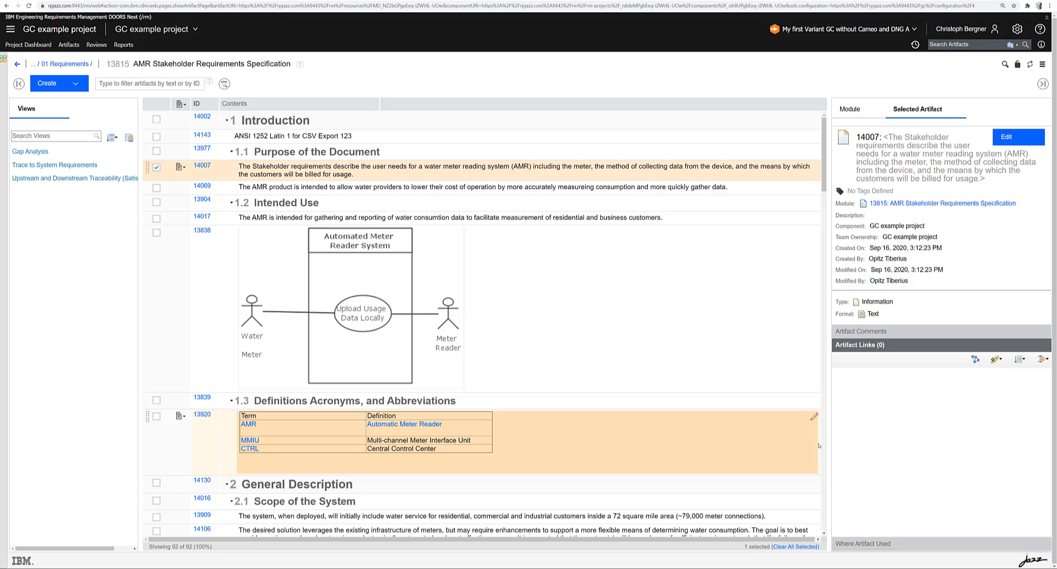
Create a Traced By Architecture Element link from 14007 to Components (E/E-Architecture), found via 'e/e'.
{"action": "left_click", "coordinate": [996, 359]}
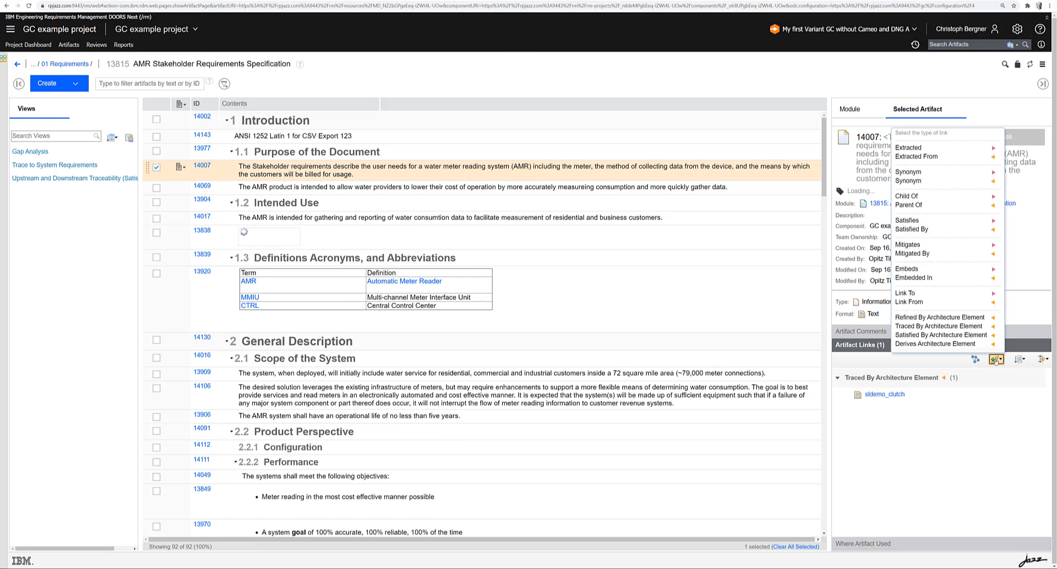
{"action": "left_click", "coordinate": [940, 326]}
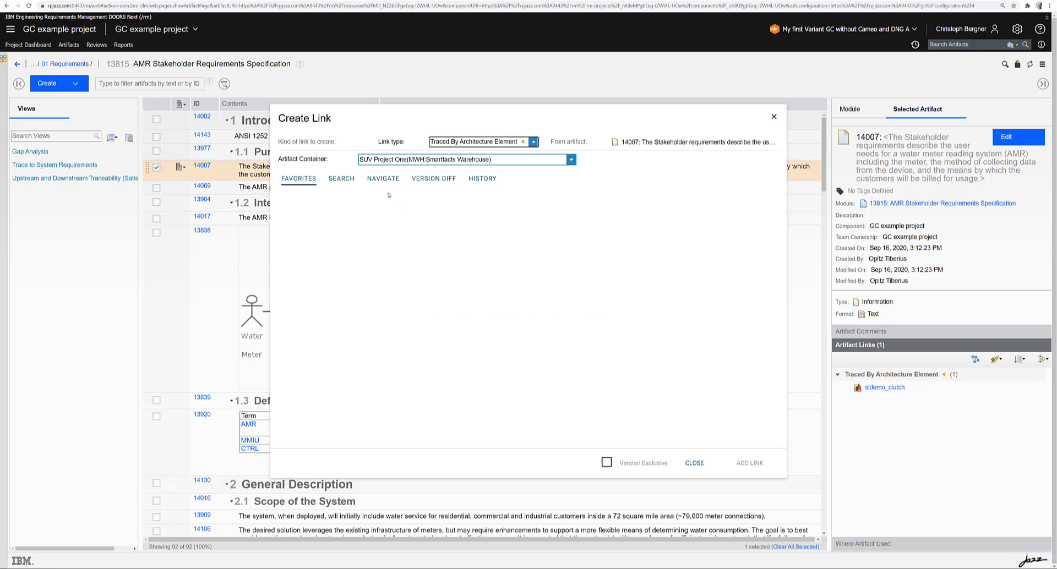
{"action": "left_click", "coordinate": [342, 178]}
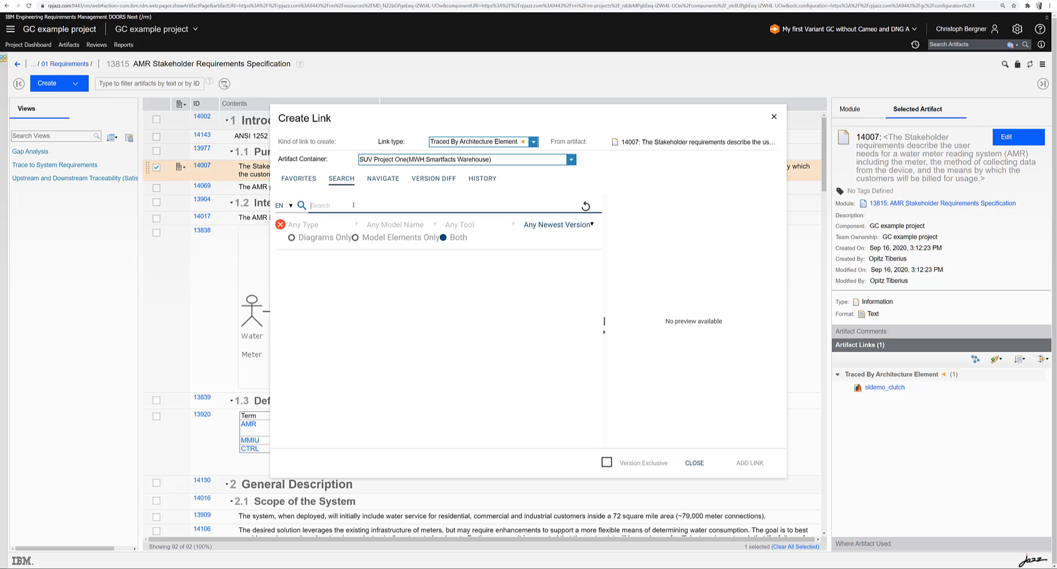
{"action": "type", "text": "e/e"}
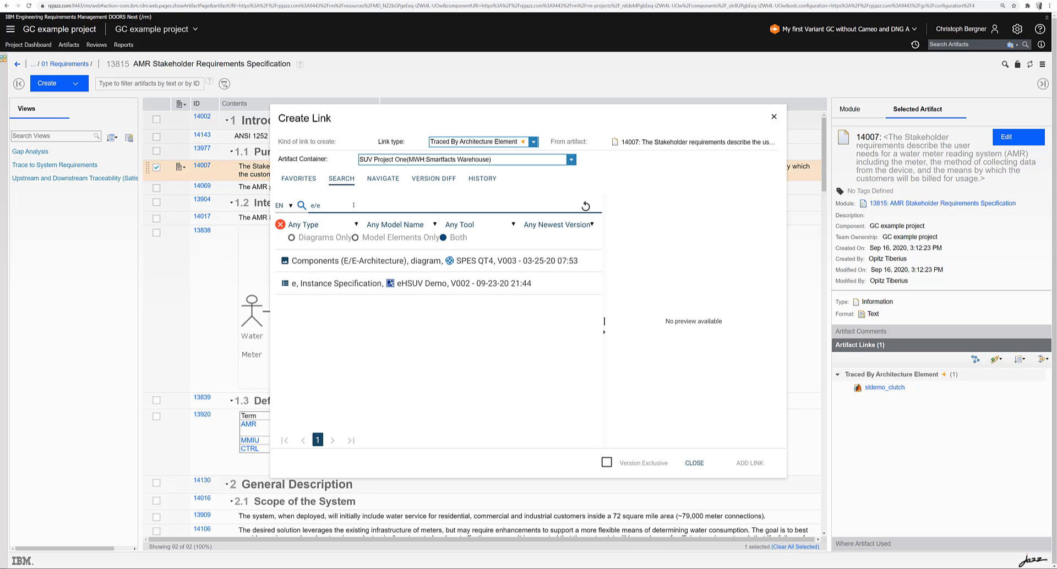
{"action": "left_click", "coordinate": [365, 260]}
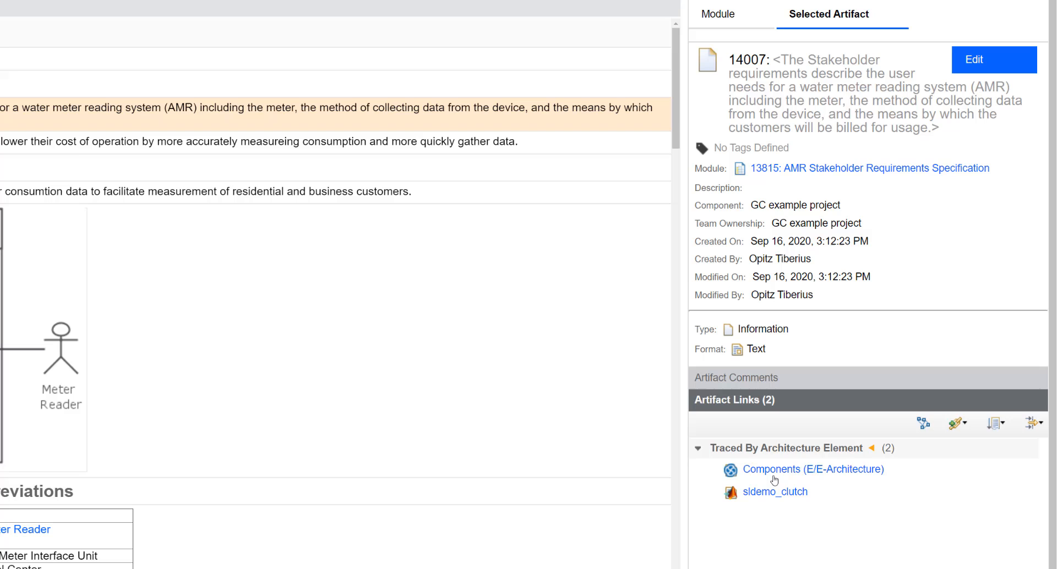
{"action": "left_click", "coordinate": [812, 469]}
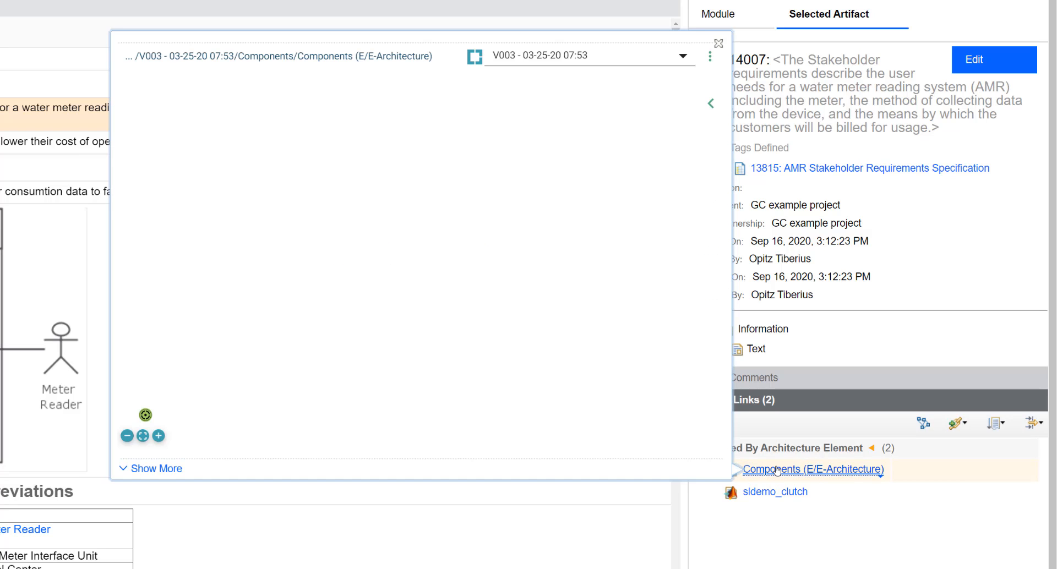
Show the linked Components (E/E-Architecture) diagram preview at V003 without version comparison.
{"action": "left_click", "coordinate": [813, 469]}
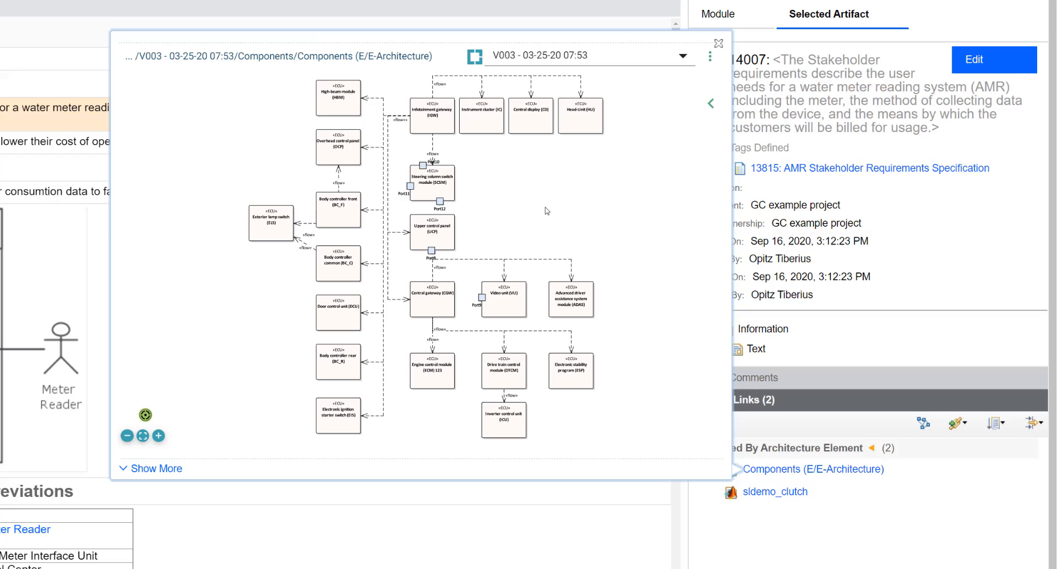
{"action": "mouse_move", "coordinate": [608, 150]}
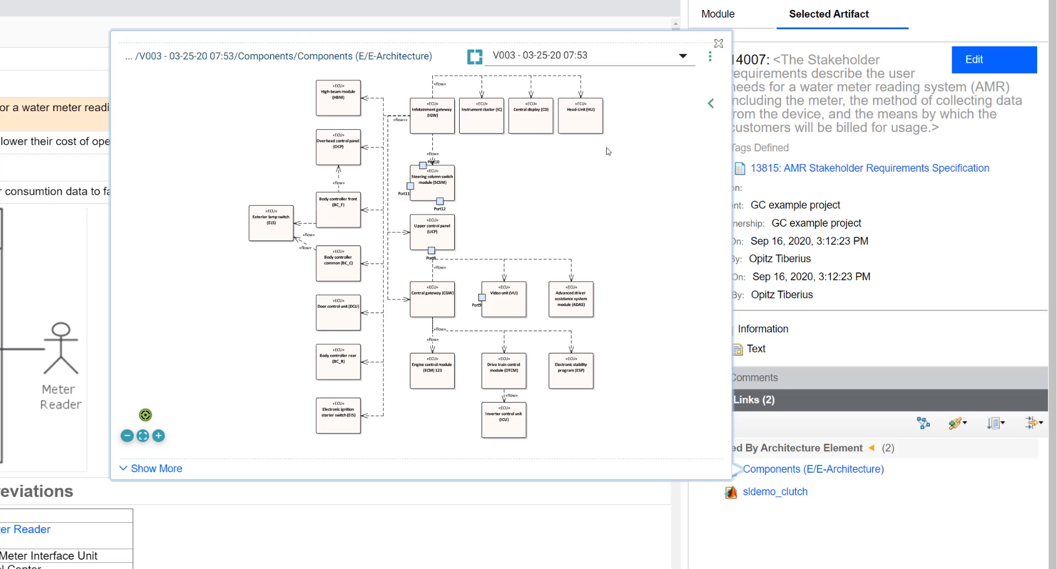
{"action": "mouse_move", "coordinate": [604, 145]}
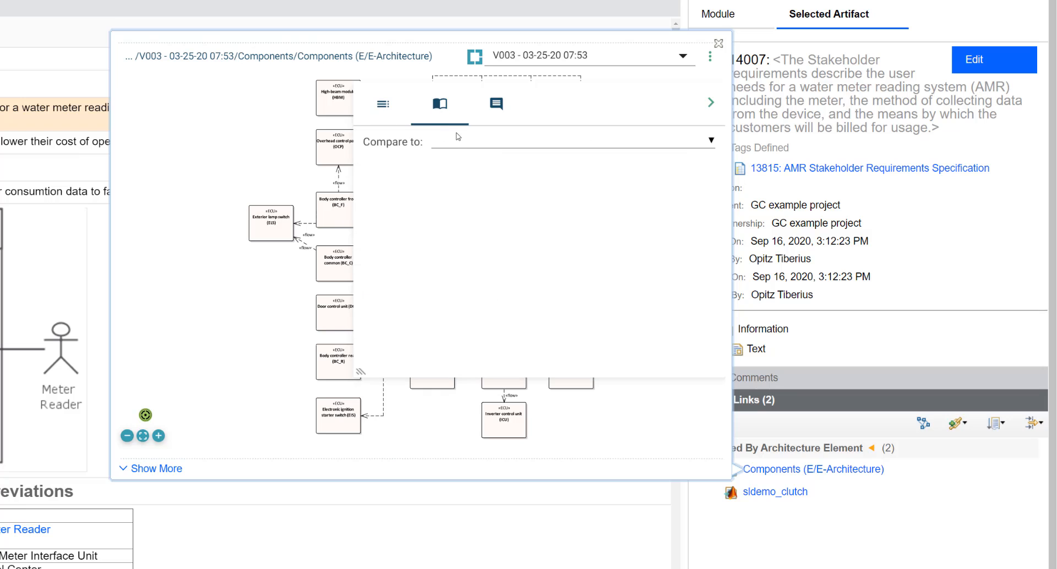
{"action": "left_click", "coordinate": [572, 142]}
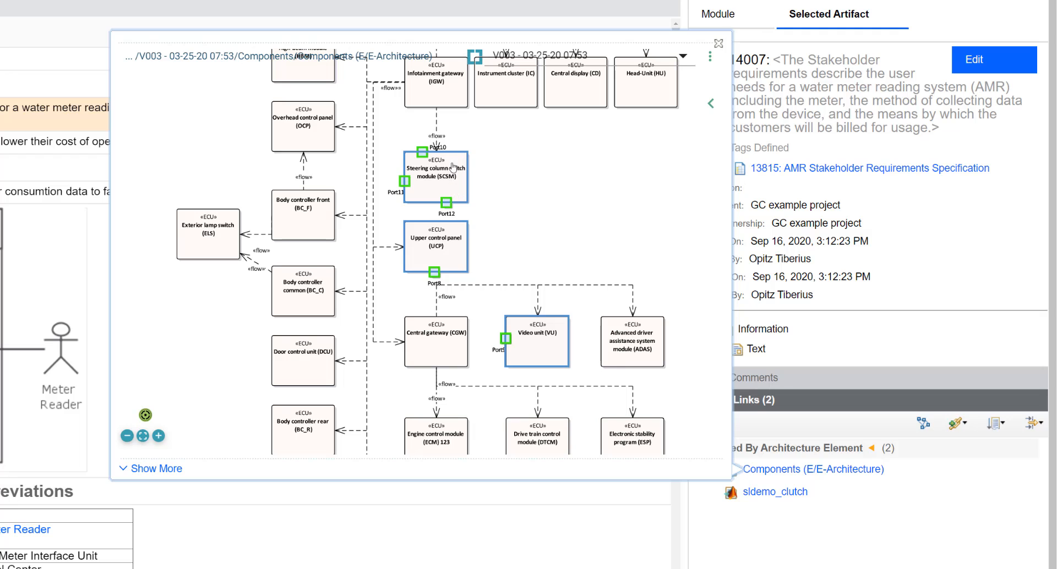
{"action": "mouse_move", "coordinate": [438, 242]}
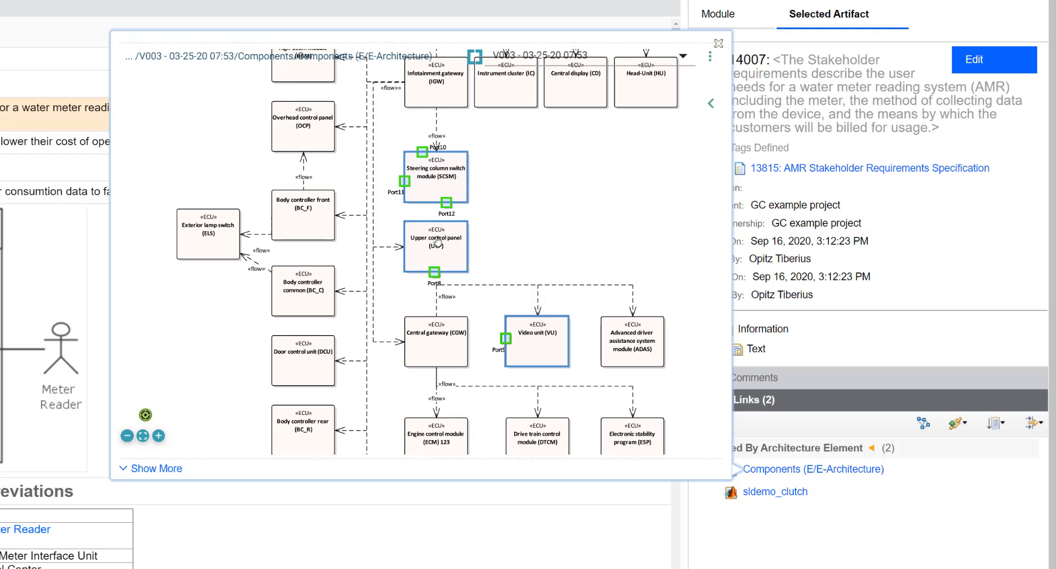
{"action": "mouse_move", "coordinate": [461, 178]}
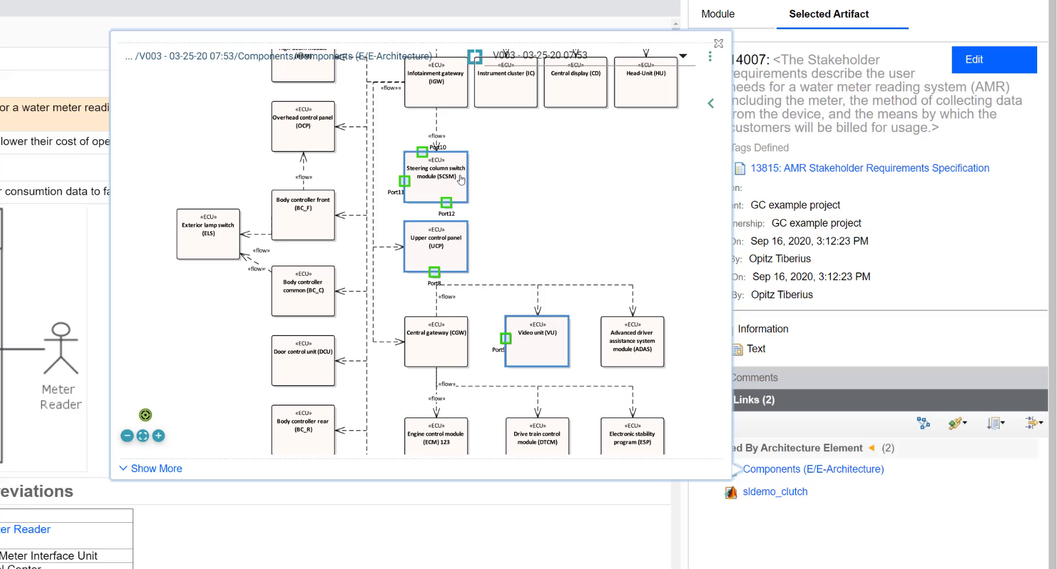
{"action": "mouse_move", "coordinate": [529, 195]}
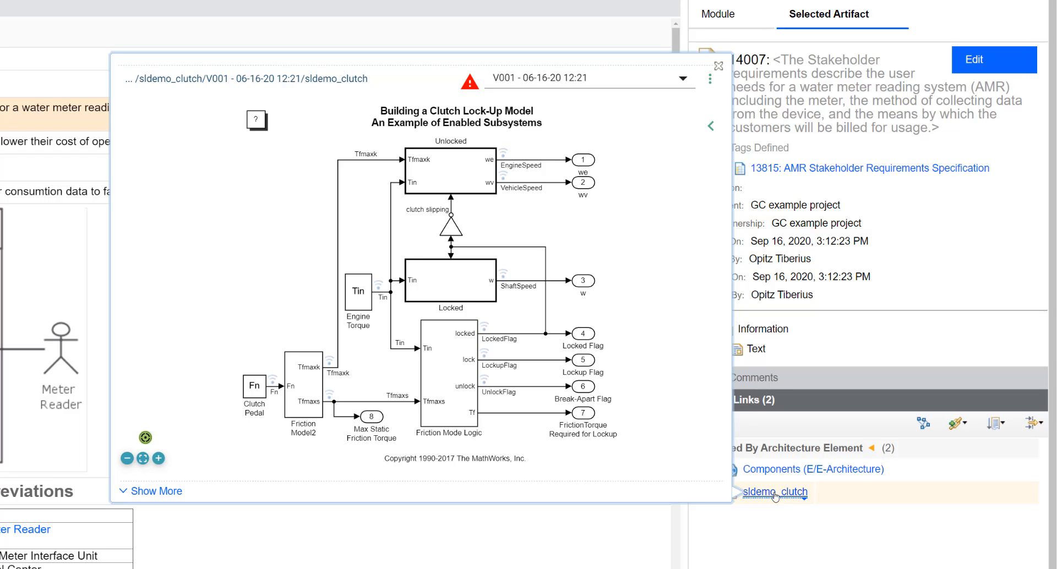
Switch the working configuration to 'My first Variant GC with Cameo and DNG A'.
{"action": "left_click", "coordinate": [718, 66]}
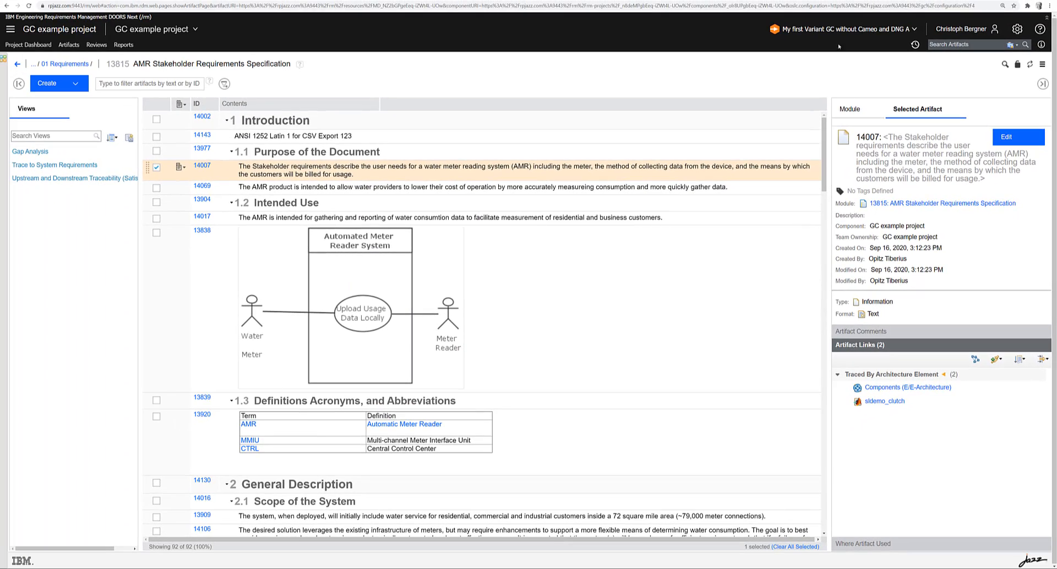
{"action": "left_click", "coordinate": [845, 28]}
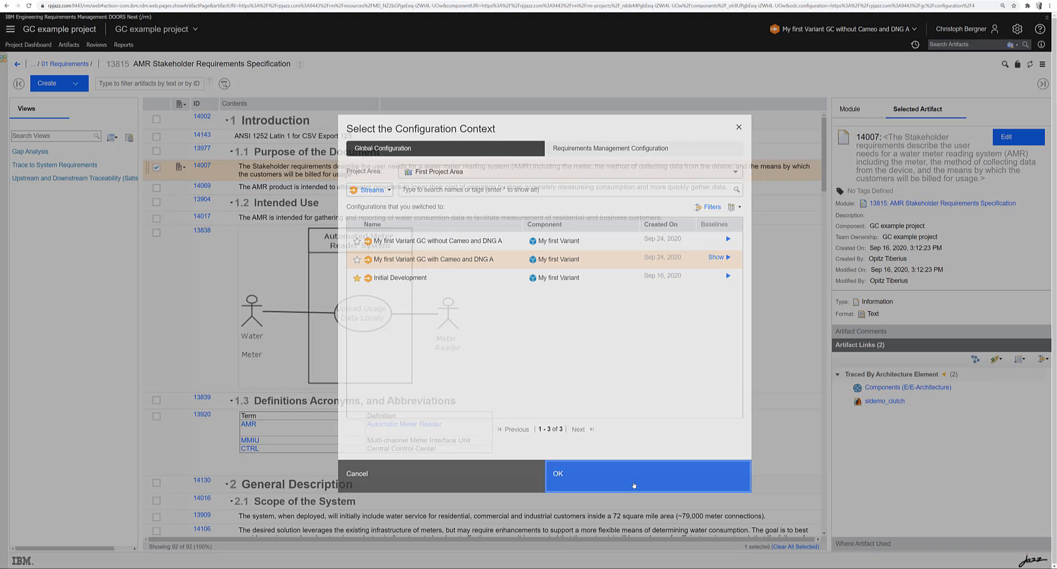
{"action": "left_click", "coordinate": [647, 473]}
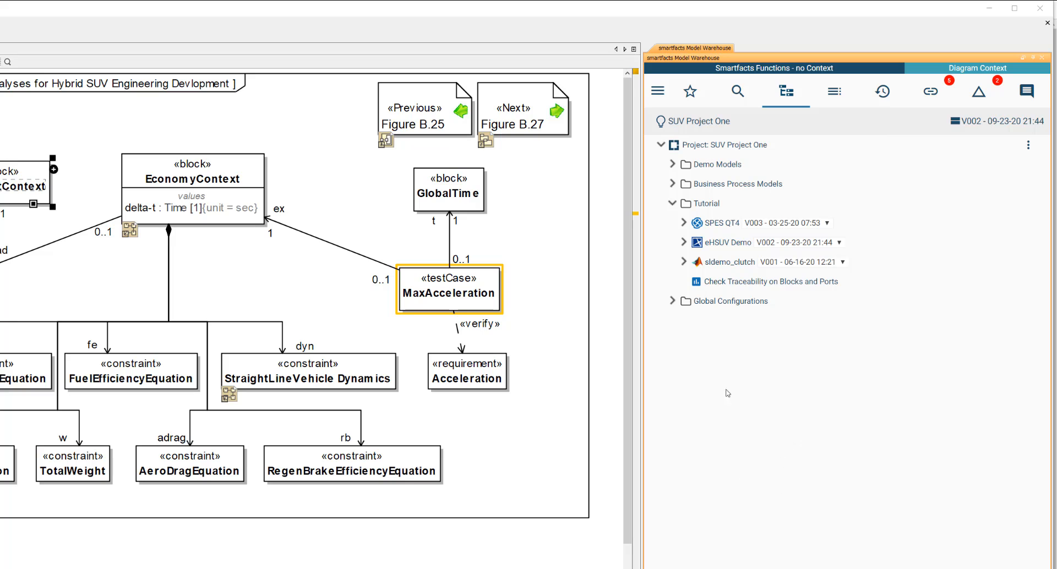
{"action": "mouse_move", "coordinate": [977, 117]}
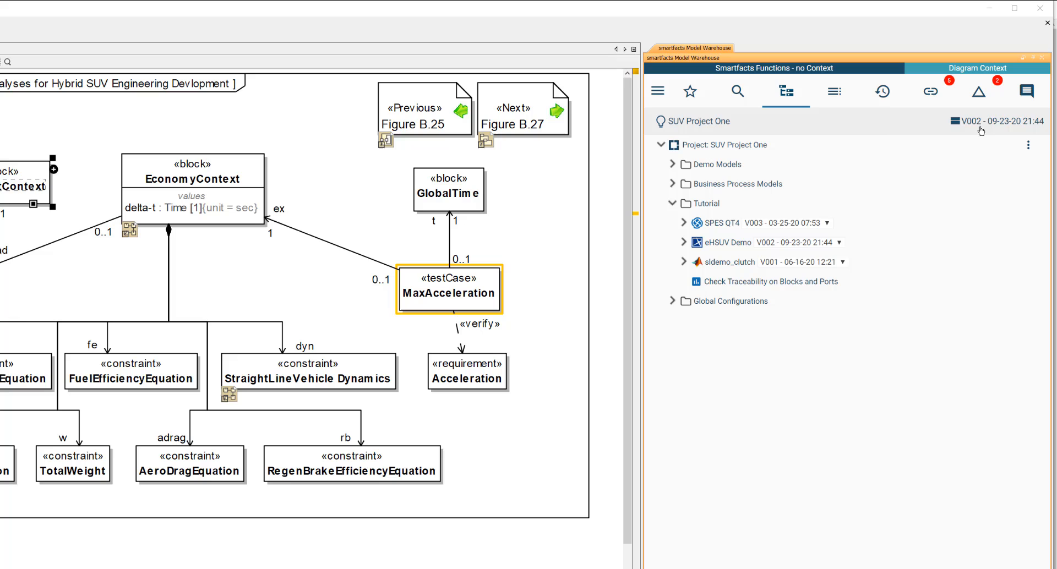
Select the My first Variant GC with Cameo and DNG A configuration and expand its eHSUV Demo V002 and Stream A contents.
{"action": "left_click", "coordinate": [997, 122]}
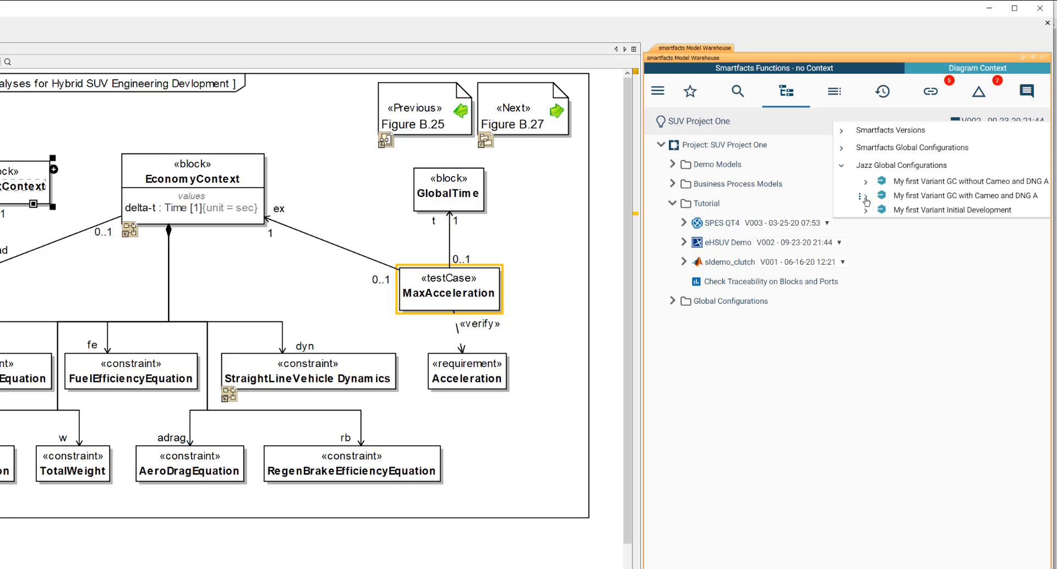
{"action": "left_click", "coordinate": [866, 201]}
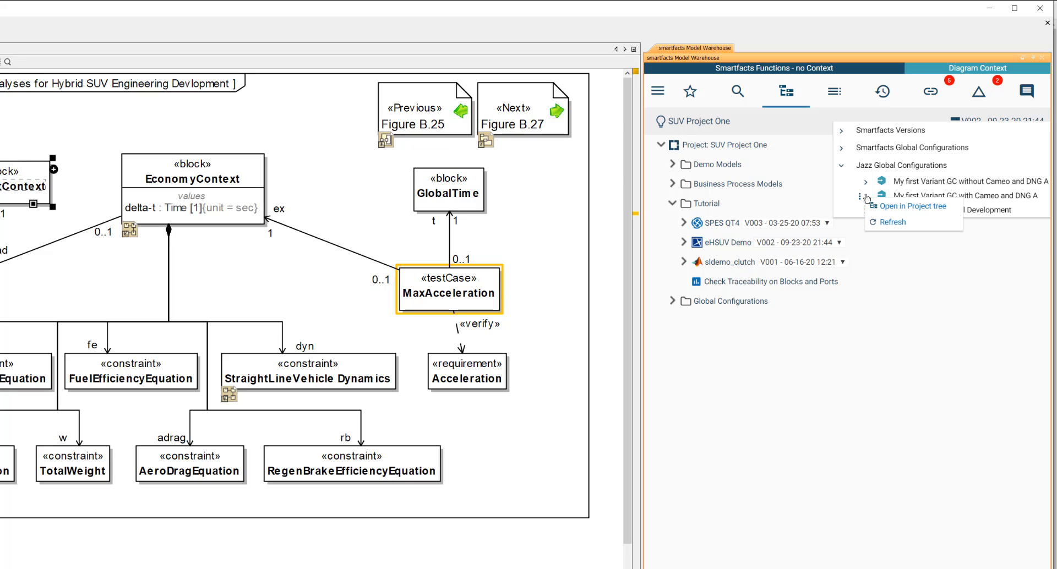
{"action": "left_click", "coordinate": [867, 196]}
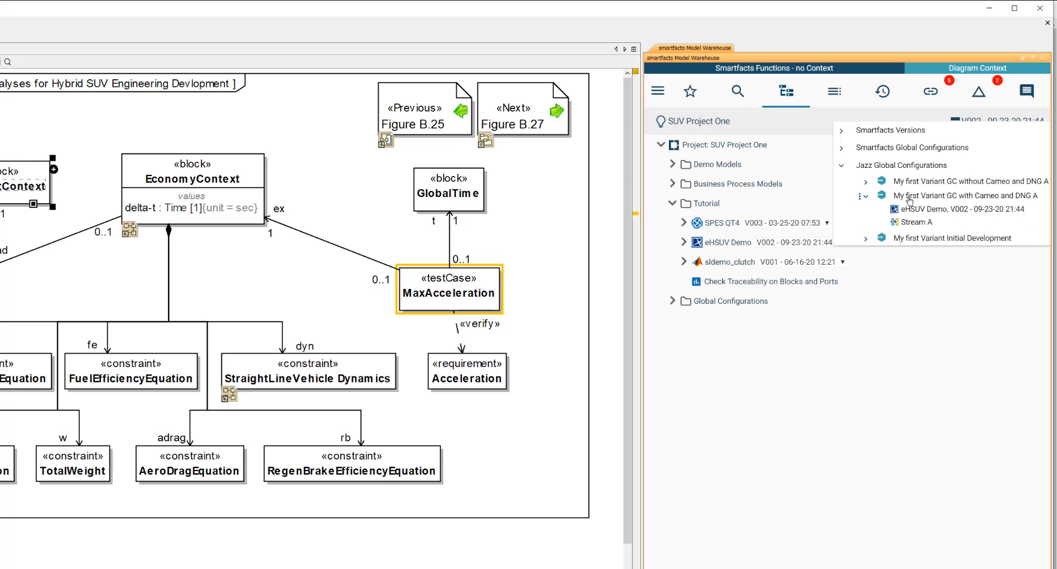
{"action": "mouse_move", "coordinate": [923, 201]}
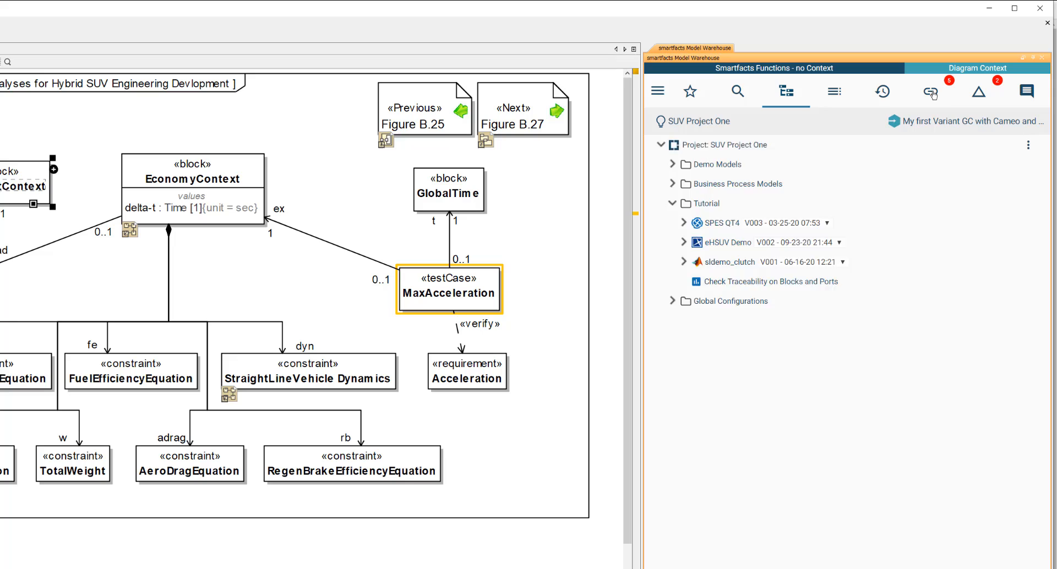
{"action": "left_click", "coordinate": [931, 91]}
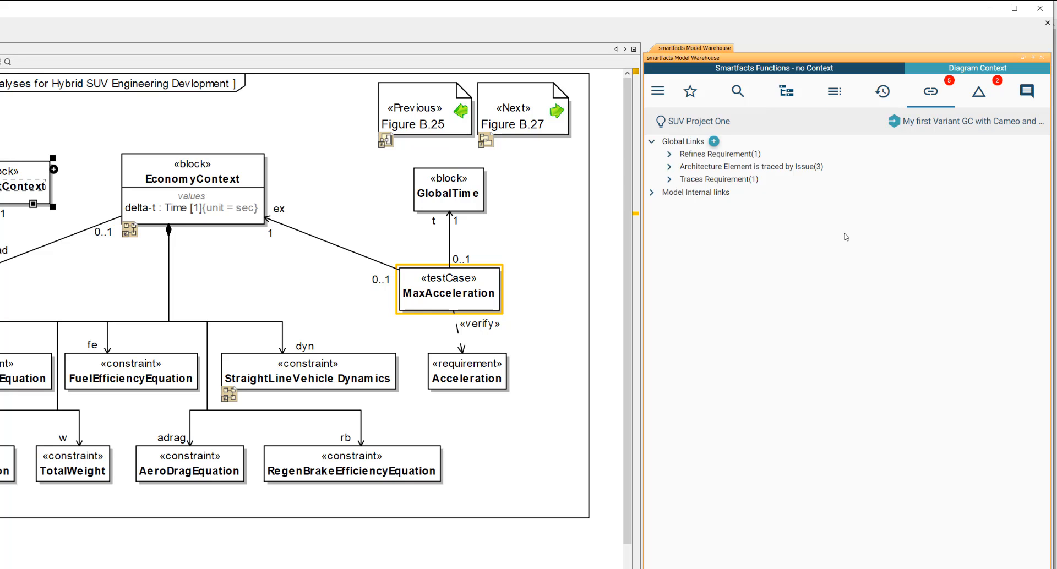
{"action": "mouse_move", "coordinate": [811, 253]}
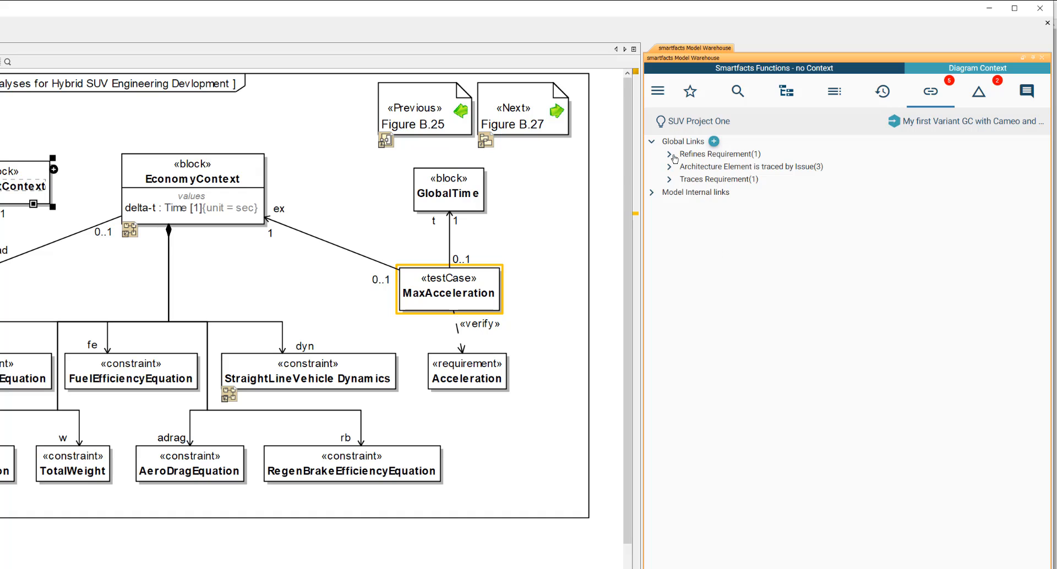
{"action": "left_click", "coordinate": [670, 154]}
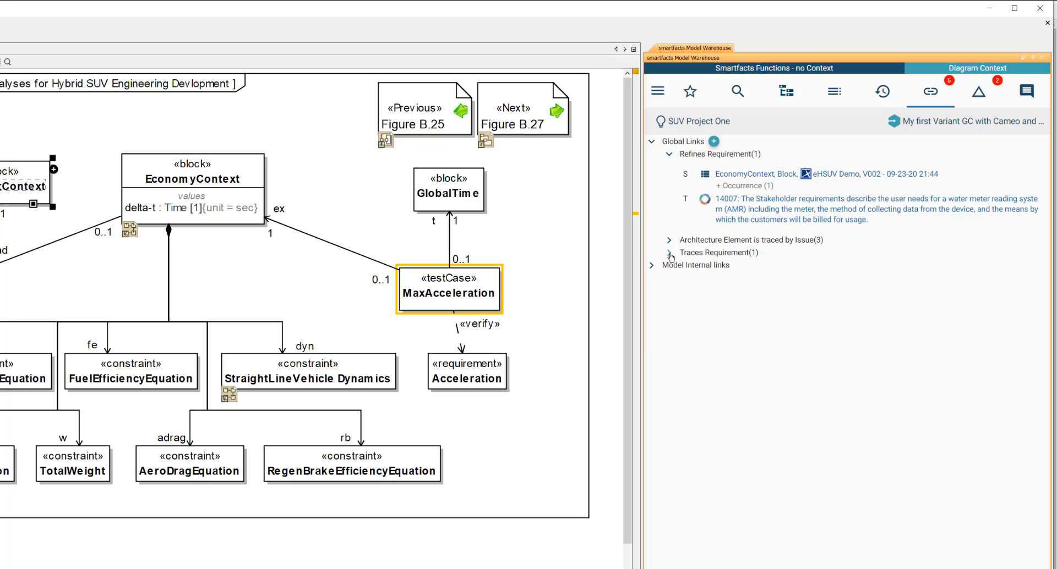
{"action": "left_click", "coordinate": [669, 253]}
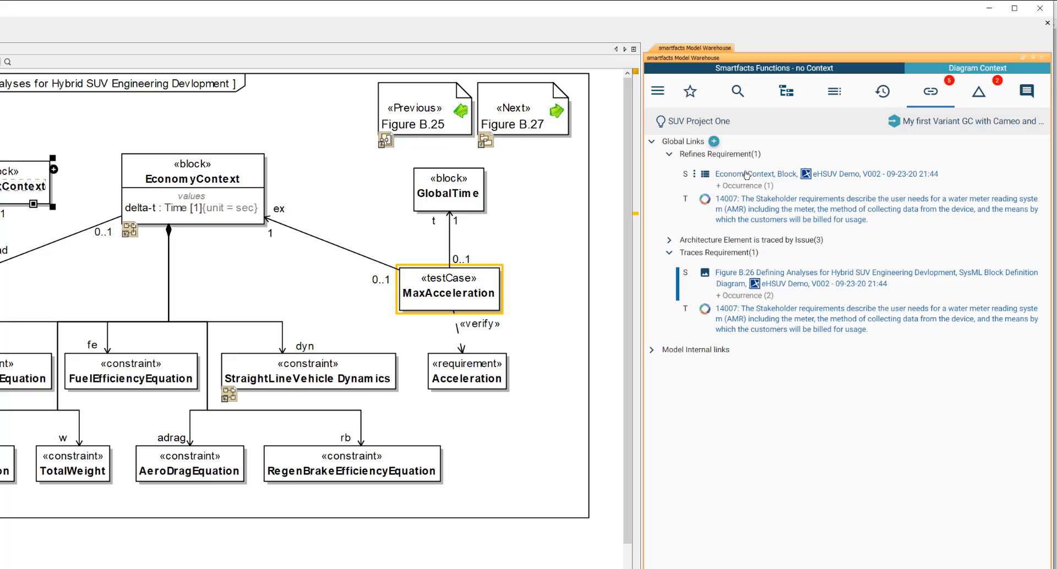
{"action": "mouse_move", "coordinate": [730, 209]}
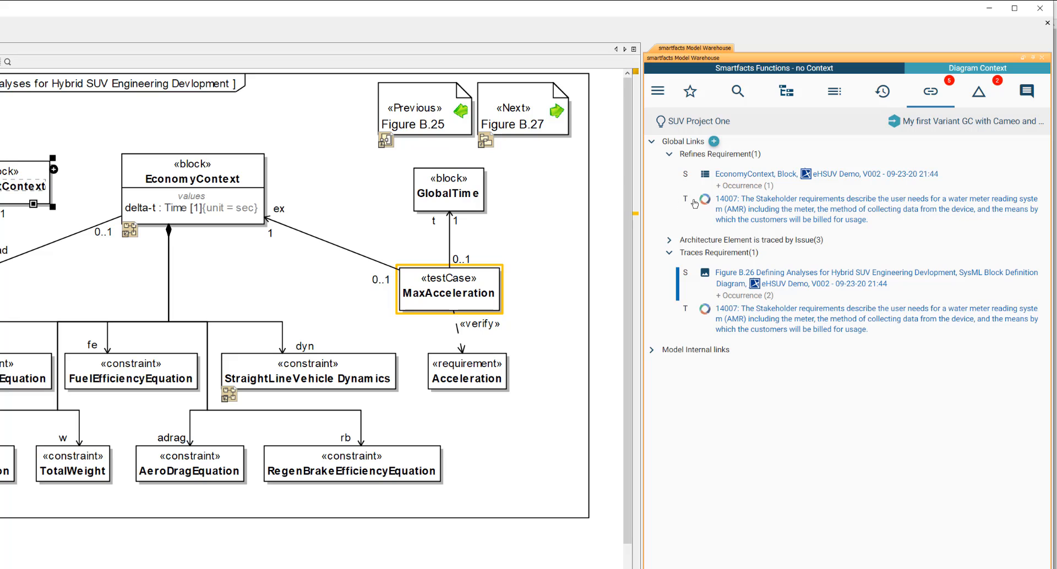
{"action": "left_click", "coordinate": [705, 199]}
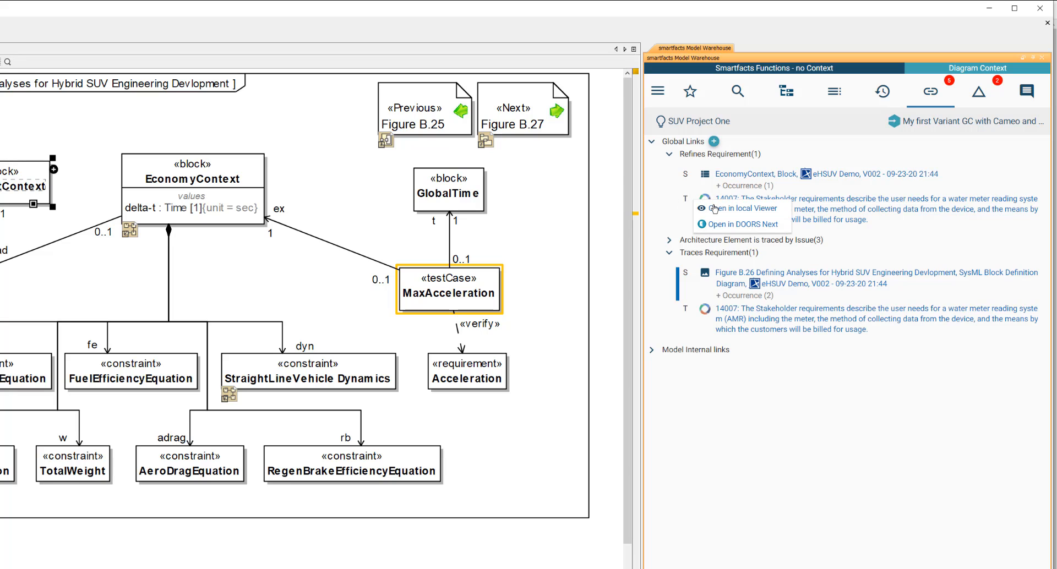
{"action": "left_click", "coordinate": [741, 209]}
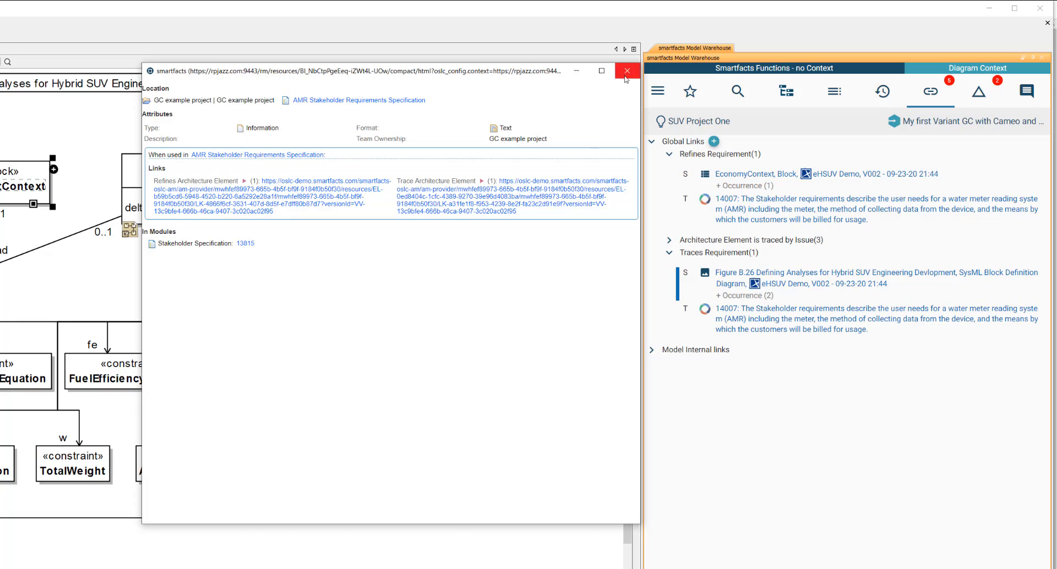
{"action": "left_click", "coordinate": [627, 70]}
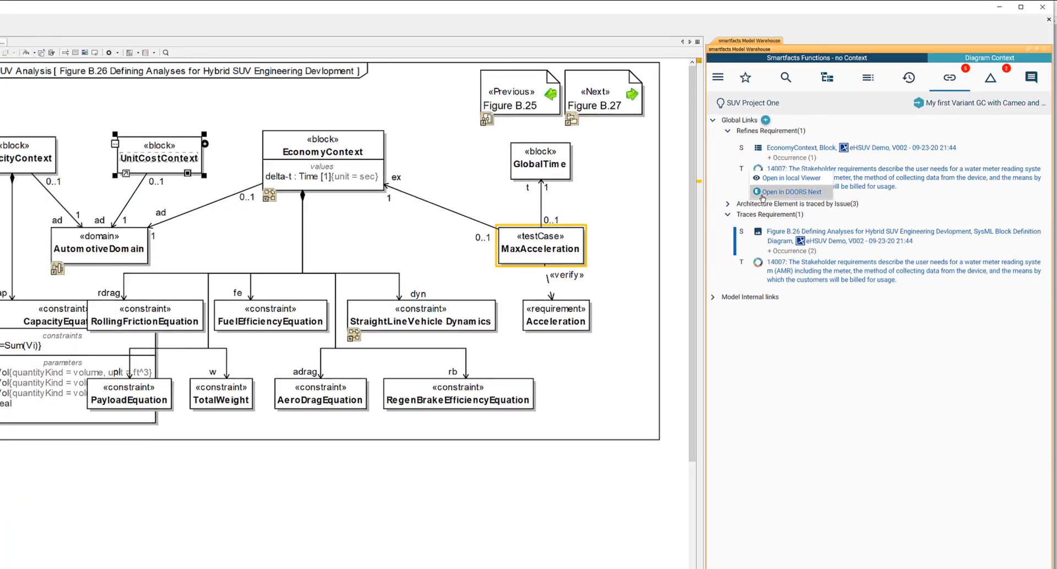
{"action": "left_click", "coordinate": [787, 193]}
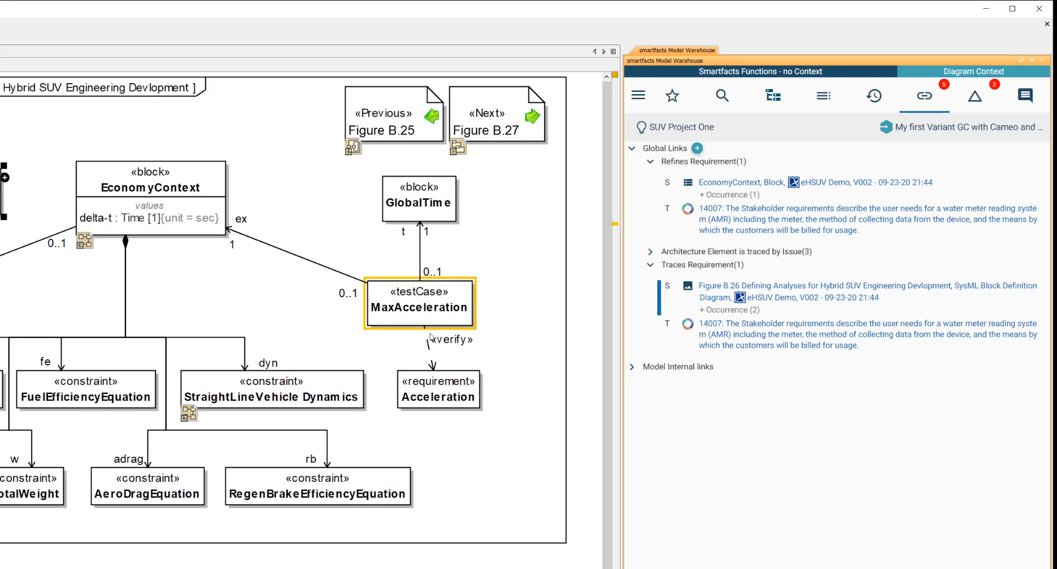
{"action": "mouse_move", "coordinate": [899, 145]}
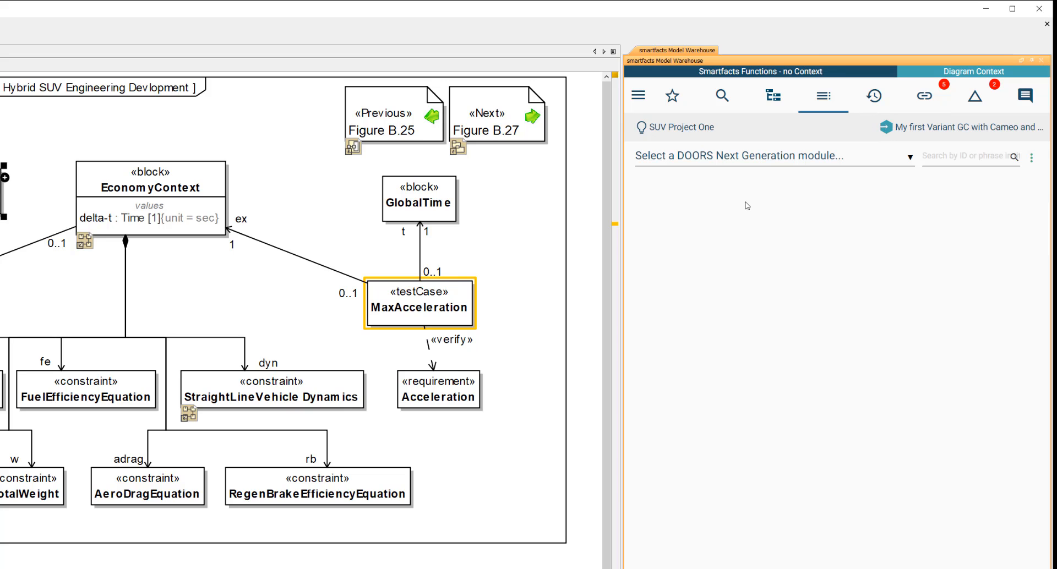
Choose AMR Stakeholder Requirements Specification from the module list and expand its Introduction and General Description sections.
{"action": "left_click", "coordinate": [774, 156]}
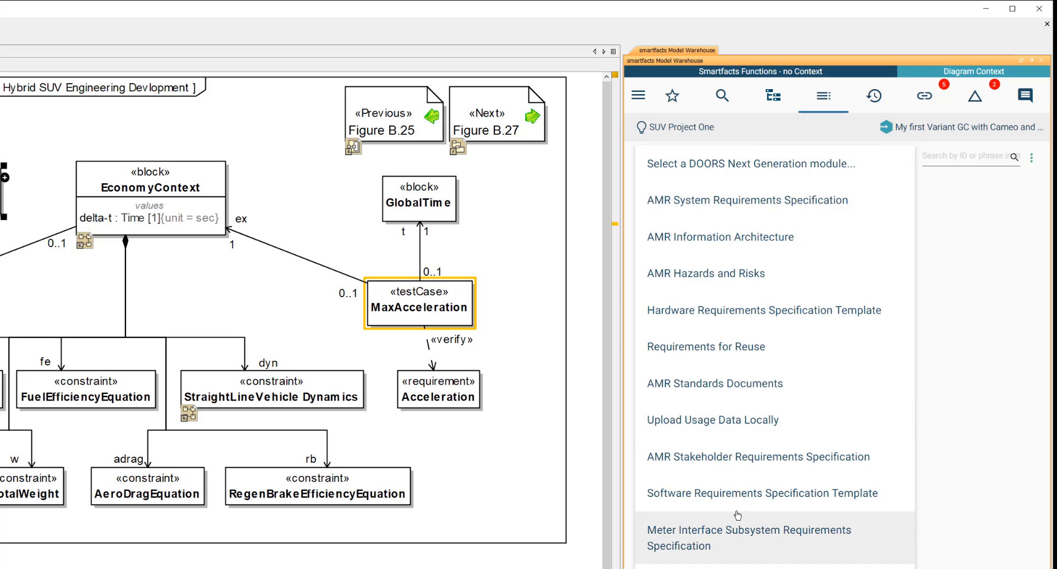
{"action": "left_click", "coordinate": [749, 537]}
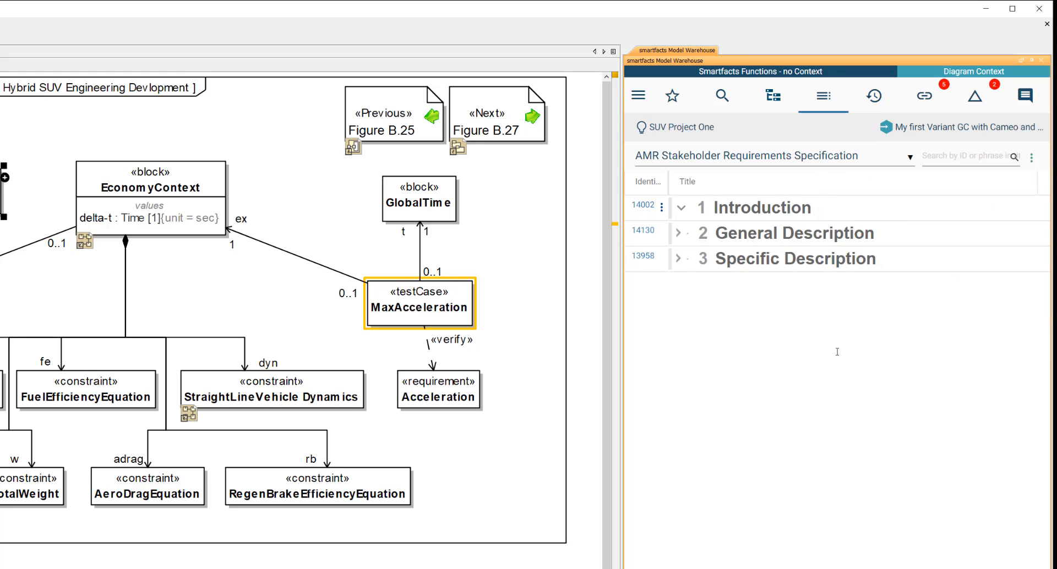
{"action": "left_click", "coordinate": [682, 207]}
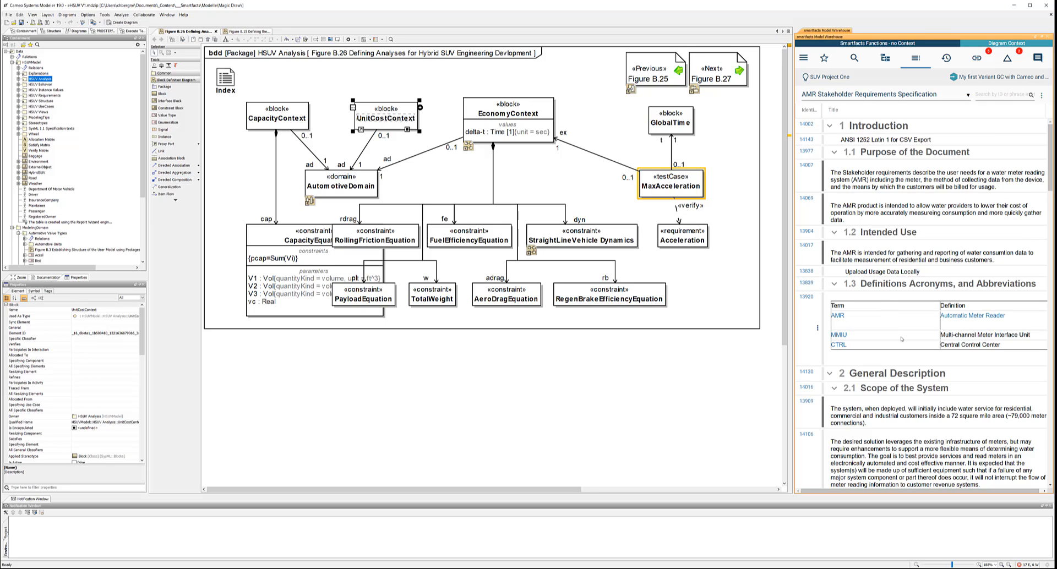
{"action": "mouse_move", "coordinate": [930, 308]}
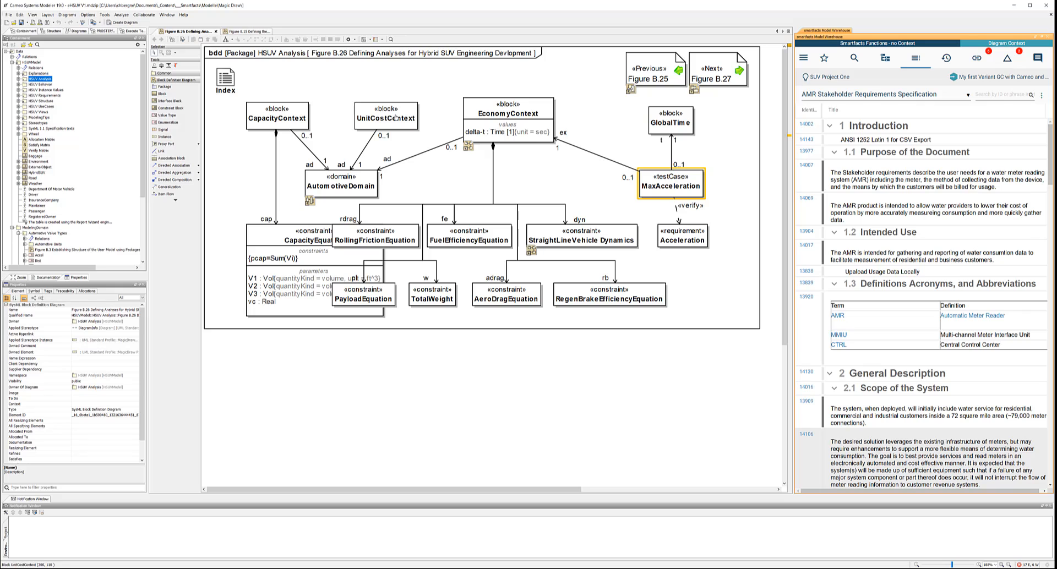
Create a Satisfies Requirement link from the UnitCostContext block to requirement 14106.
{"action": "left_click", "coordinate": [385, 118]}
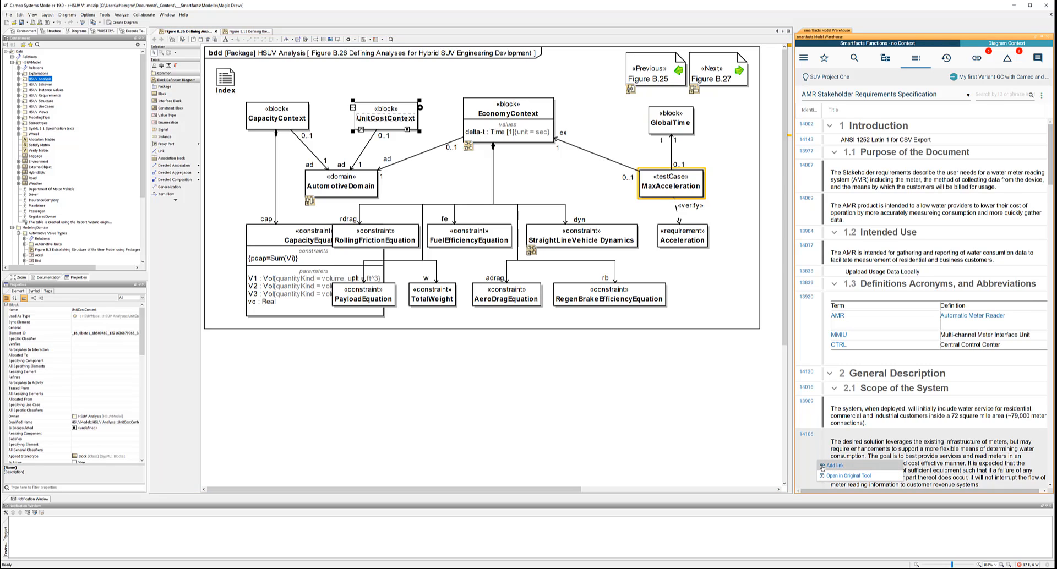
{"action": "left_click", "coordinate": [846, 476]}
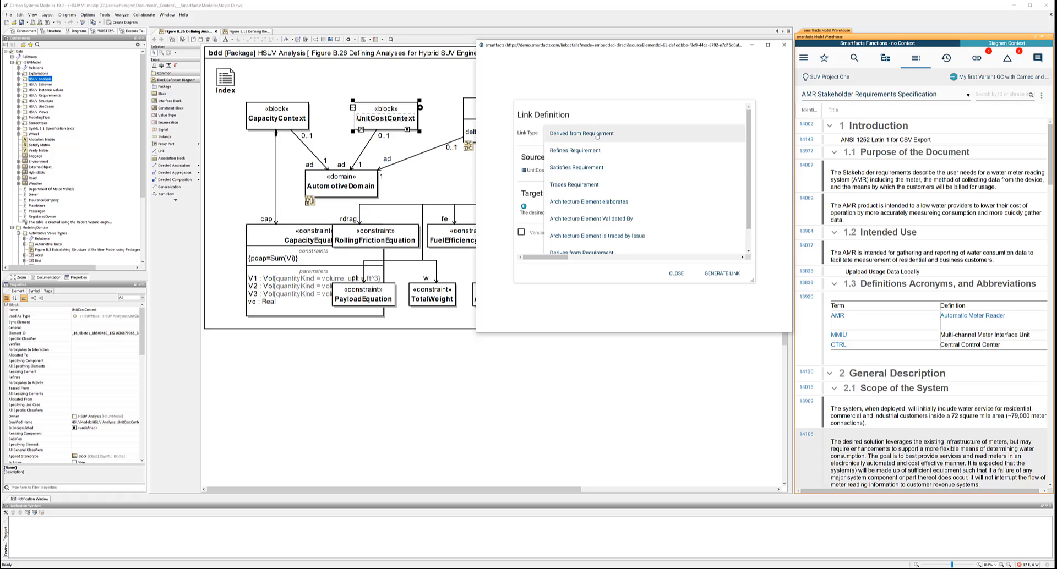
{"action": "left_click", "coordinate": [575, 167]}
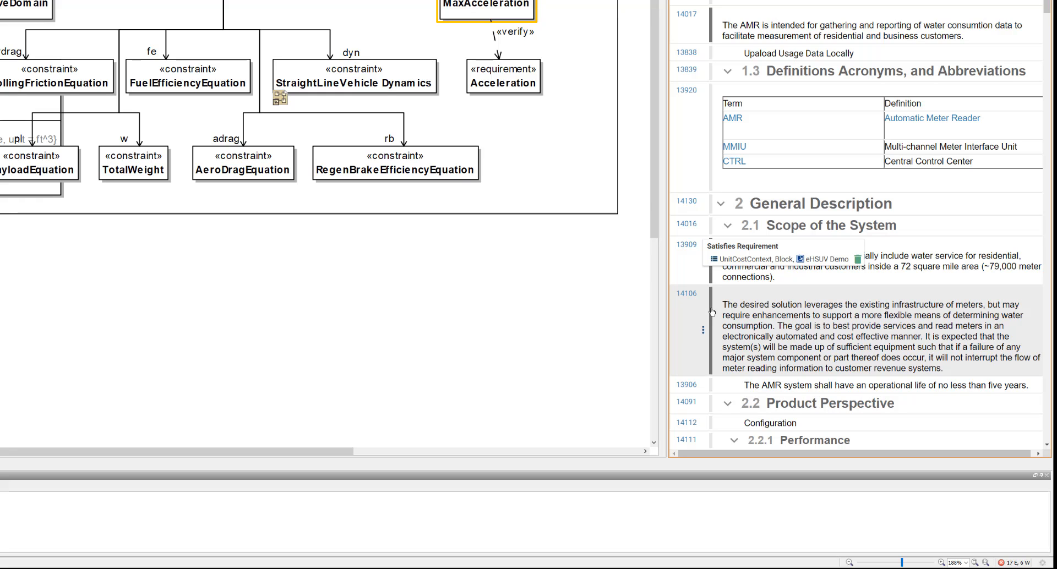
{"action": "mouse_move", "coordinate": [429, 543]}
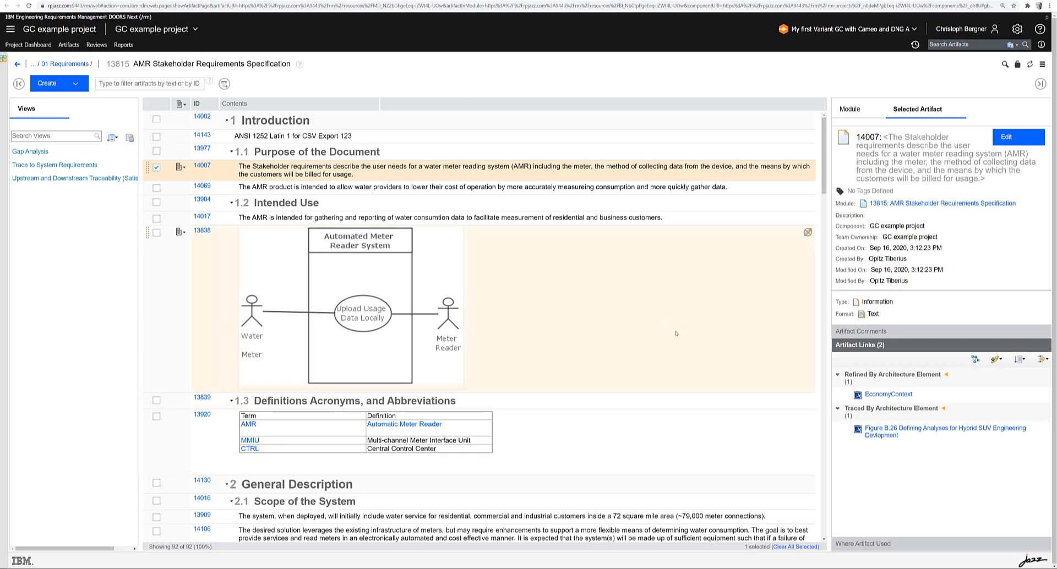
View requirement 14106's Satisfied By link to UnitCostContext with its rich preview, then switch to smartfacts web.
{"action": "scroll", "scroll_direction": "down", "scroll_amount": 3}
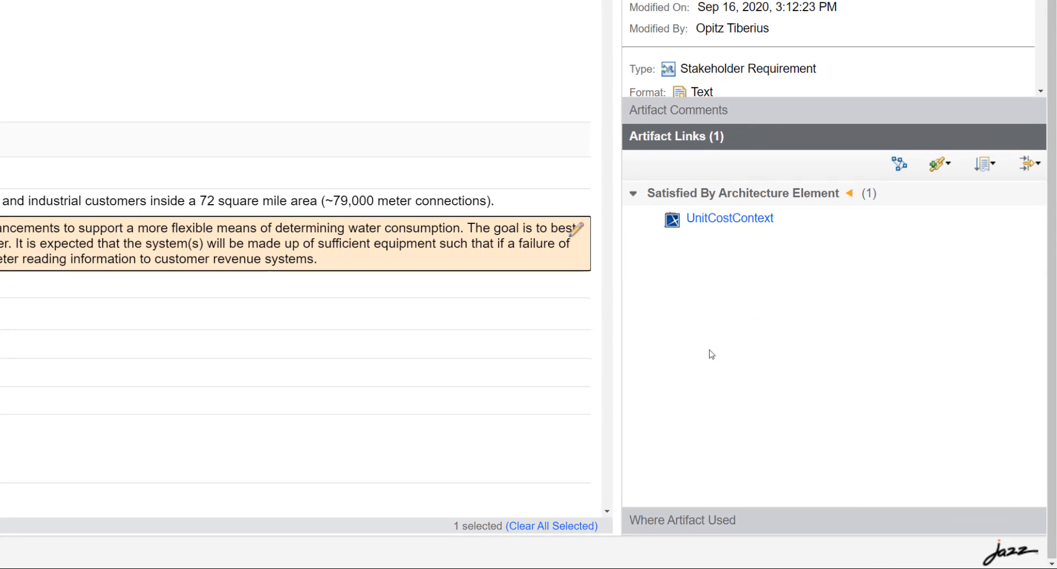
{"action": "mouse_move", "coordinate": [700, 285]}
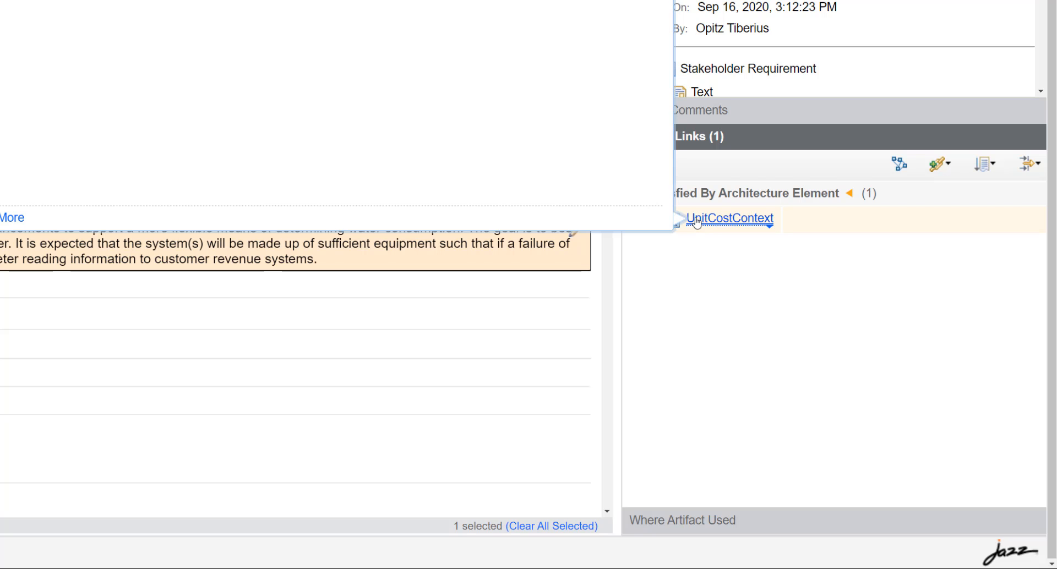
{"action": "left_click", "coordinate": [729, 218]}
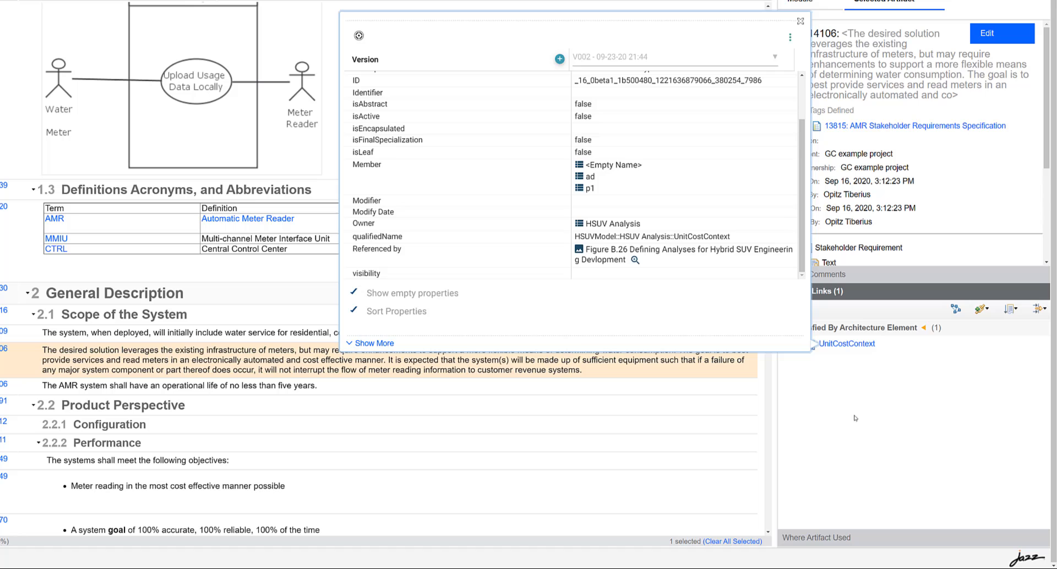
{"action": "left_click", "coordinate": [801, 21]}
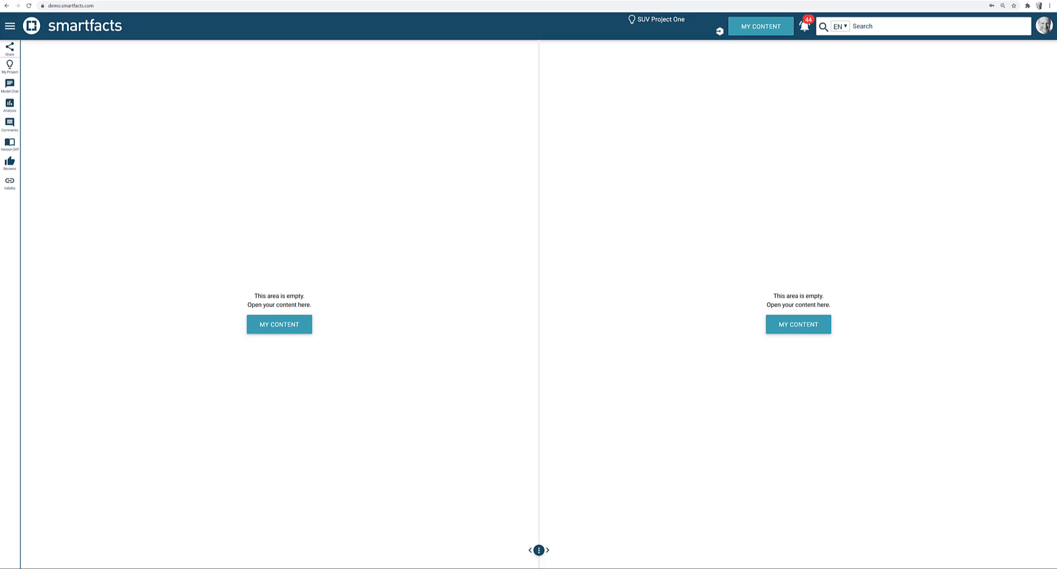
{"action": "mouse_move", "coordinate": [336, 123]}
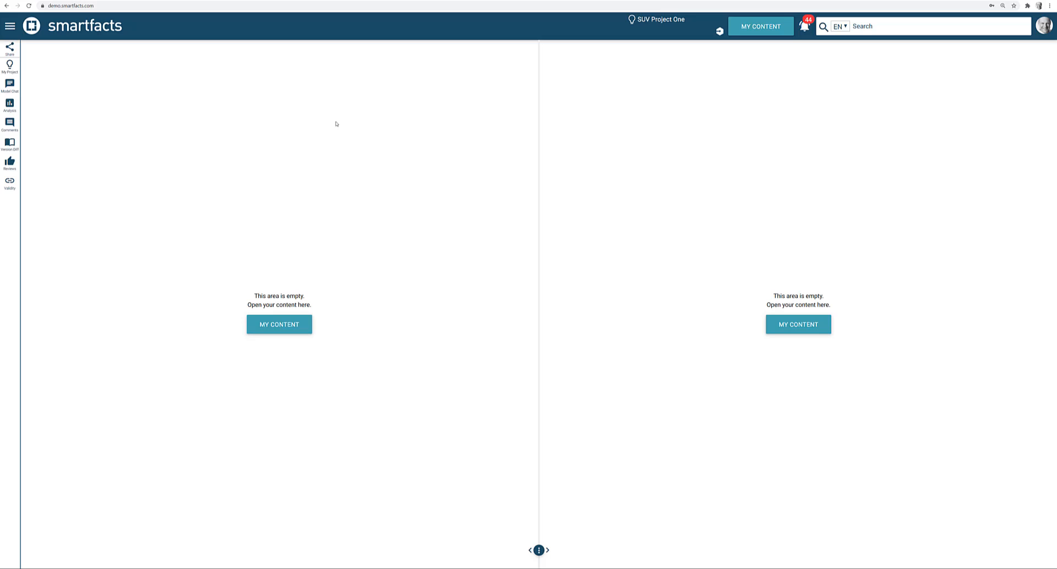
{"action": "mouse_move", "coordinate": [702, 142]}
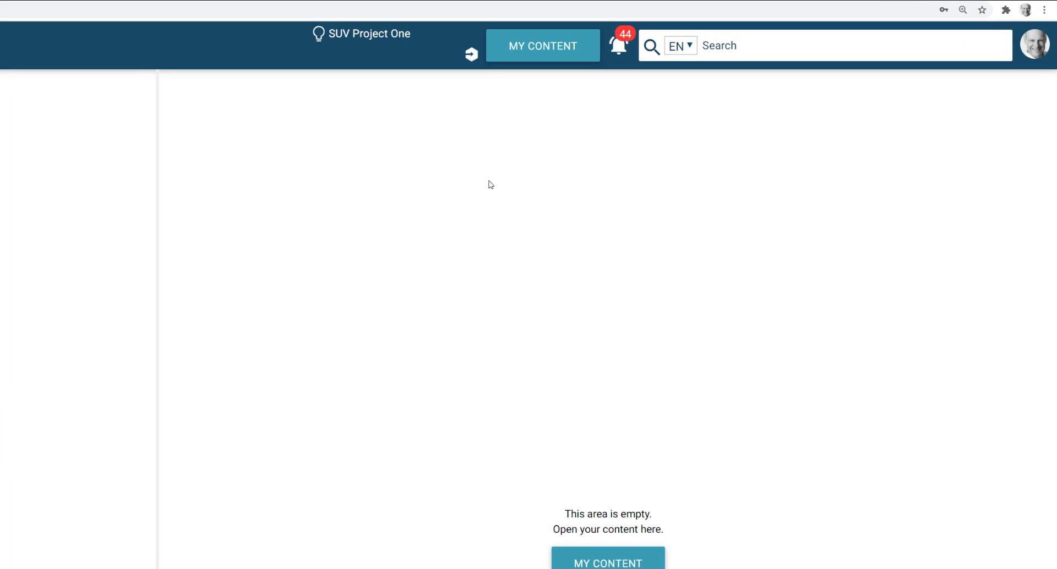
{"action": "mouse_move", "coordinate": [479, 121]}
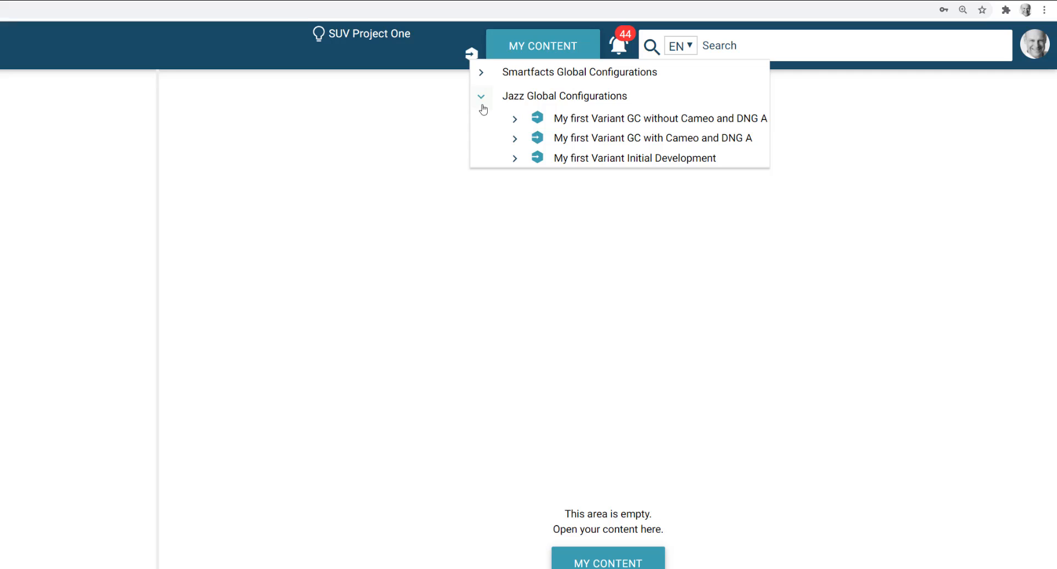
Under the Cameo and DNG A configuration, show the AMR Stakeholder Requirements Specification module with all sections expanded.
{"action": "left_click", "coordinate": [652, 138]}
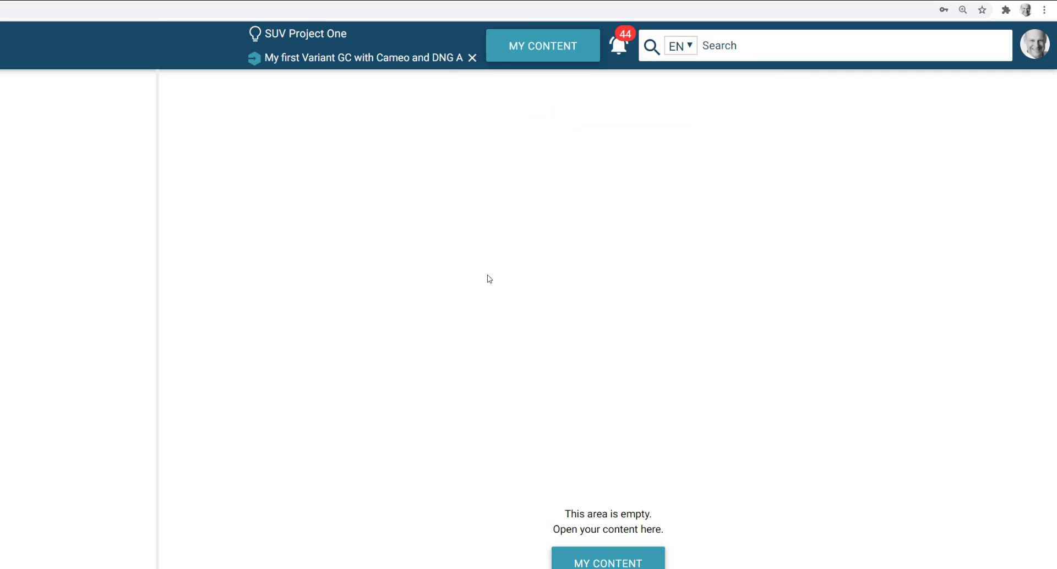
{"action": "mouse_move", "coordinate": [373, 210]}
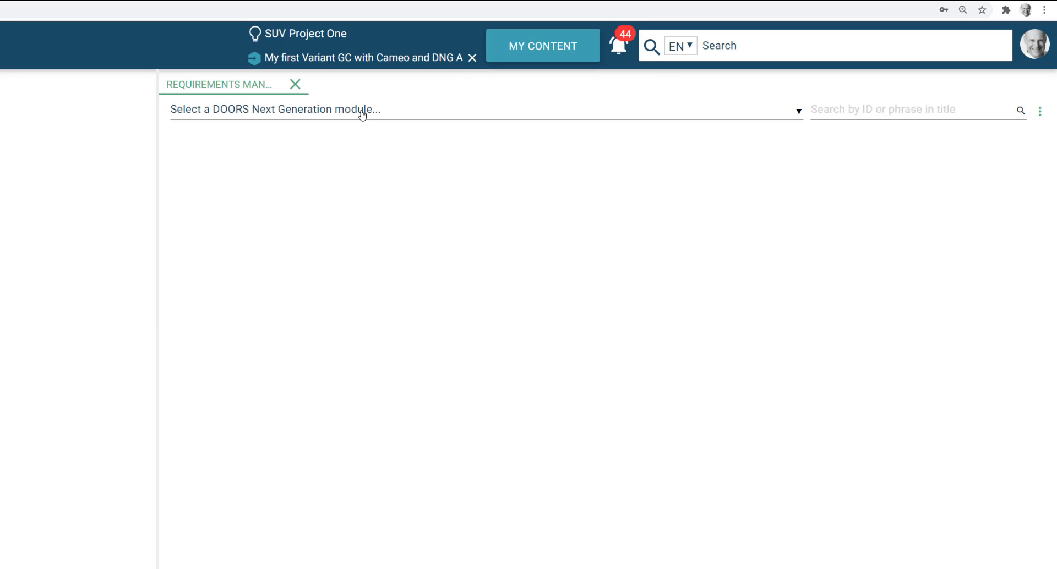
{"action": "left_click", "coordinate": [482, 109]}
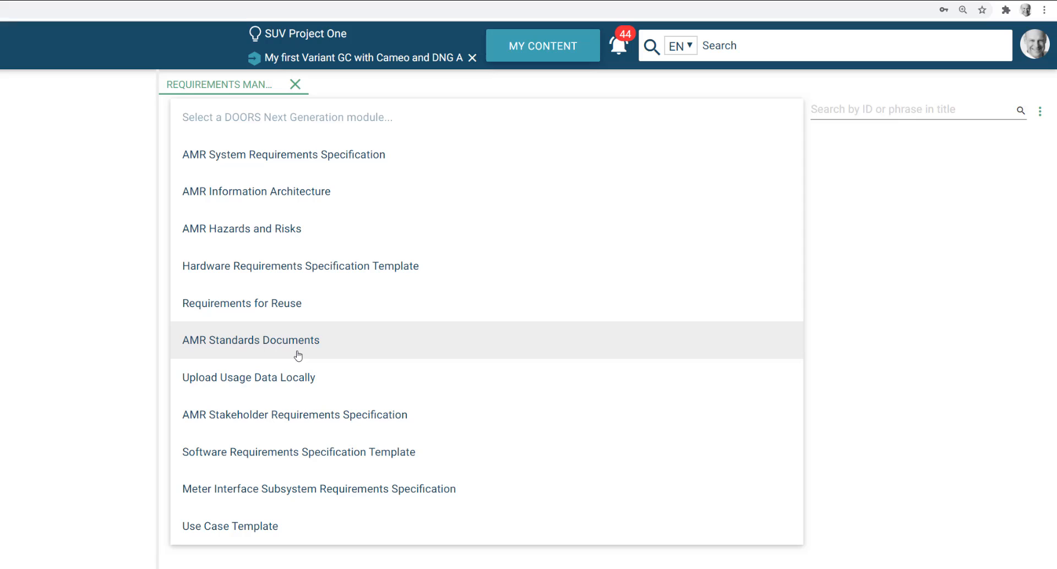
{"action": "left_click", "coordinate": [295, 415]}
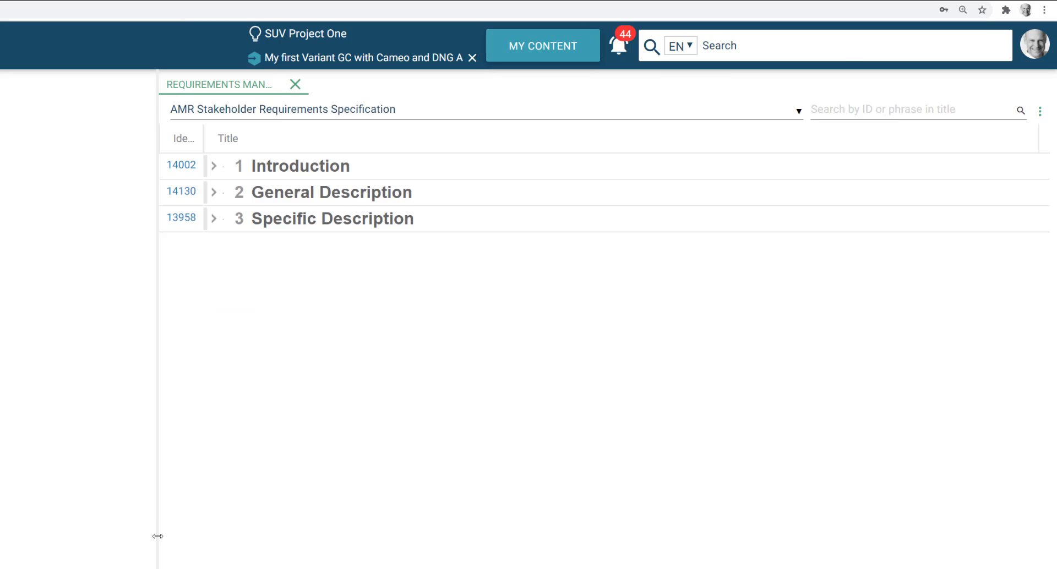
{"action": "left_click", "coordinate": [1041, 110]}
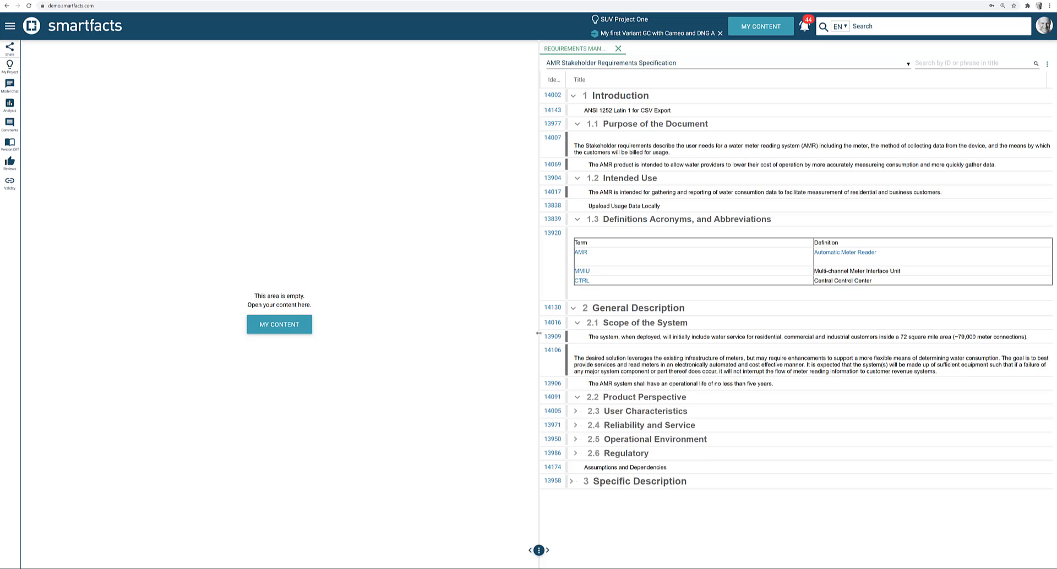
{"action": "left_click", "coordinate": [587, 396]}
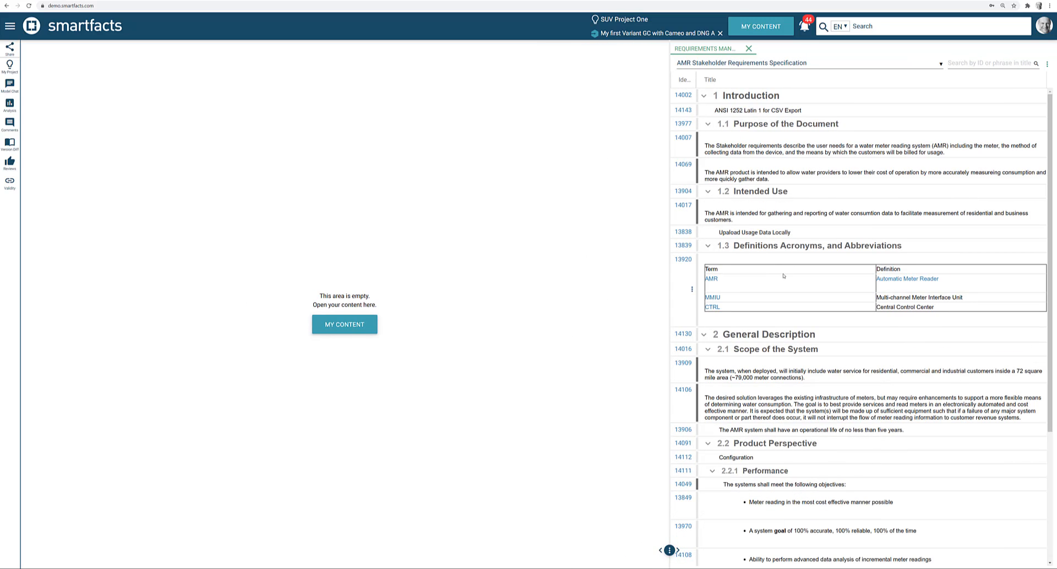
{"action": "mouse_move", "coordinate": [798, 304]}
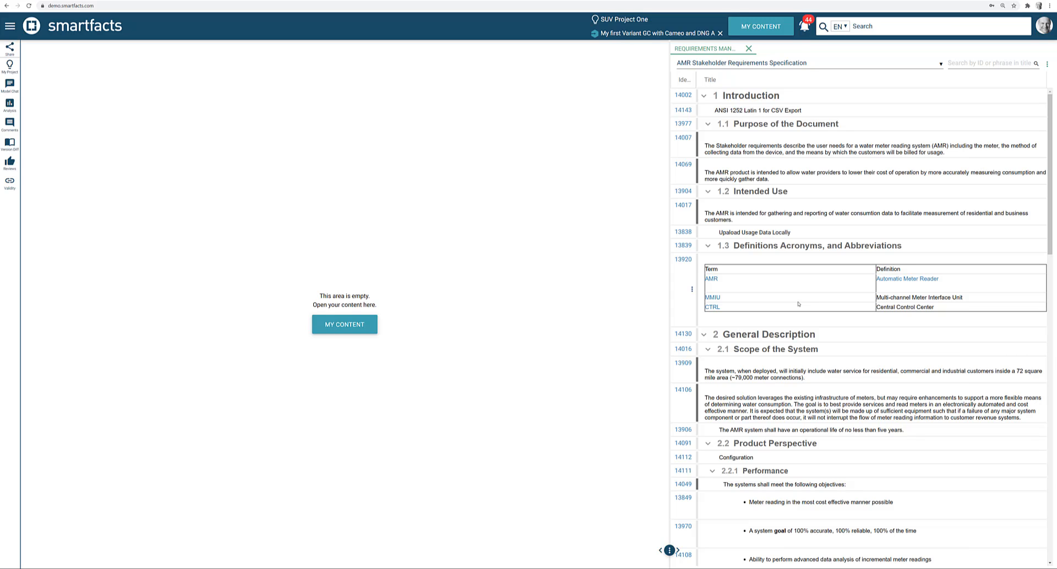
{"action": "mouse_move", "coordinate": [820, 292]}
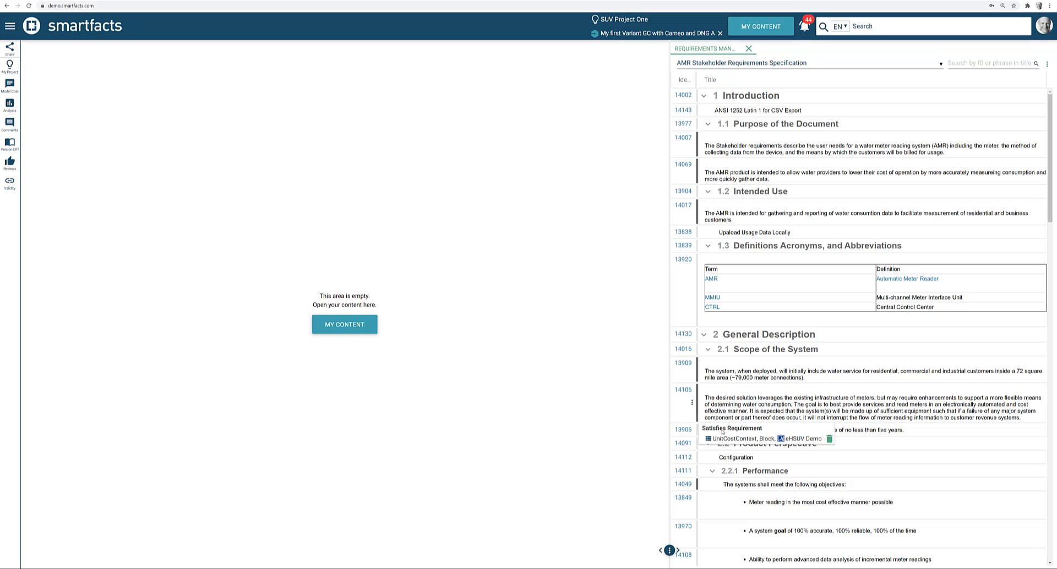
From requirement 14106's link popup, load the Figure B.26 UnitCostContext diagram into the left view with trace lines.
{"action": "left_click", "coordinate": [726, 439]}
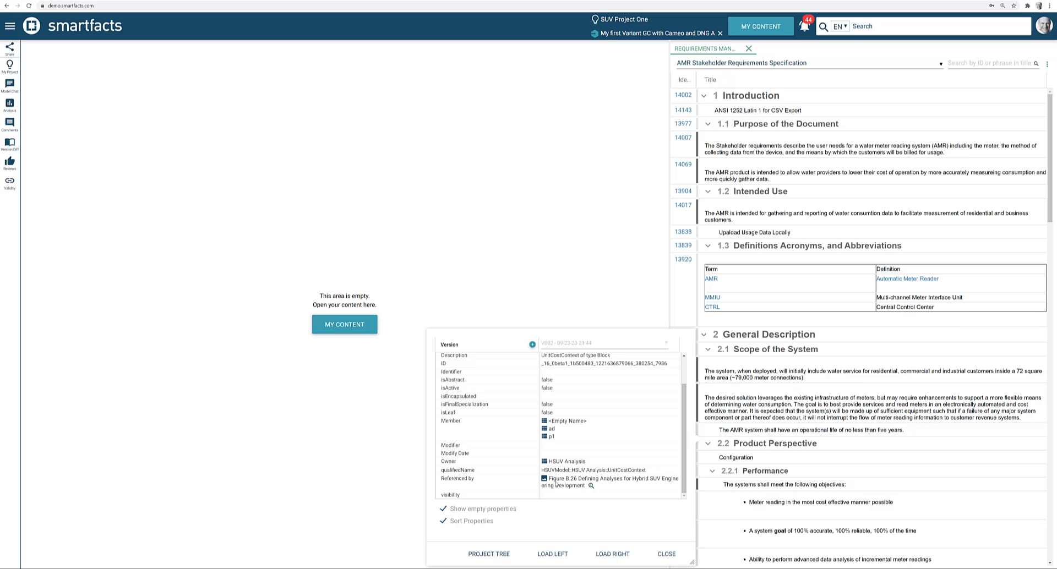
{"action": "left_click", "coordinate": [591, 485]}
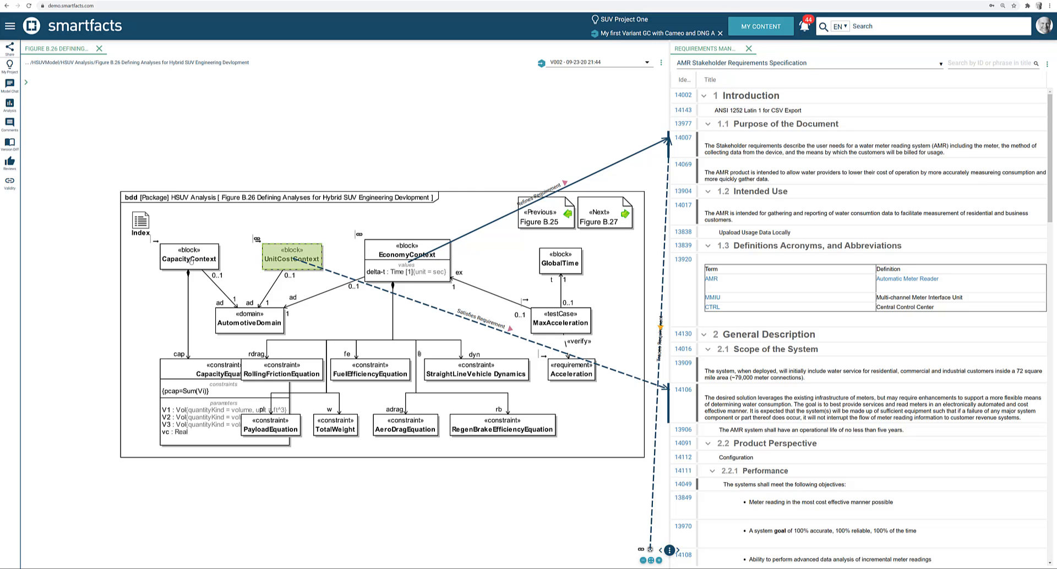
Derive CapacityContext from requirement 13906, then delete EconomyContext's link to requirement 14007.
{"action": "left_click", "coordinate": [190, 259]}
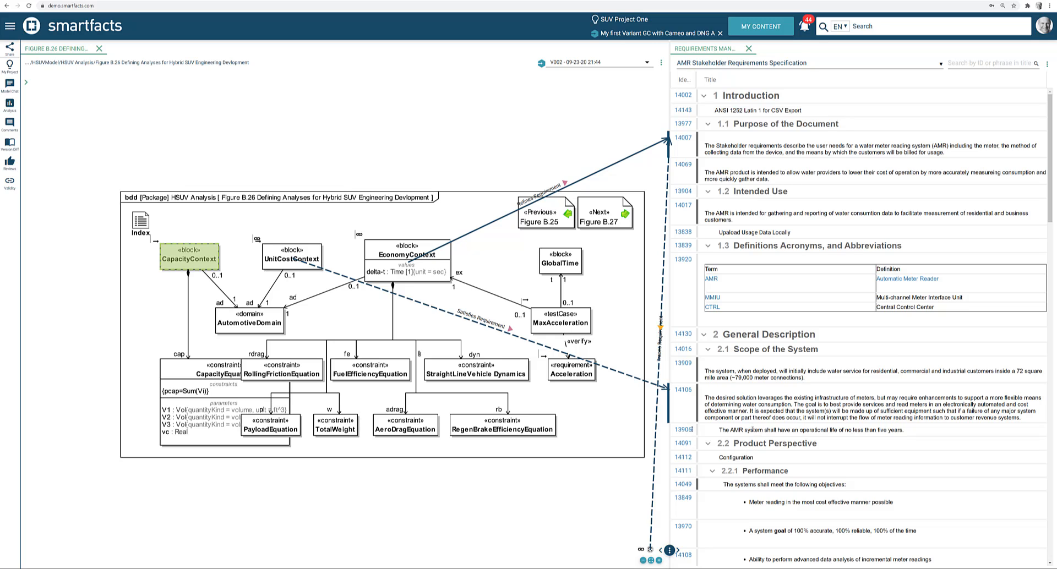
{"action": "mouse_move", "coordinate": [561, 317]}
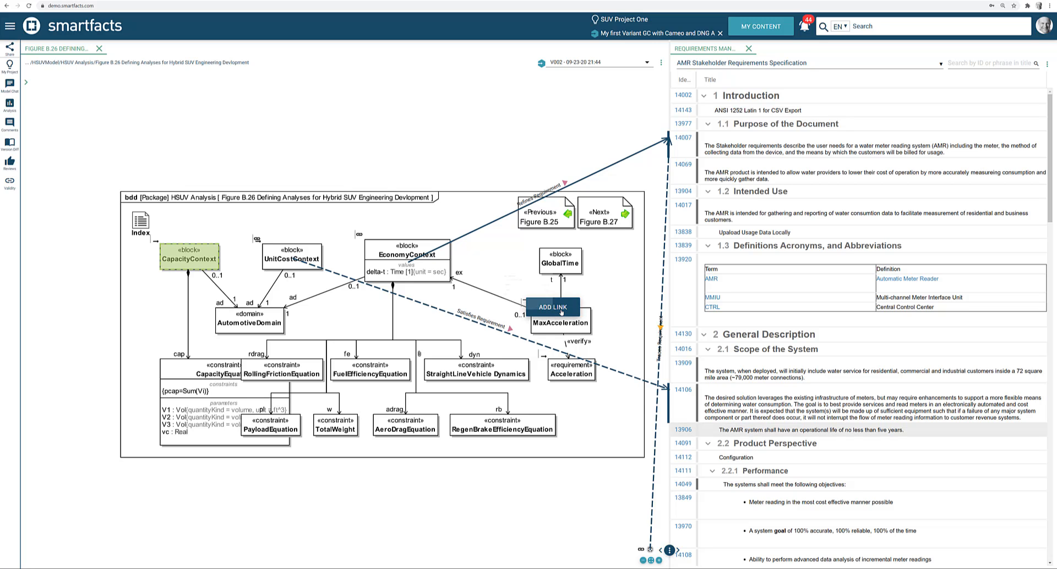
{"action": "left_click", "coordinate": [551, 310]}
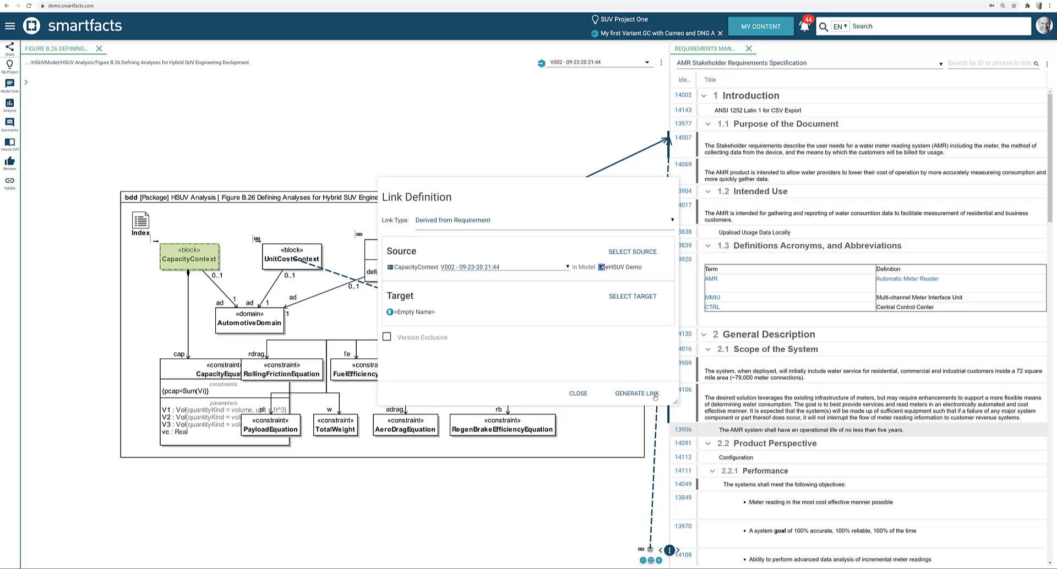
{"action": "left_click", "coordinate": [577, 393]}
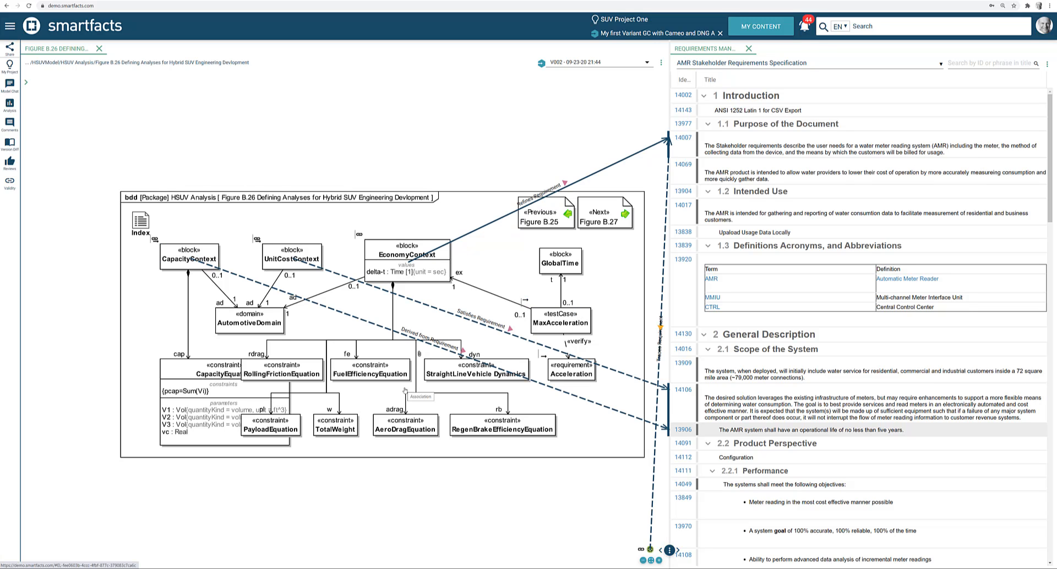
{"action": "mouse_move", "coordinate": [492, 123]}
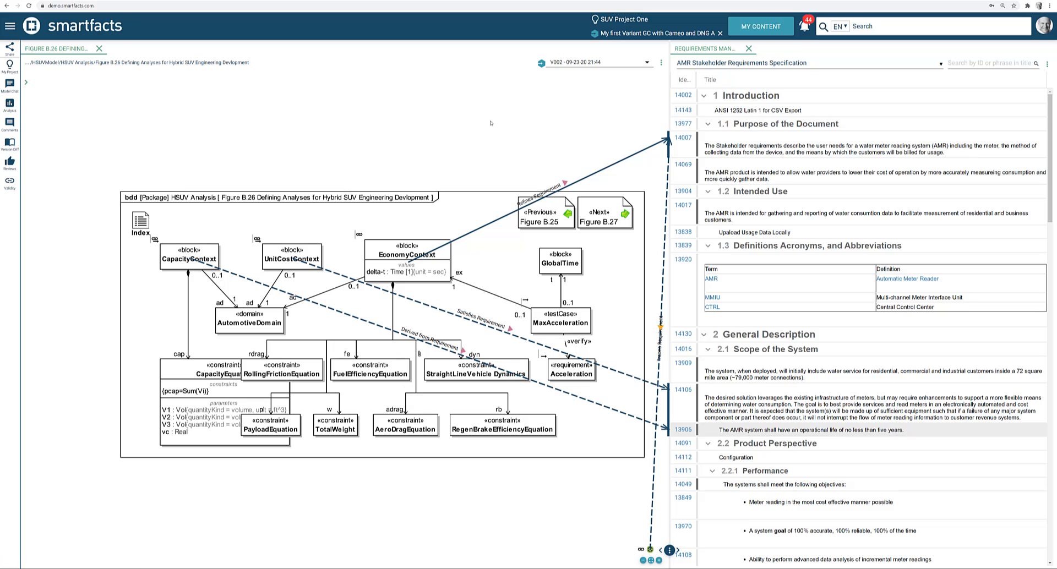
{"action": "mouse_move", "coordinate": [618, 165]}
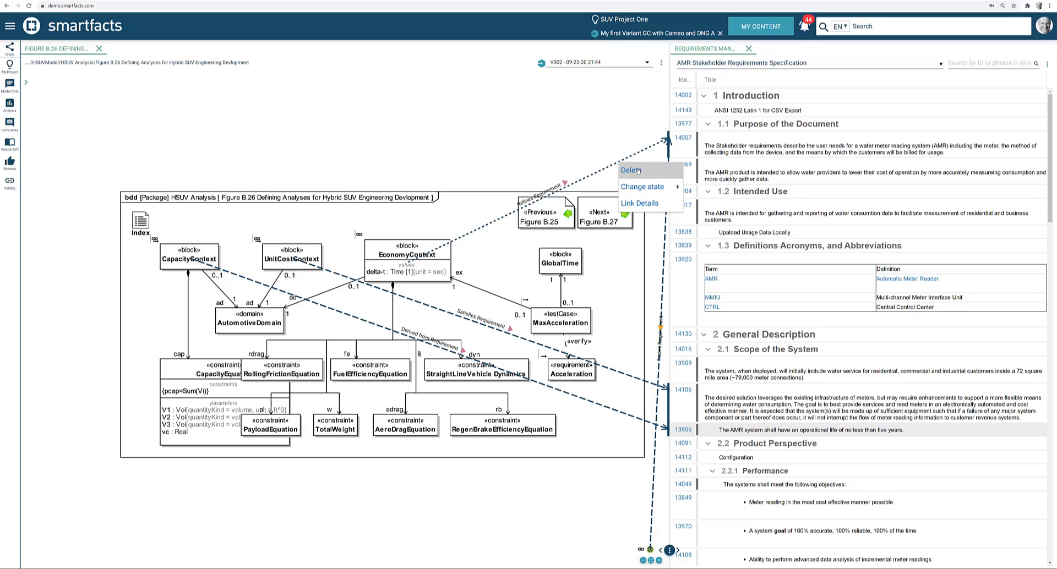
{"action": "left_click", "coordinate": [630, 170]}
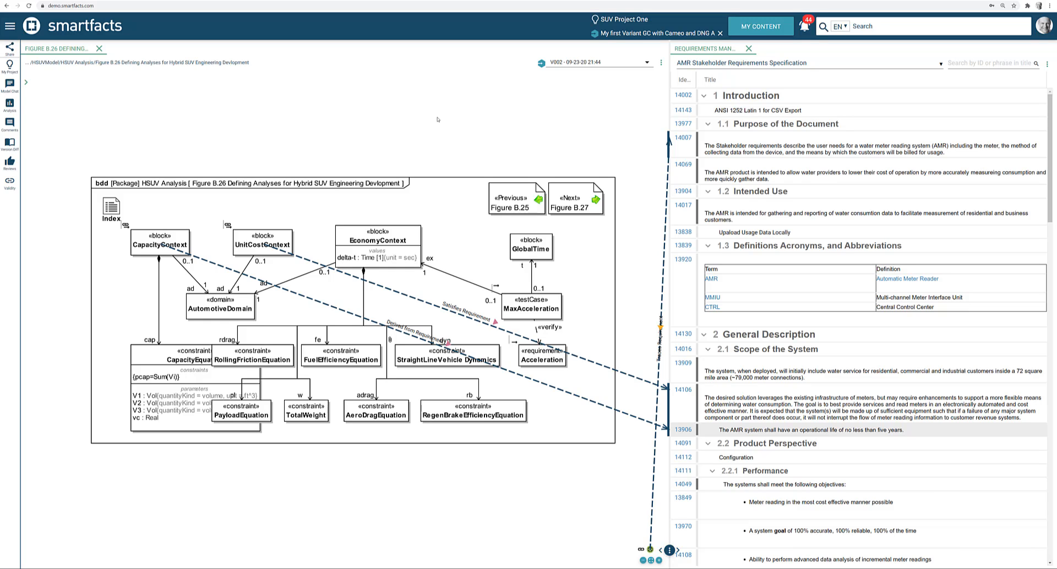
{"action": "mouse_move", "coordinate": [70, 111]}
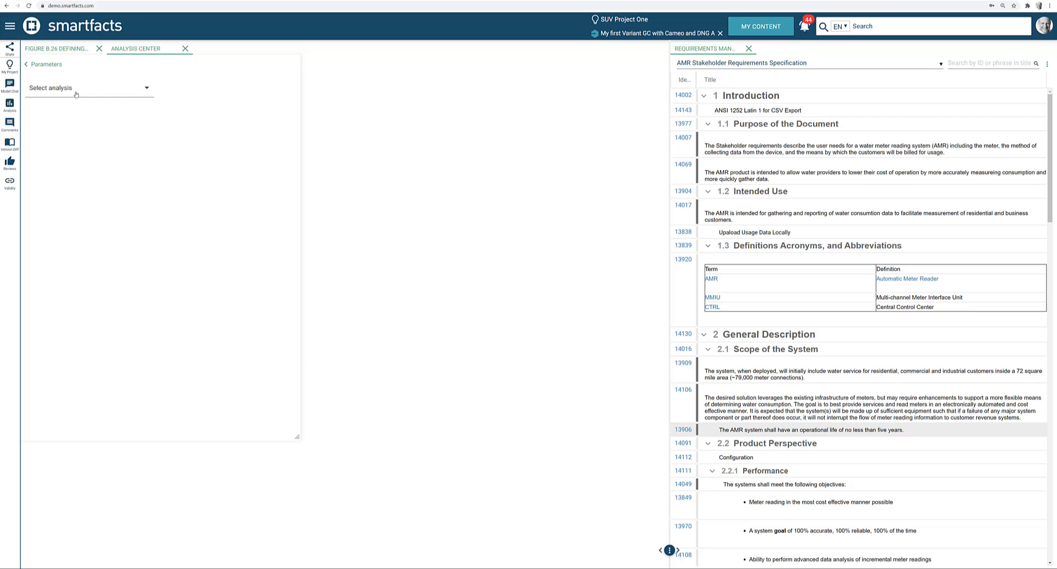
Choose Check Traceability and set eHSUV Demo under SUV Project One > Tutorial as the analysis context.
{"action": "left_click", "coordinate": [88, 88]}
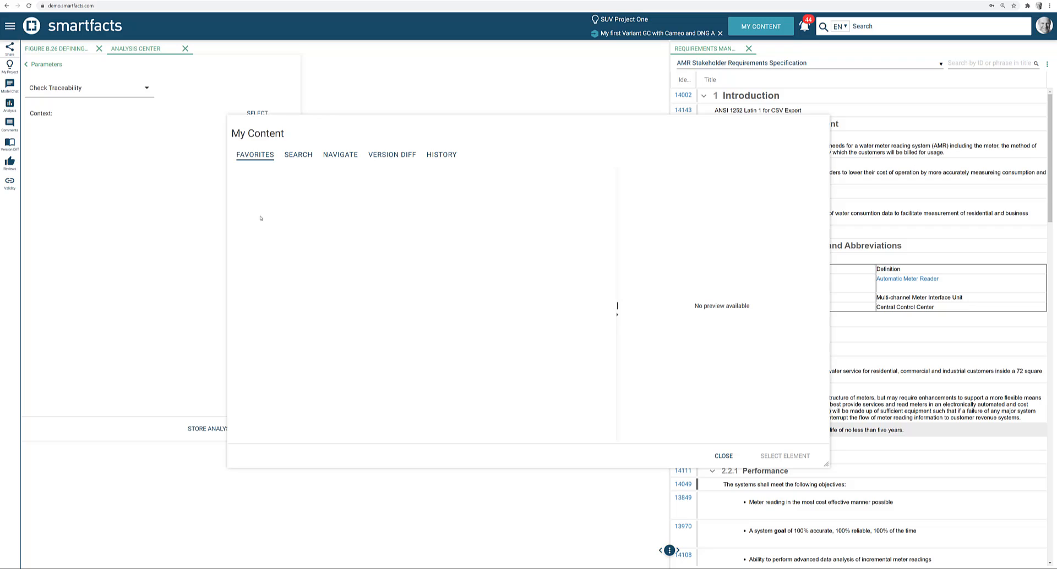
{"action": "left_click", "coordinate": [340, 154]}
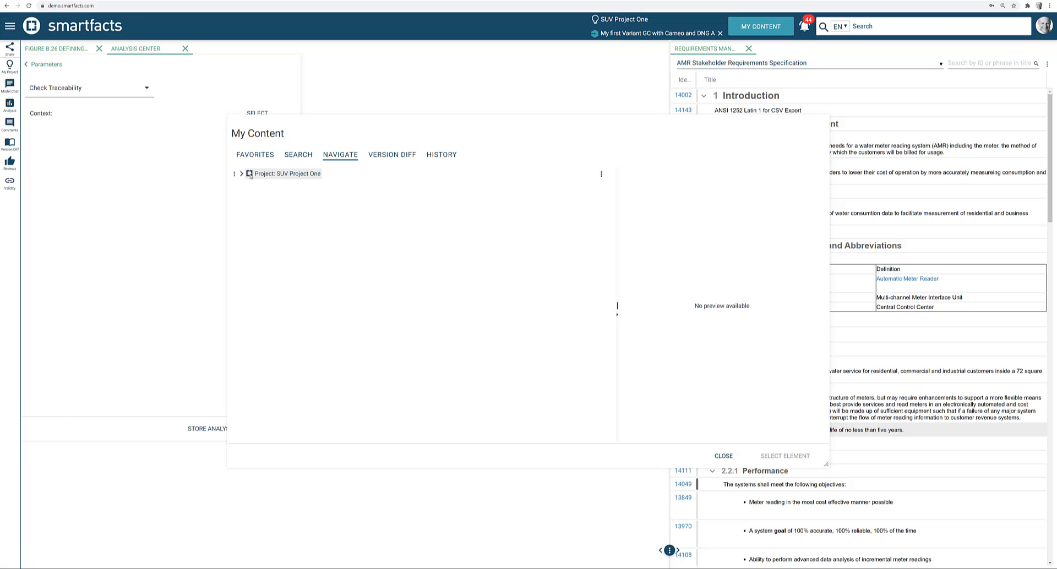
{"action": "left_click", "coordinate": [241, 173]}
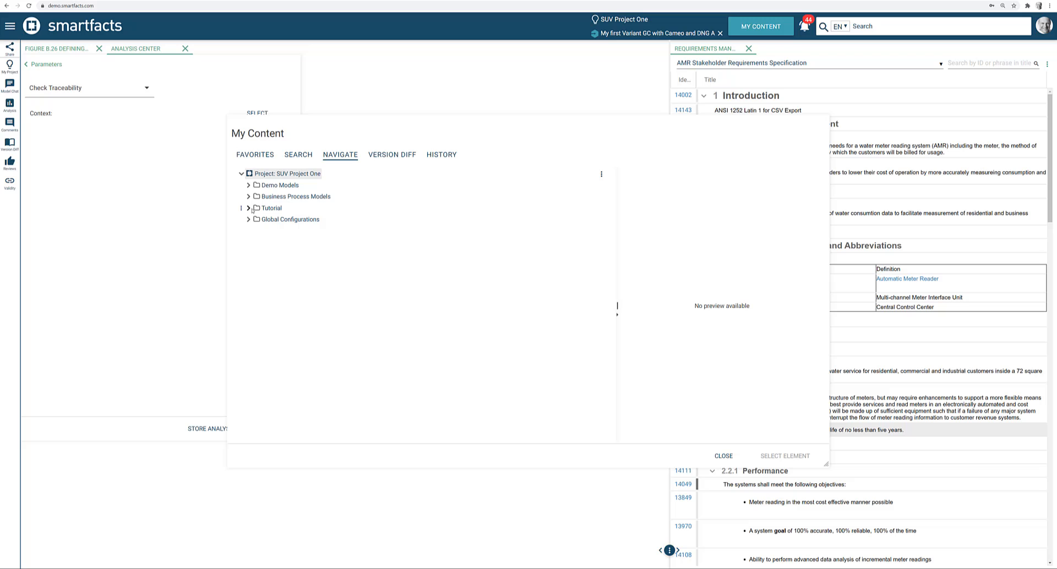
{"action": "left_click", "coordinate": [248, 209]}
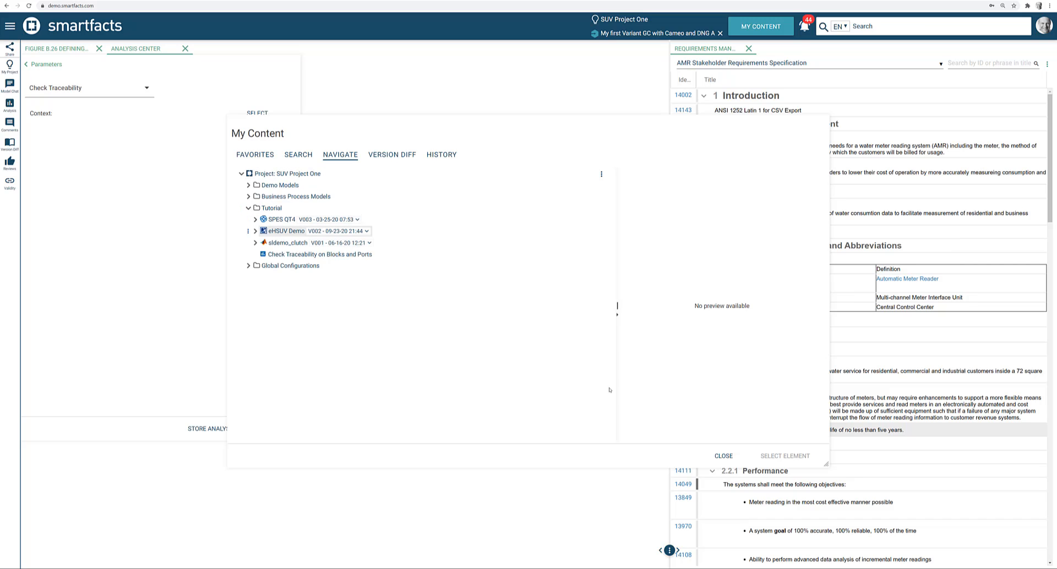
{"action": "left_click", "coordinate": [284, 231]}
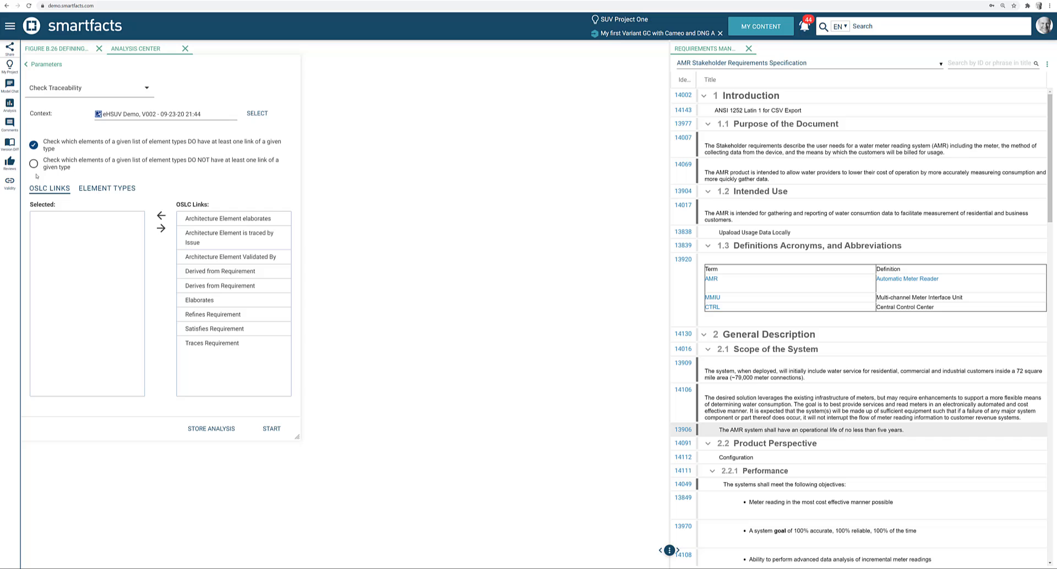
Run the check for Blocks that DO NOT have Derives from, Refines, Satisfies or Traces Requirement links.
{"action": "left_click", "coordinate": [34, 164]}
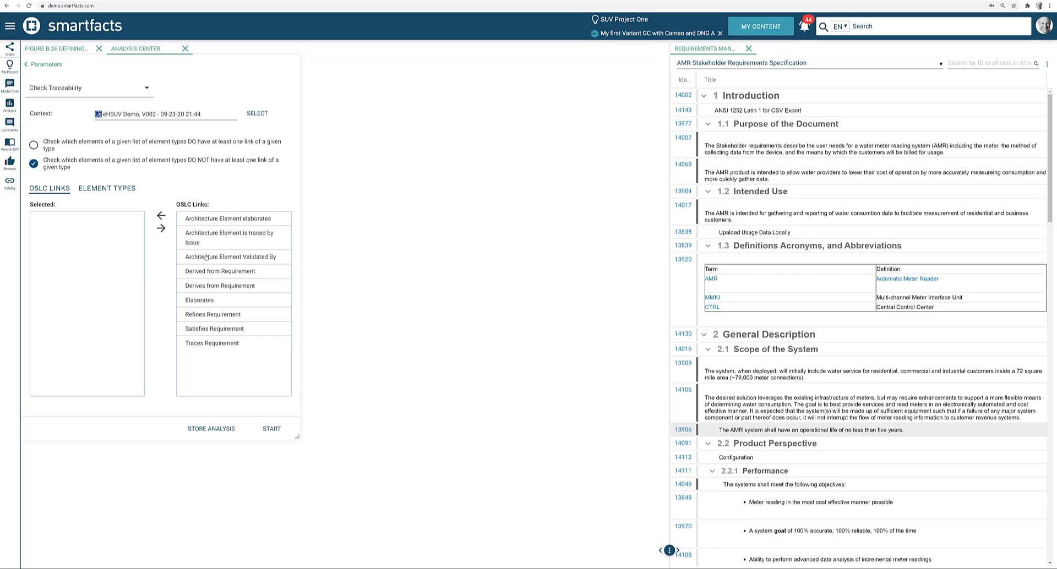
{"action": "left_click", "coordinate": [161, 216]}
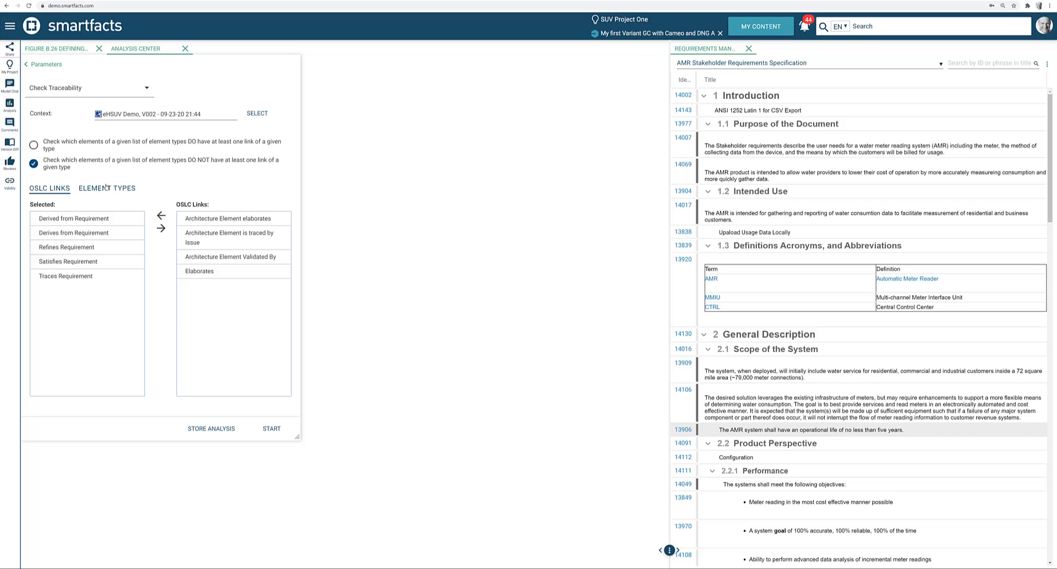
{"action": "left_click", "coordinate": [107, 189]}
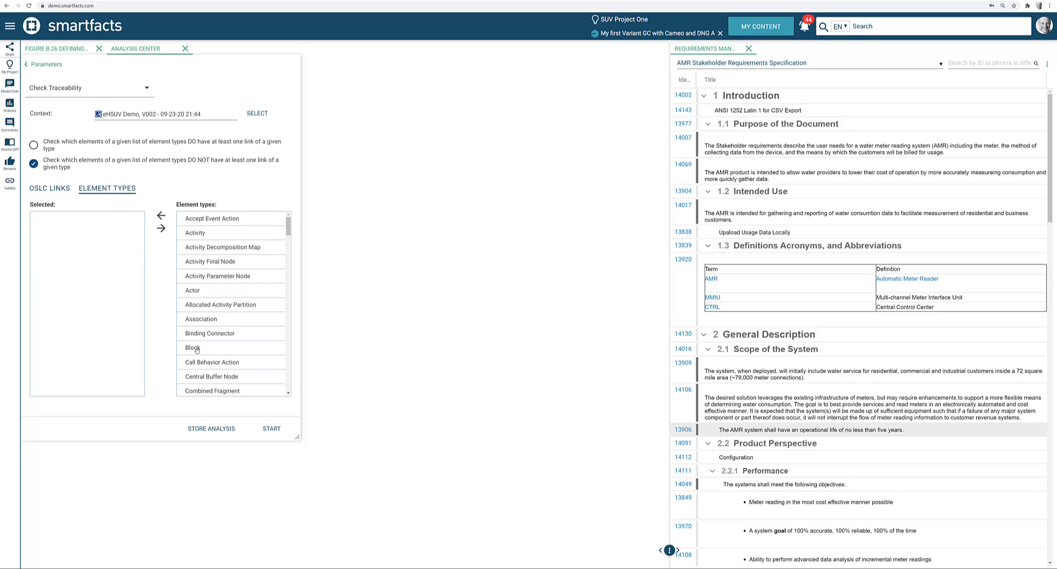
{"action": "double_click", "coordinate": [191, 347]}
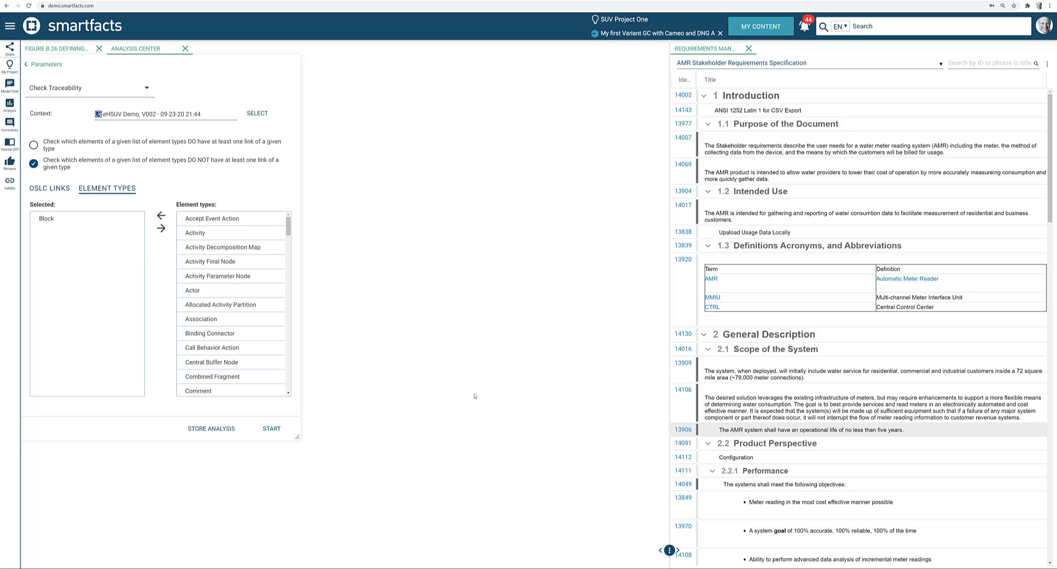
{"action": "left_click", "coordinate": [271, 429]}
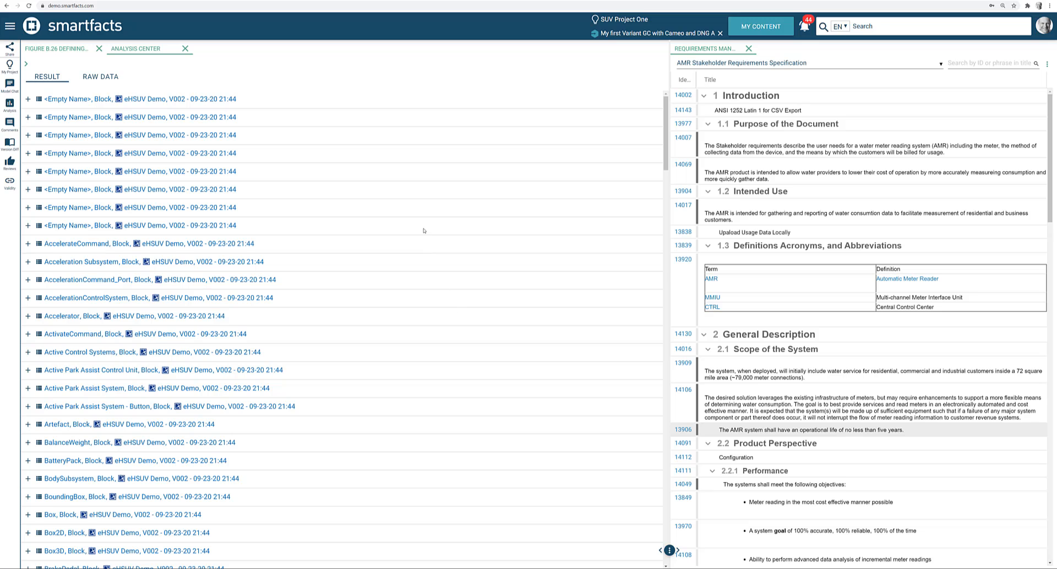
Select BrakePedal in the results and scroll to its Referenced by list of three structure diagrams.
{"action": "scroll", "scroll_direction": "down", "scroll_amount": 3}
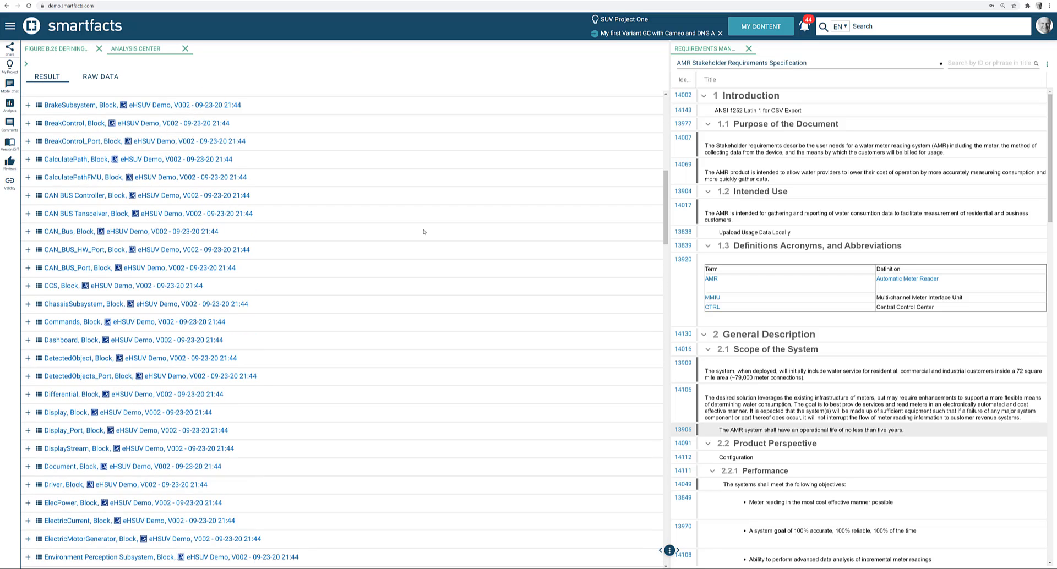
{"action": "scroll", "scroll_direction": "up", "scroll_amount": 3}
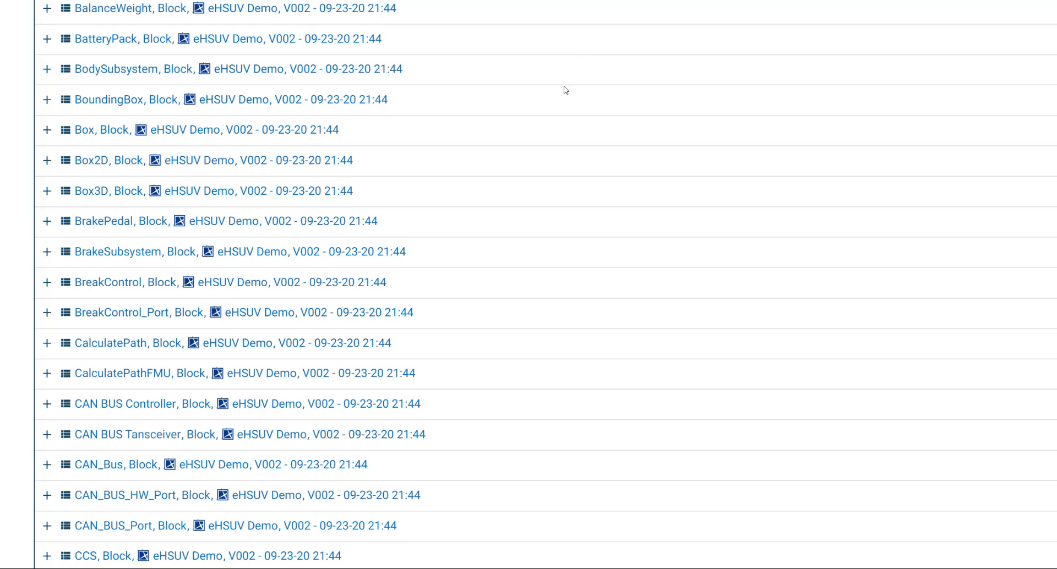
{"action": "mouse_move", "coordinate": [450, 206]}
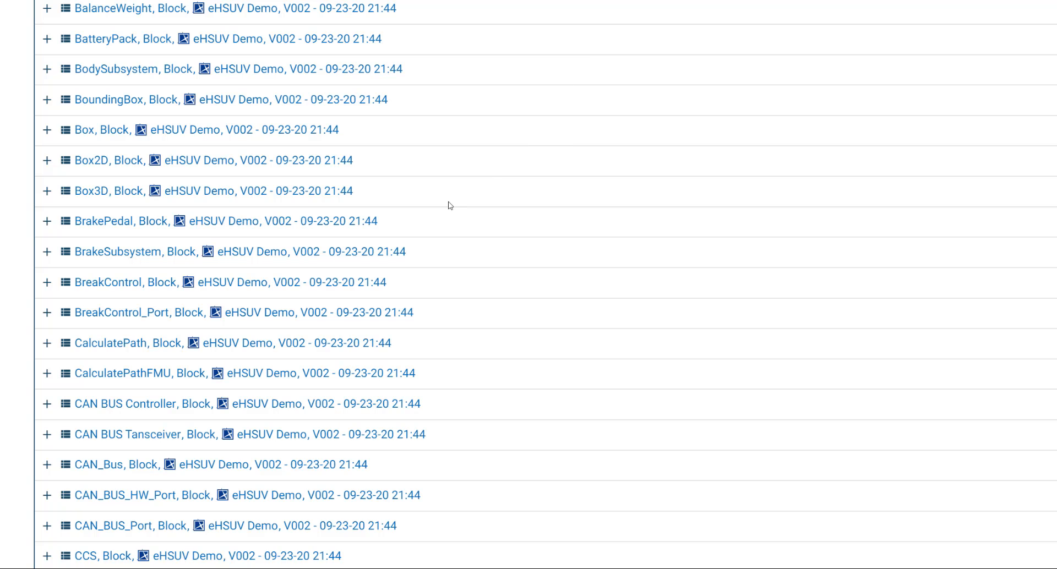
{"action": "mouse_move", "coordinate": [326, 227]}
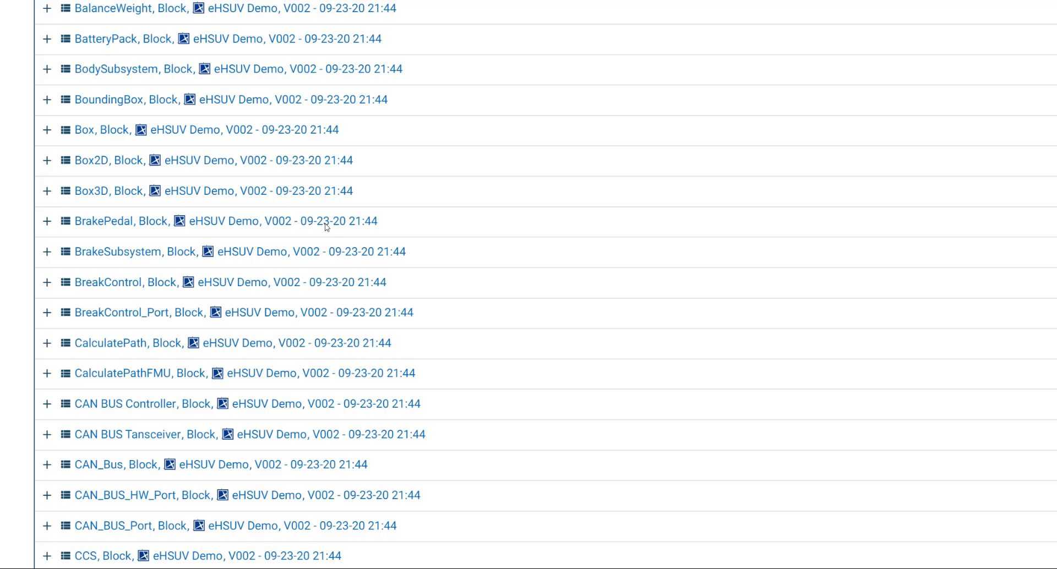
{"action": "left_click", "coordinate": [105, 221]}
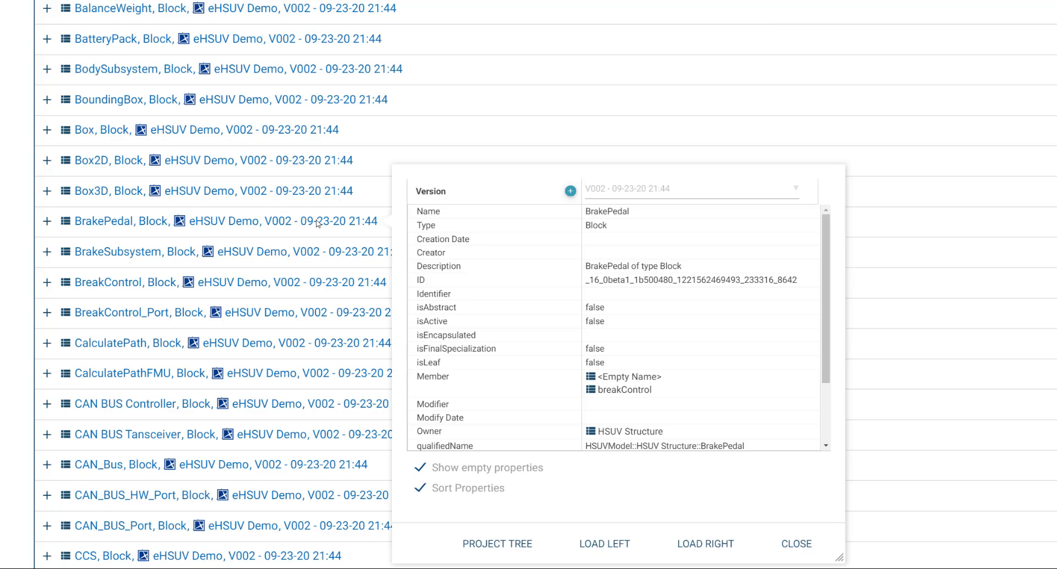
{"action": "mouse_move", "coordinate": [540, 265]}
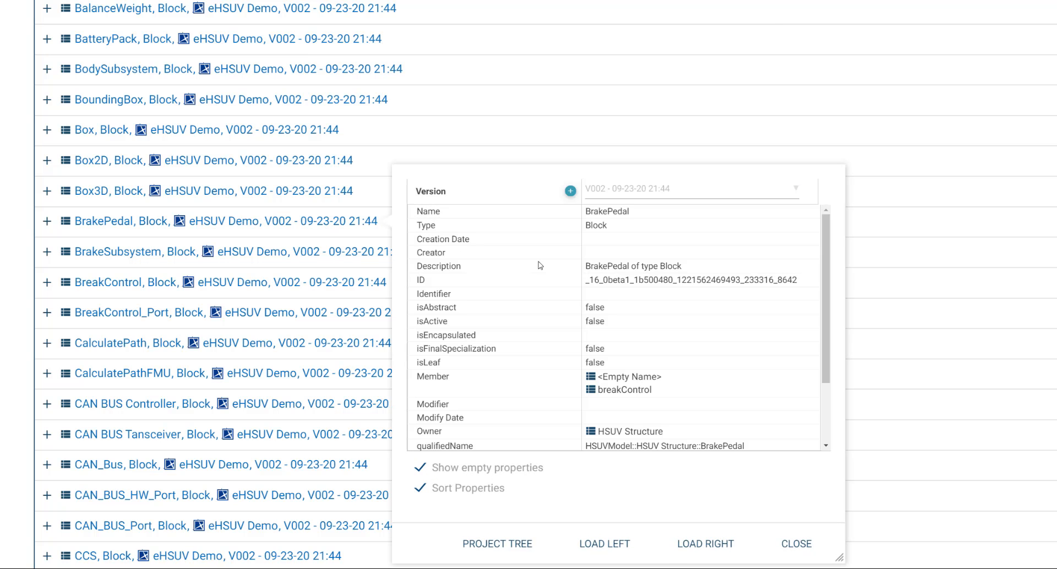
{"action": "scroll", "scroll_direction": "down", "scroll_amount": 3}
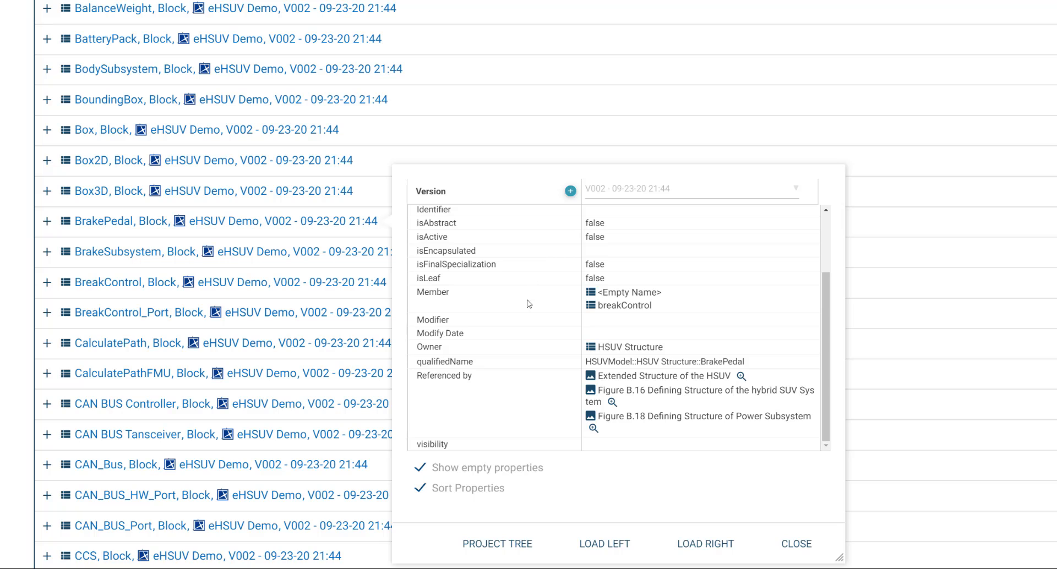
{"action": "mouse_move", "coordinate": [533, 364]}
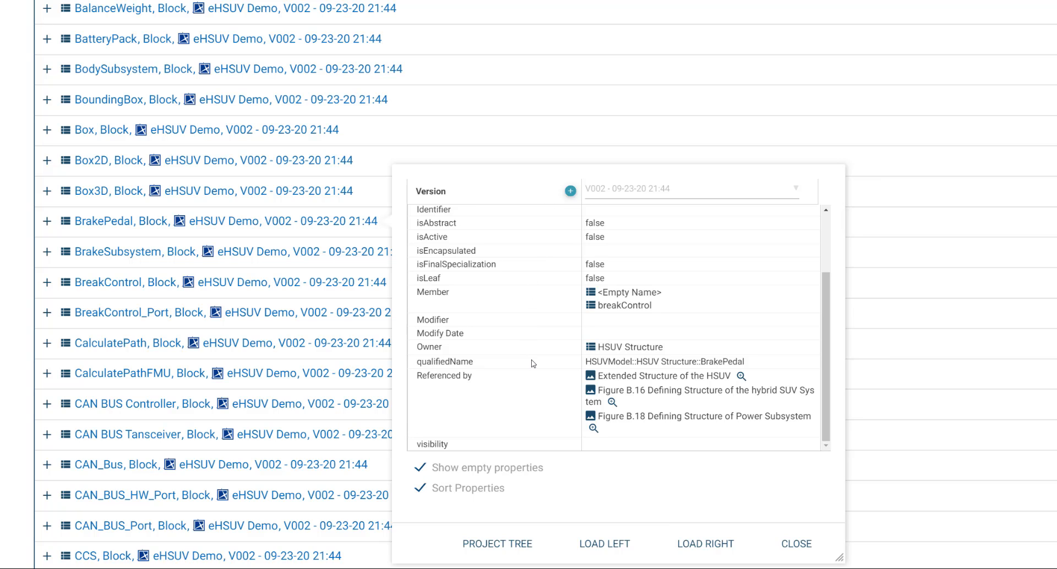
{"action": "mouse_move", "coordinate": [569, 404]}
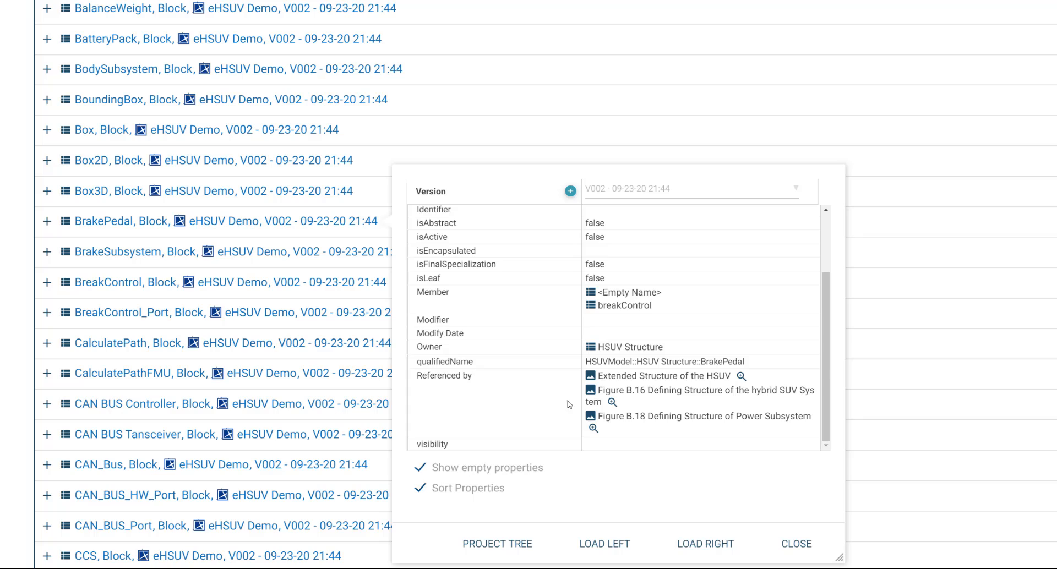
{"action": "mouse_move", "coordinate": [624, 391]}
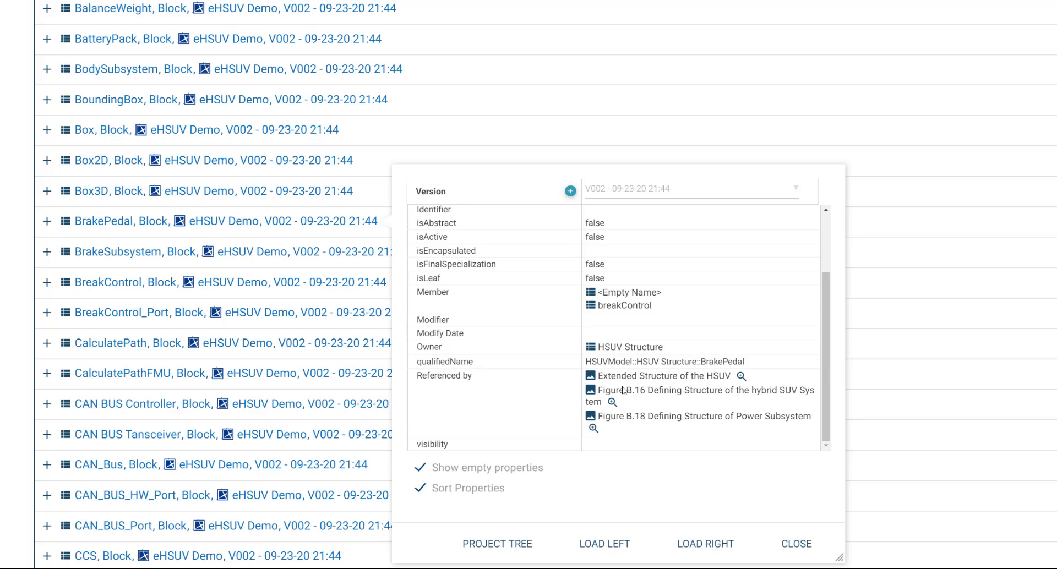
Link BrakePedal in Figure B.16 to requirement Upload Usage Data Locally as derived-from-requirement.
{"action": "left_click", "coordinate": [612, 402]}
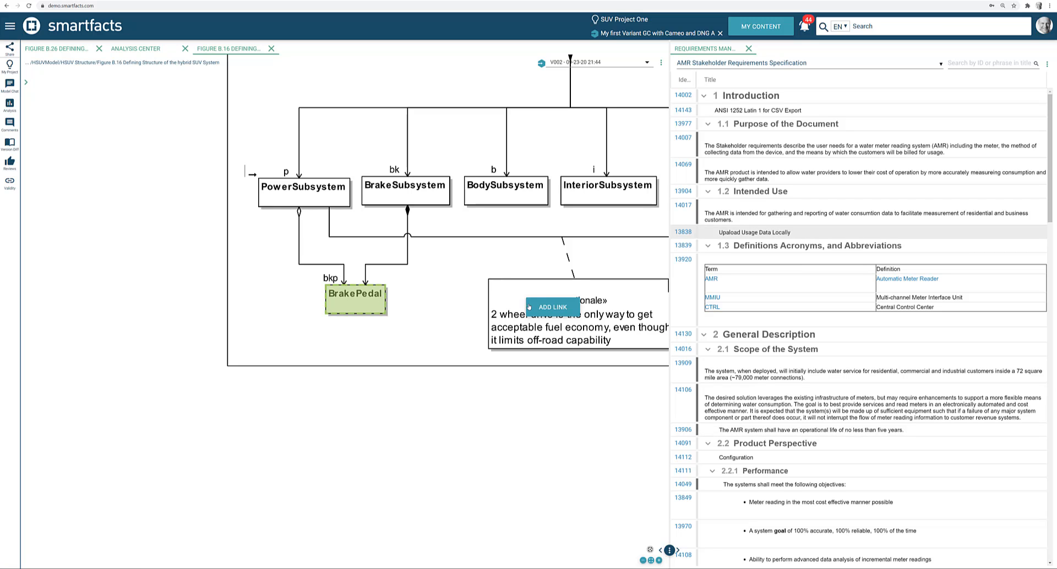
{"action": "left_click", "coordinate": [552, 307]}
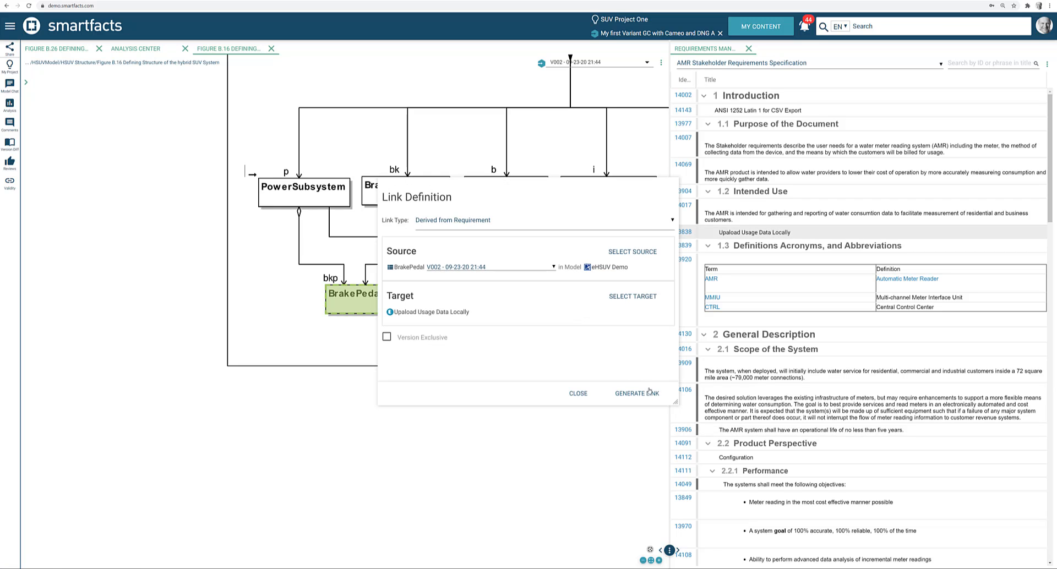
{"action": "left_click", "coordinate": [635, 393]}
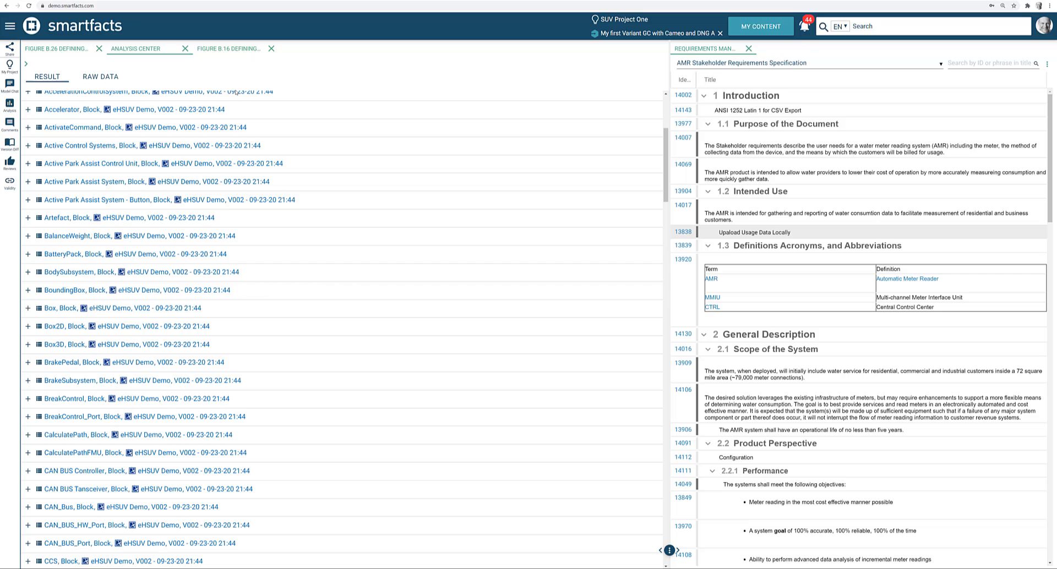
Return to the Figure B.16 diagram showing its trace to requirement 13838.
{"action": "left_click", "coordinate": [230, 48]}
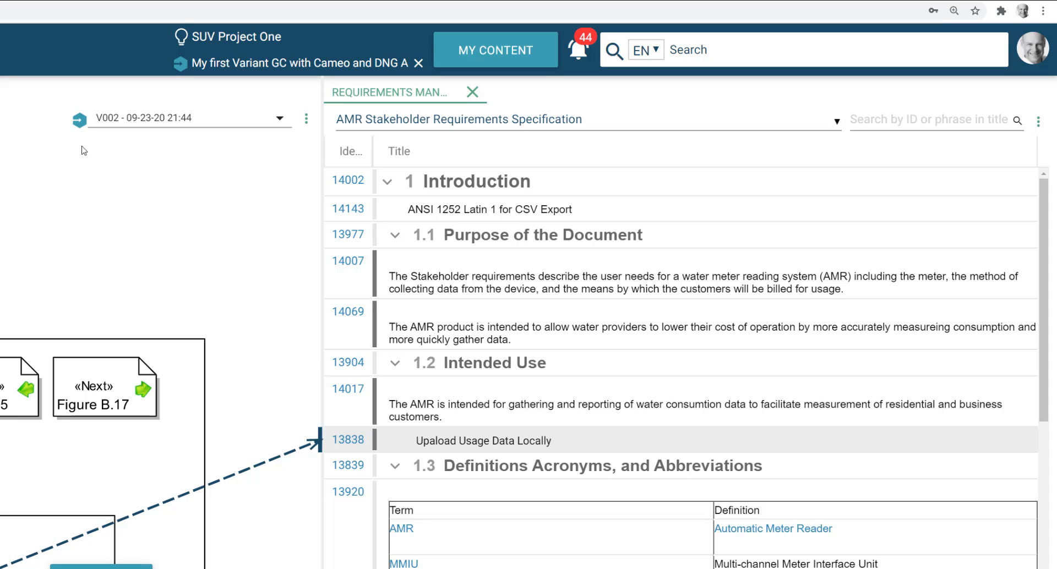
{"action": "mouse_move", "coordinate": [133, 160]}
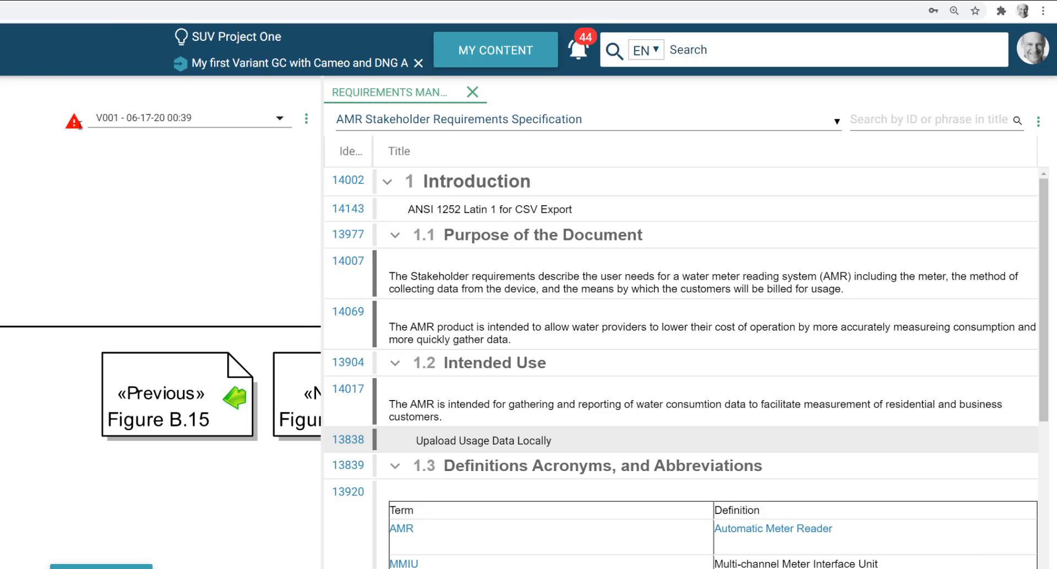
{"action": "mouse_move", "coordinate": [74, 122]}
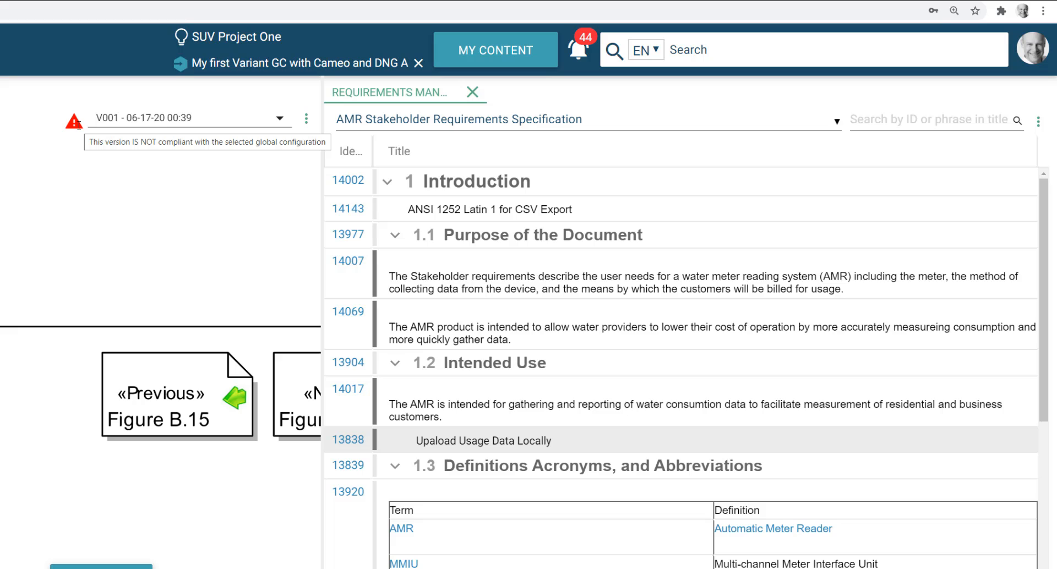